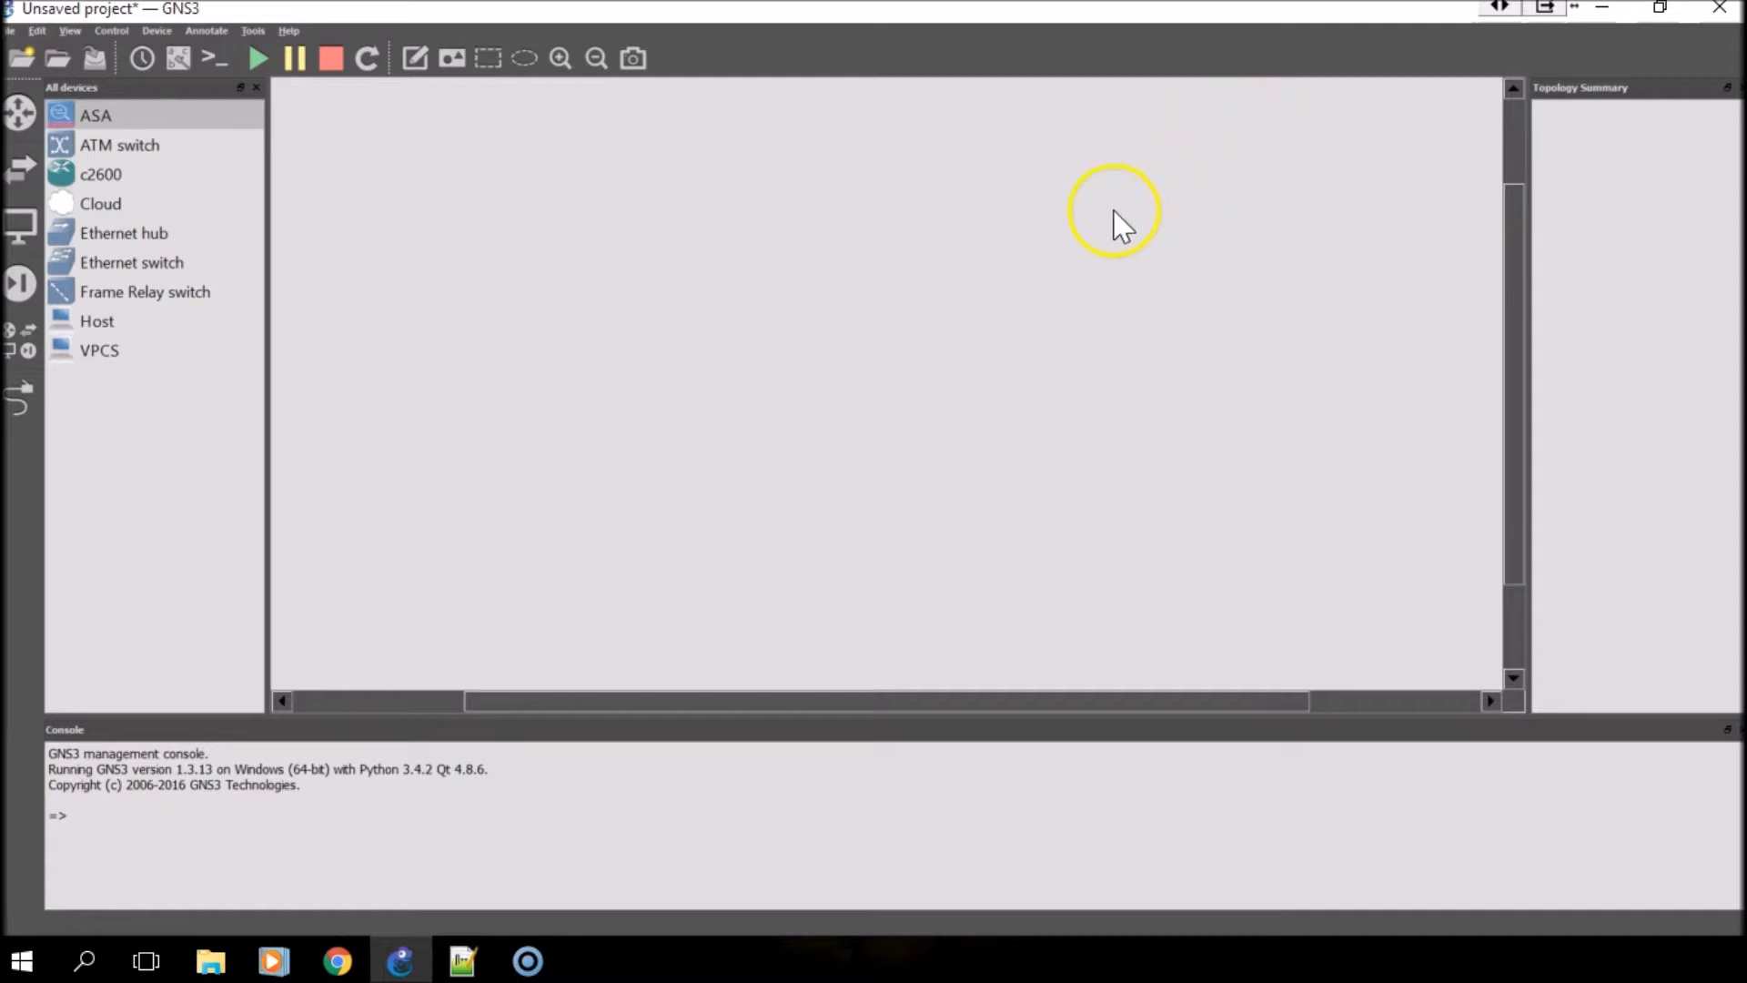
pyautogui.moveTo(37, 31)
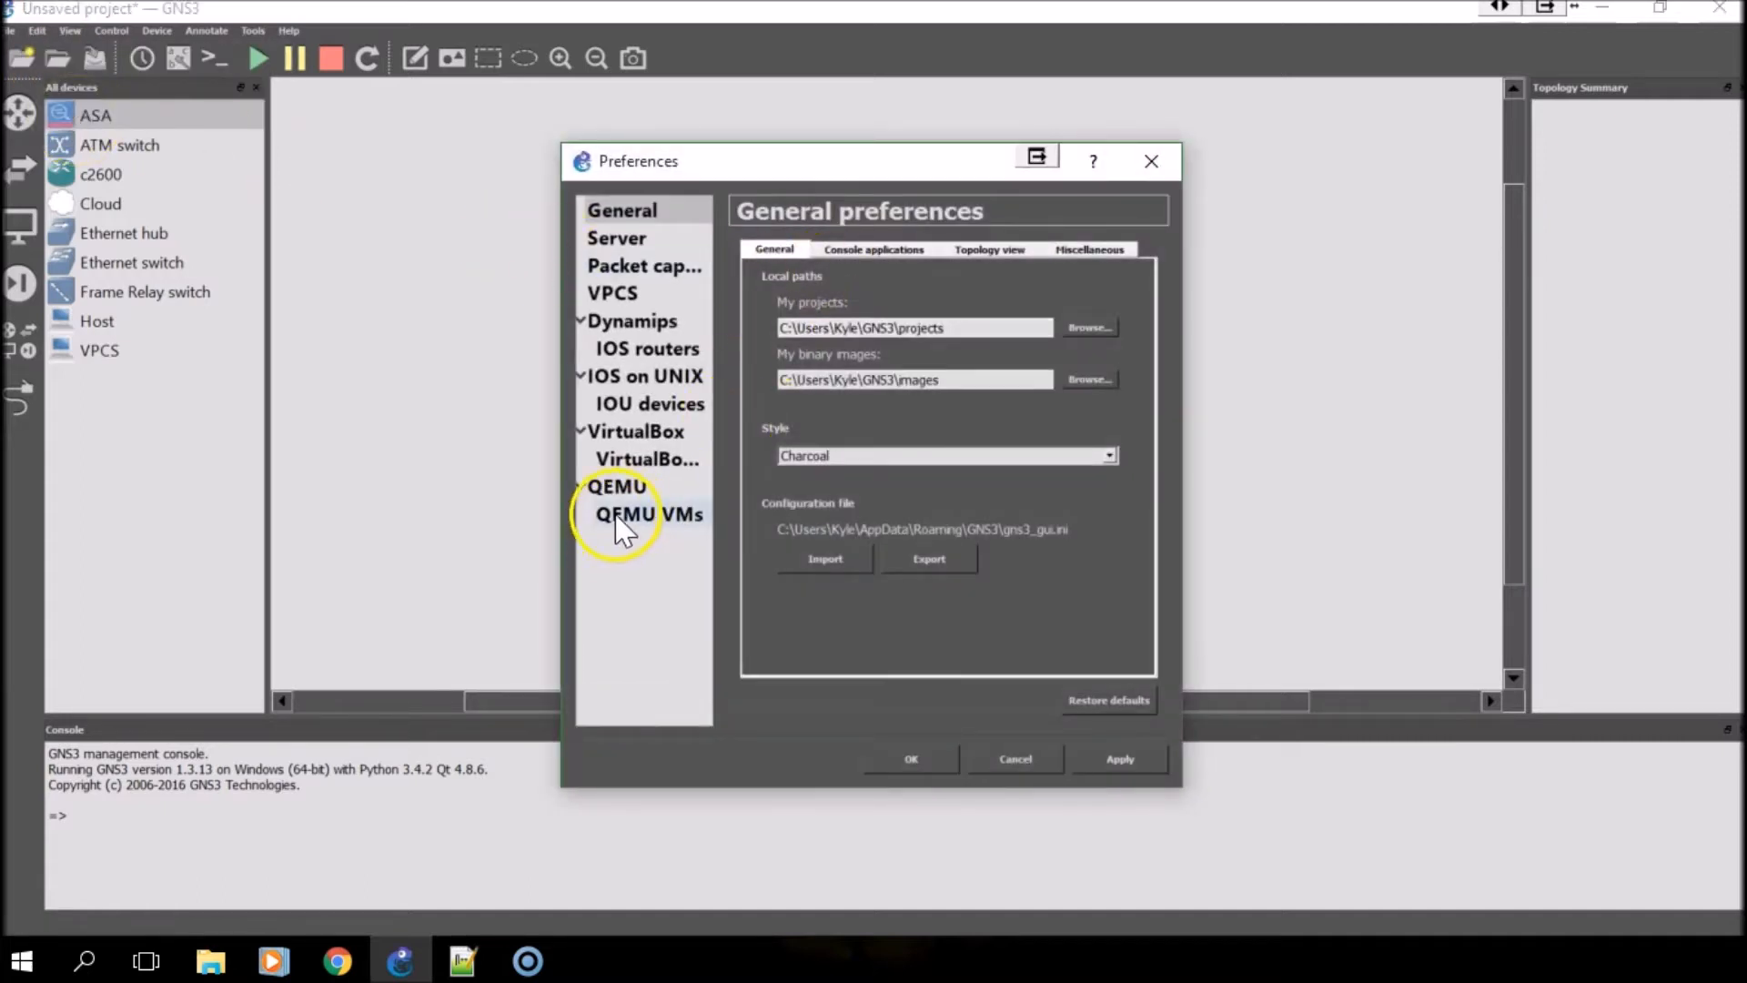
# - Remove the existing ASA template from the QEMU VM templates list in Preferences
pyautogui.click(648, 514)
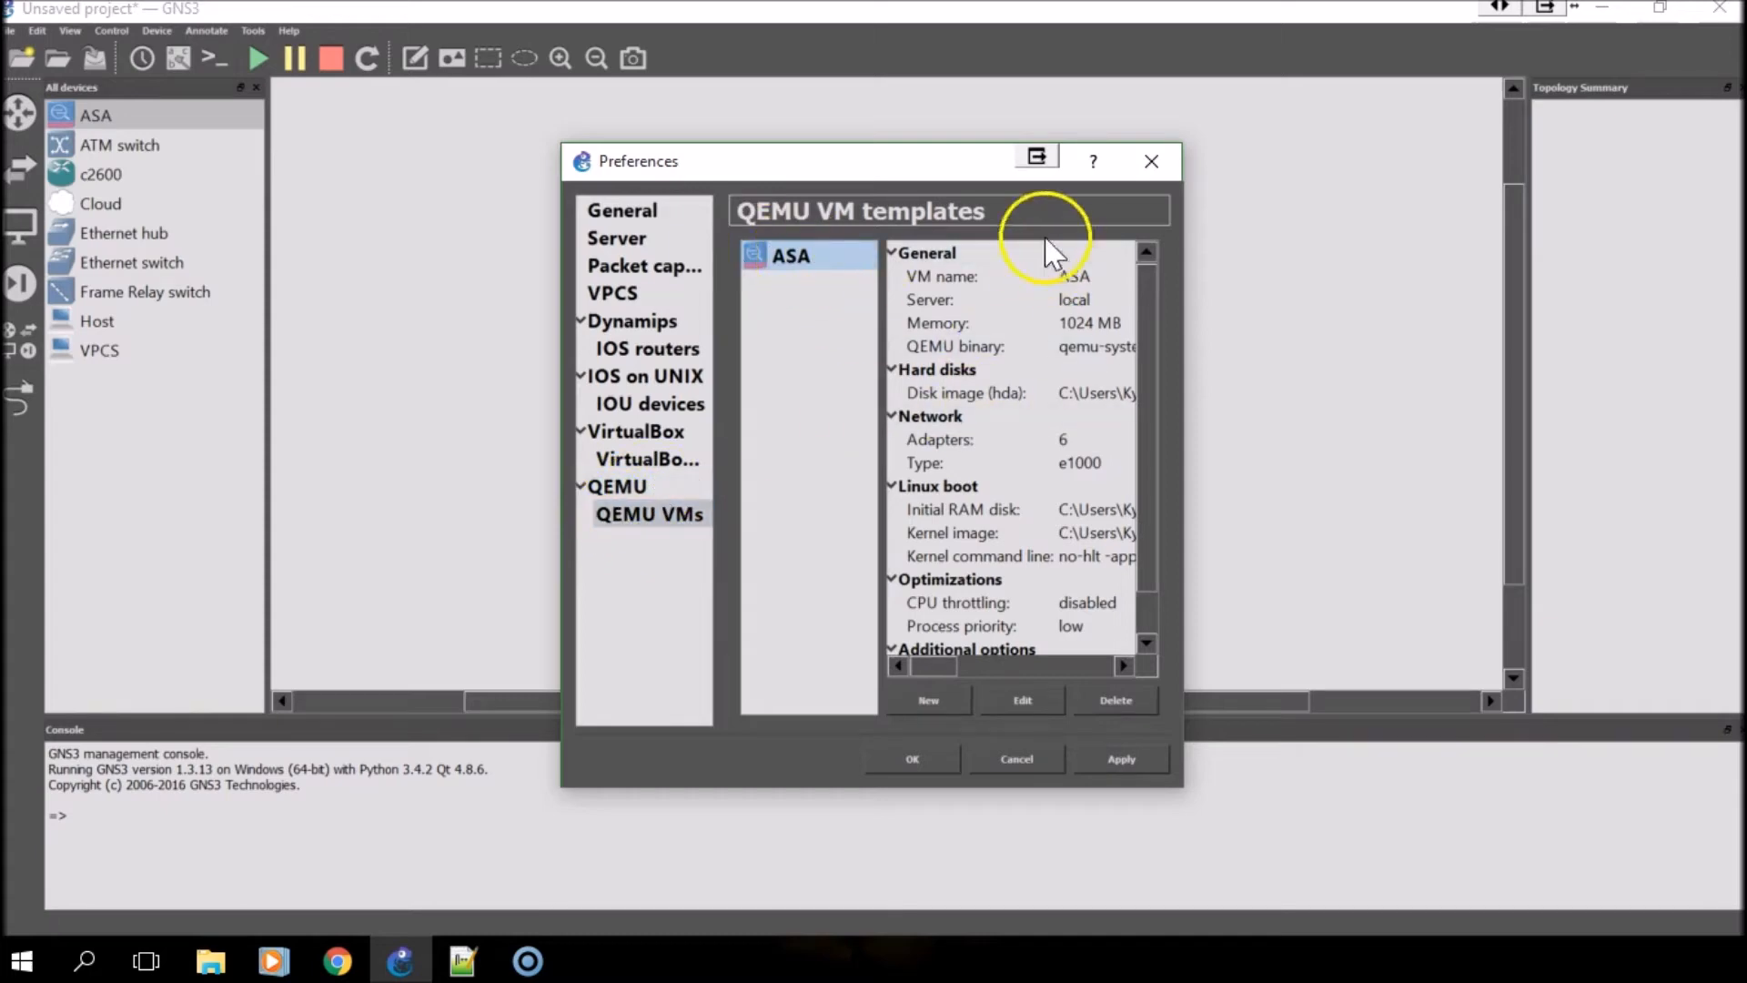
pyautogui.click(1115, 699)
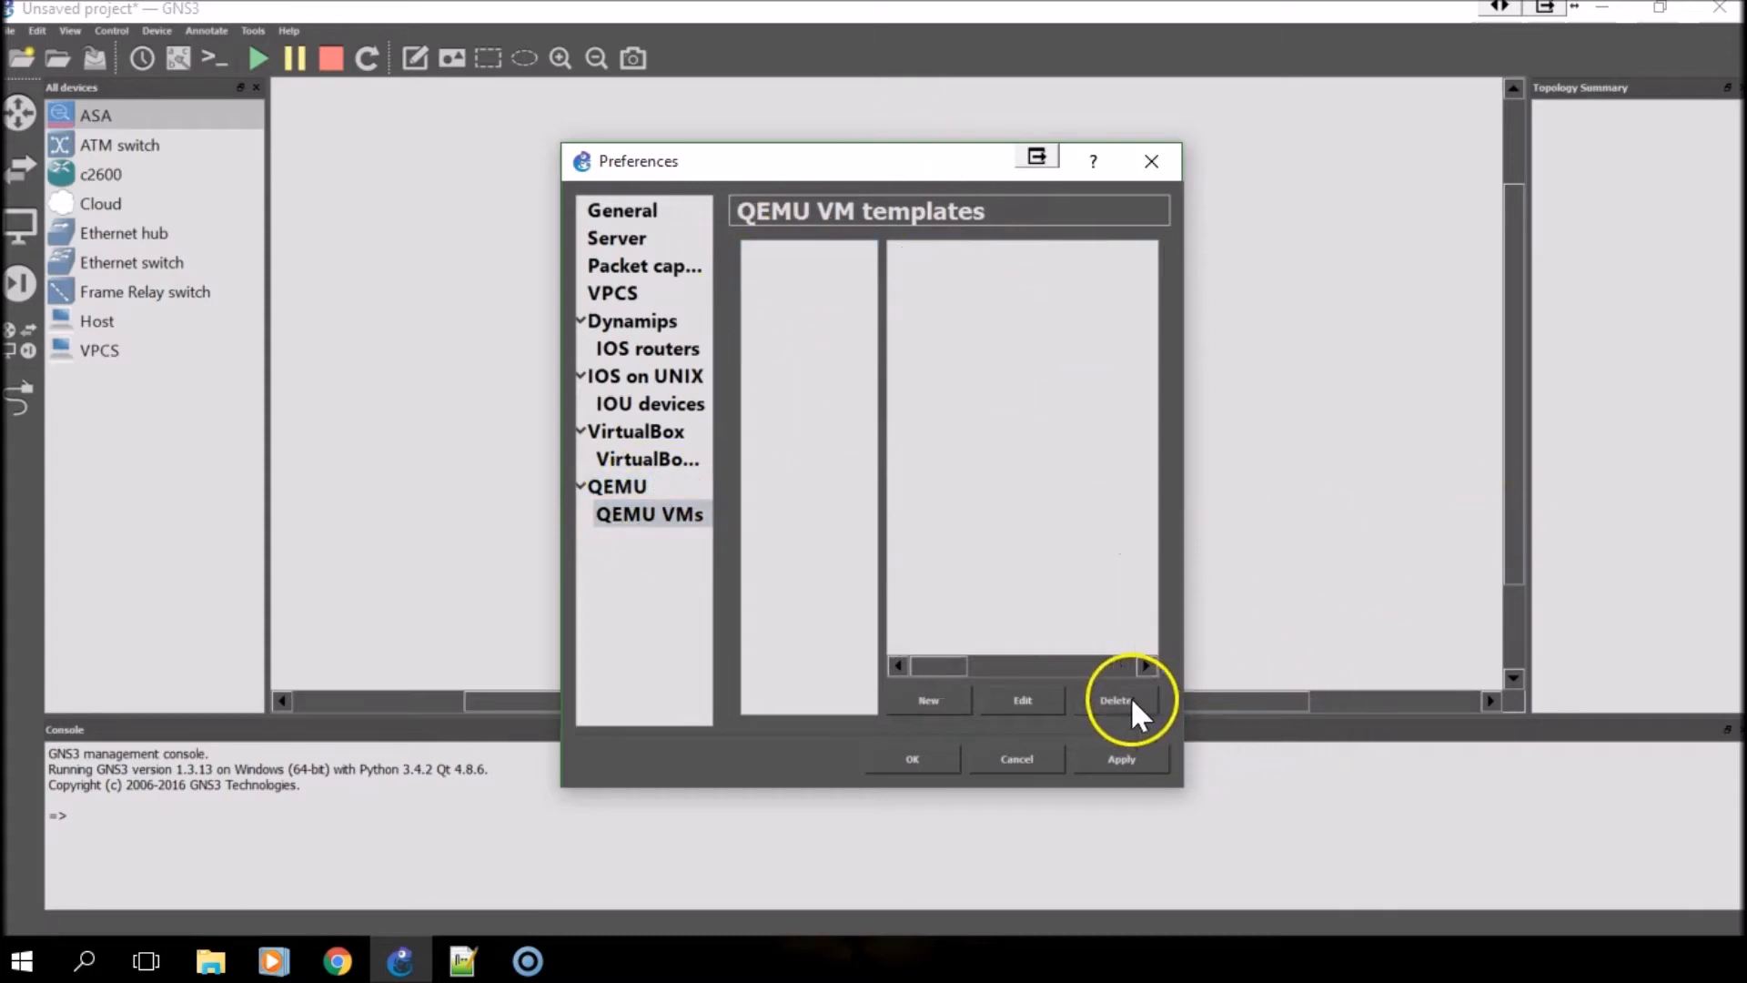
pyautogui.moveTo(928, 708)
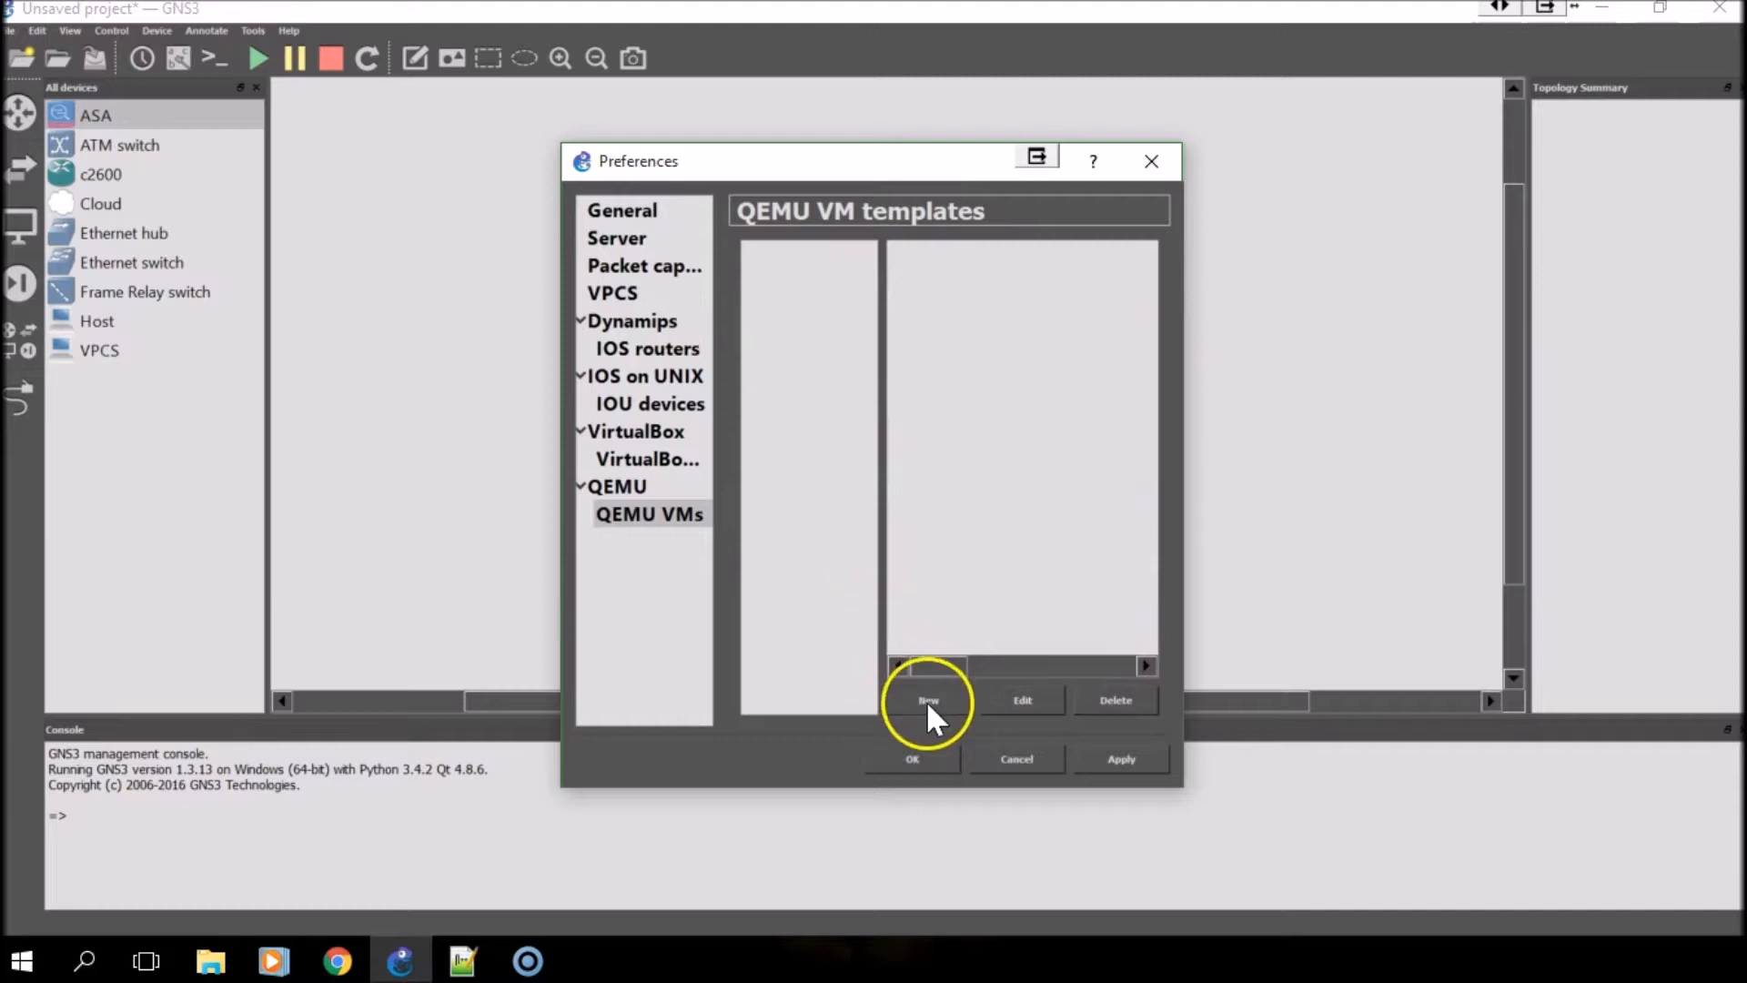
# - Start a new QEMU template of type ASA 8.4(2) keeping the name ASA
pyautogui.click(929, 699)
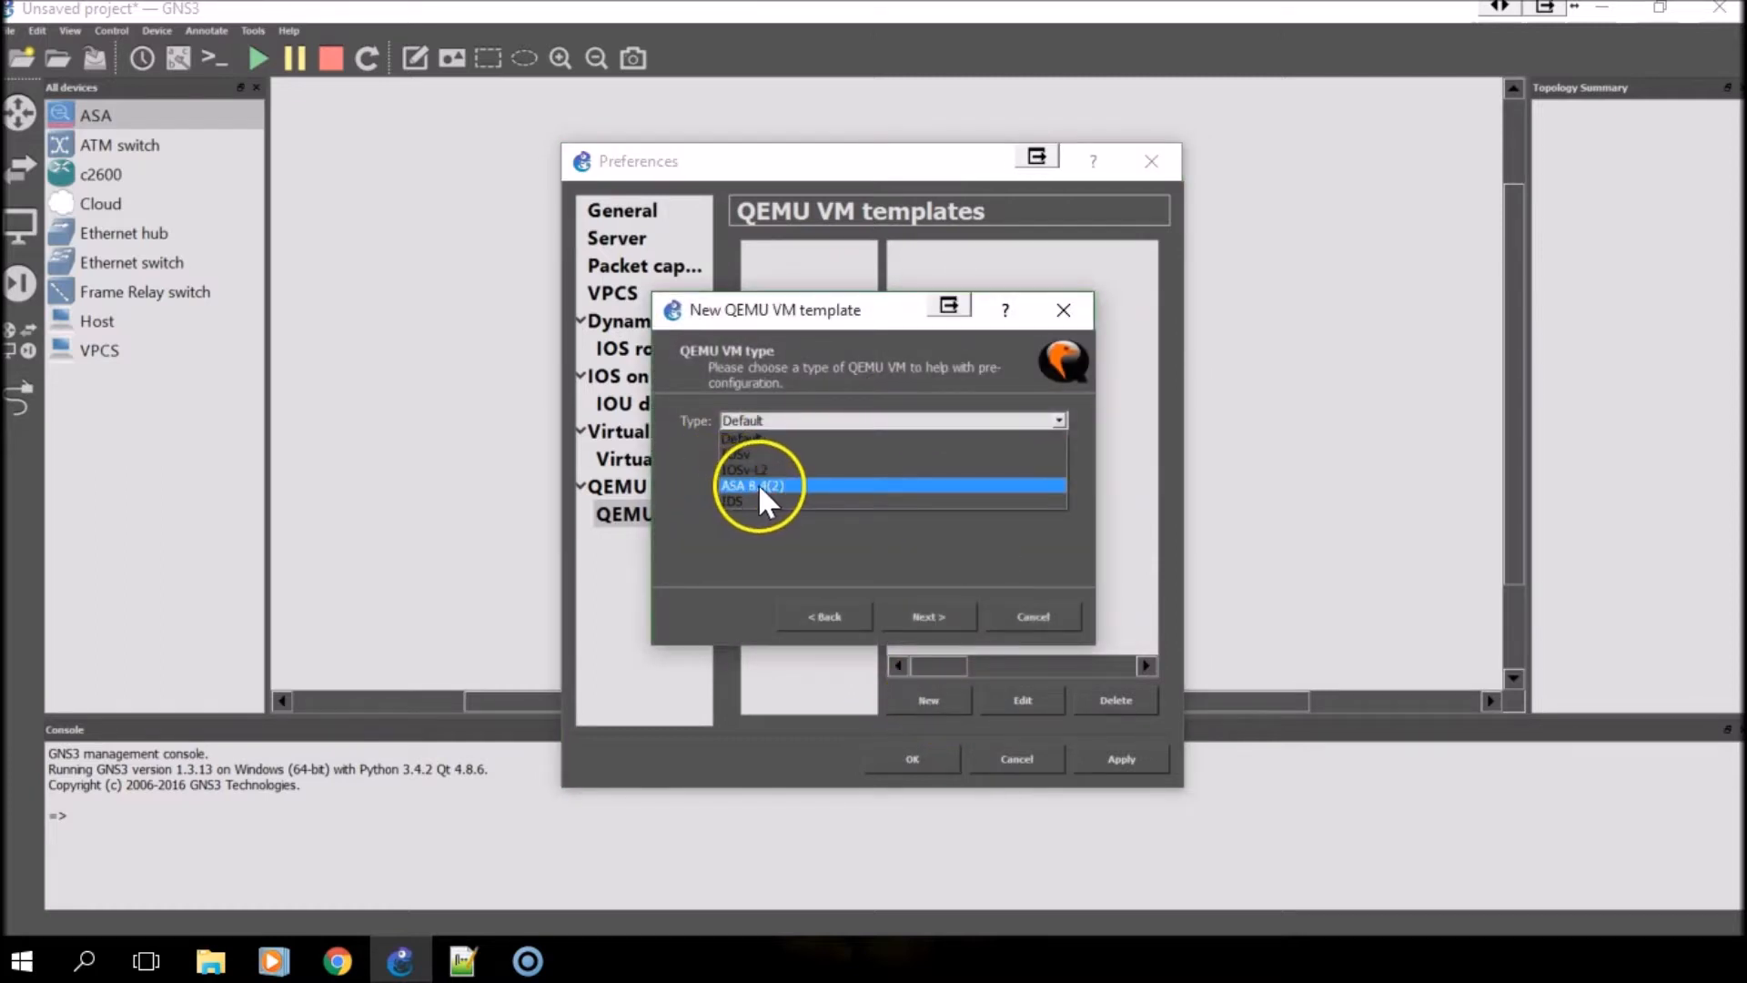
pyautogui.click(928, 617)
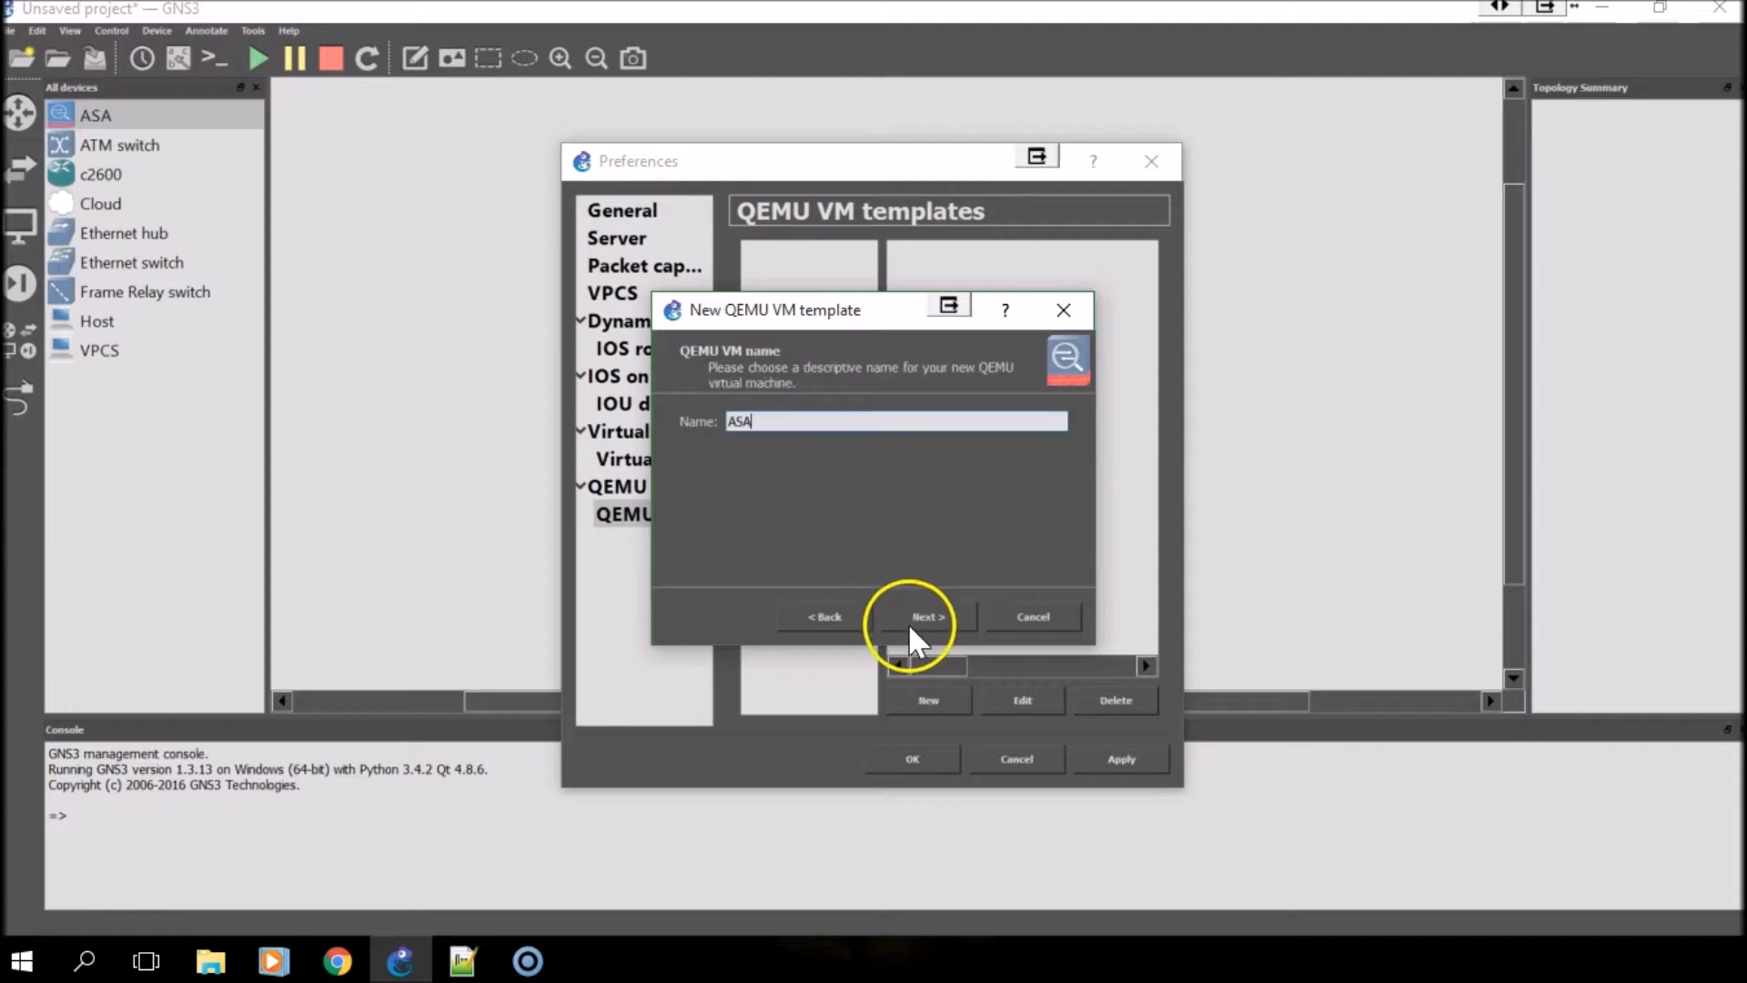
pyautogui.click(927, 617)
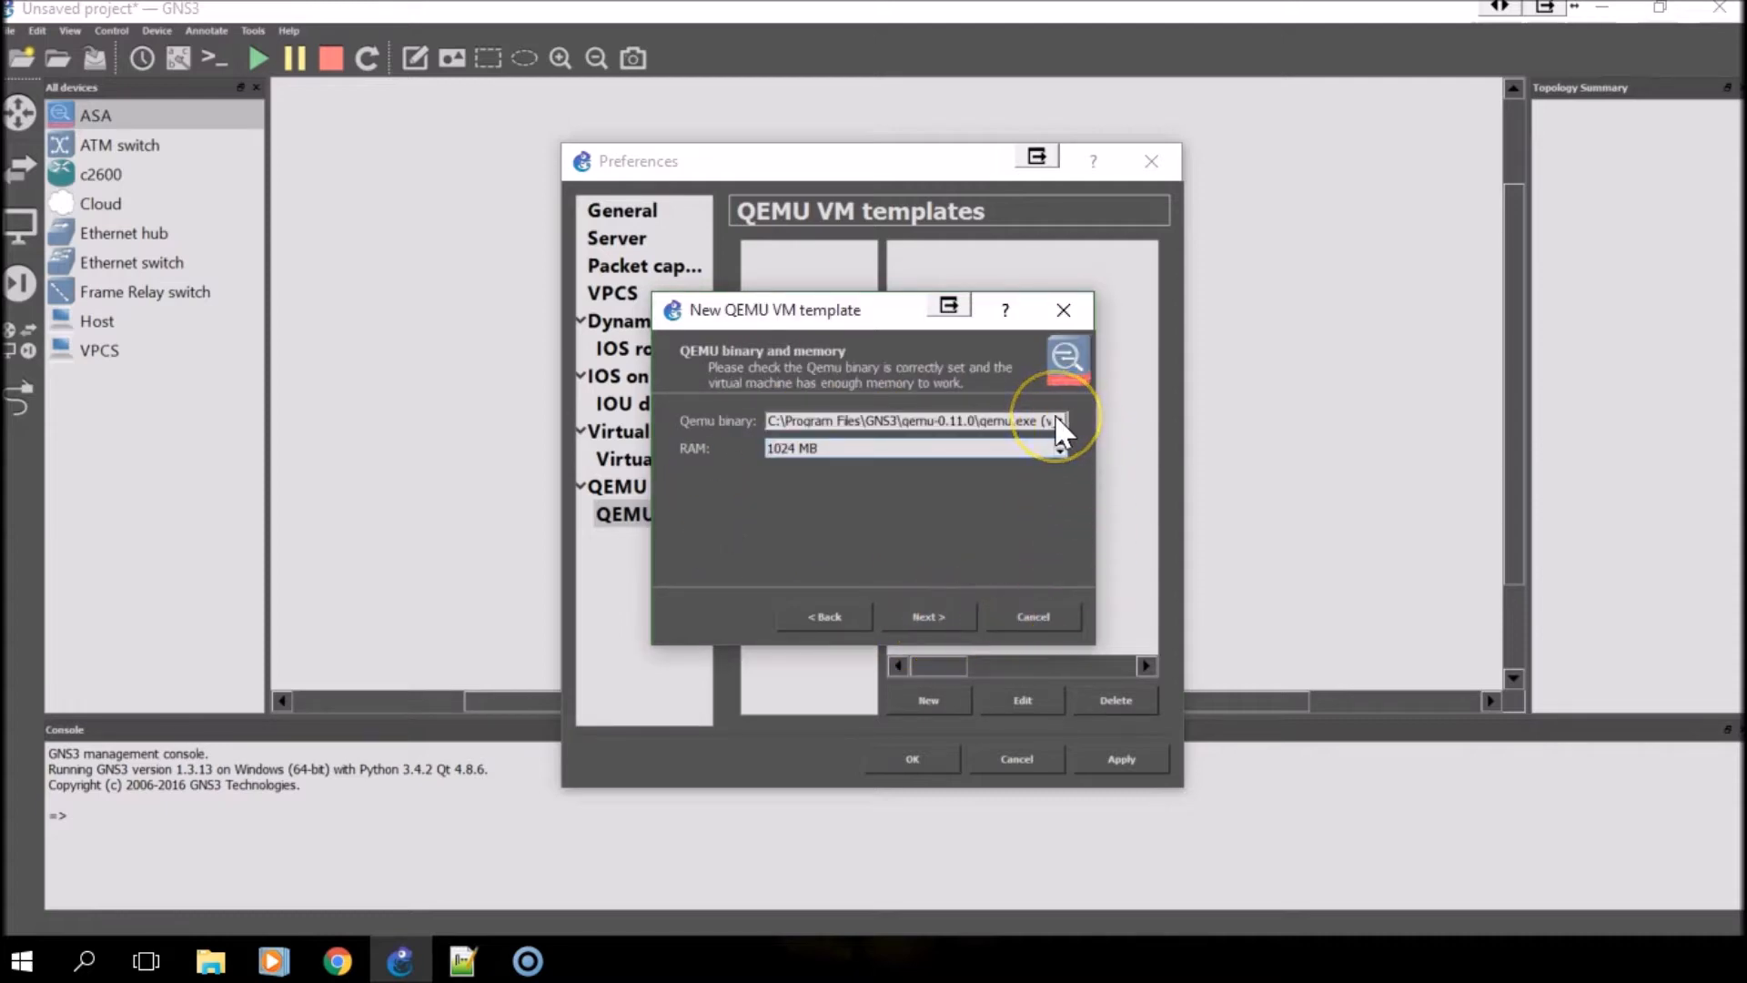
# - Assign the 64-bit qemu-2.4.0 binary with 1024 MB memory and continue to the image step
pyautogui.click(1056, 420)
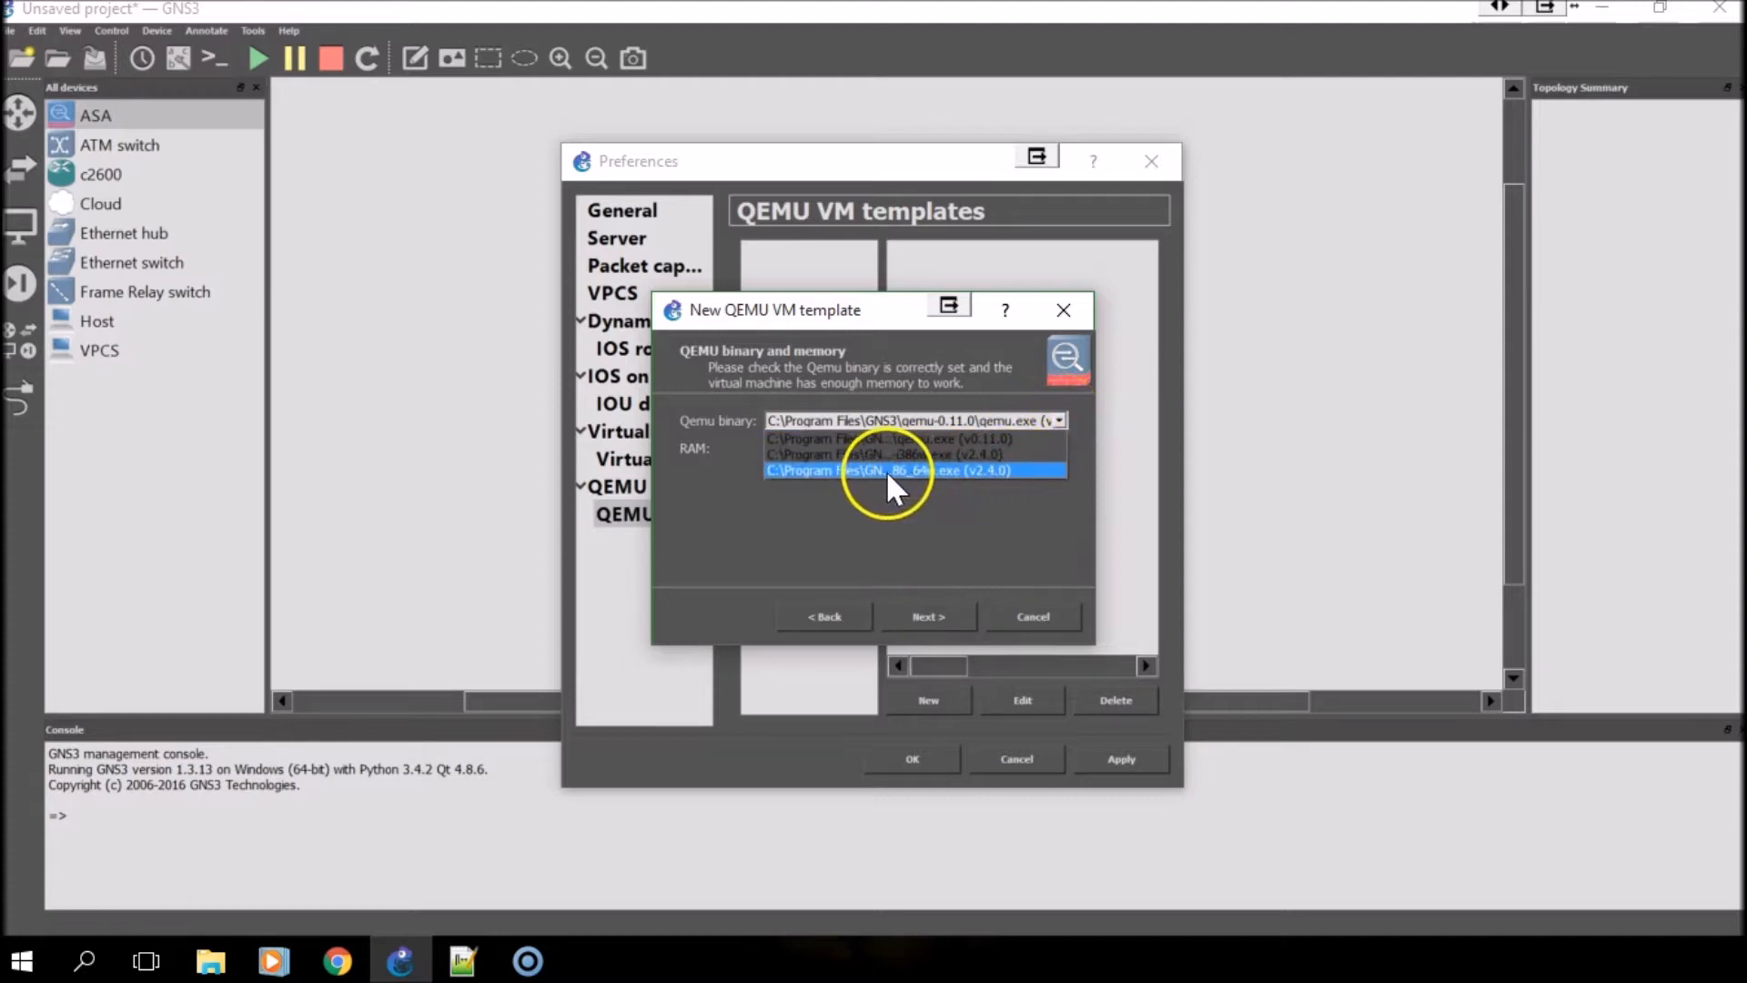
pyautogui.moveTo(923, 488)
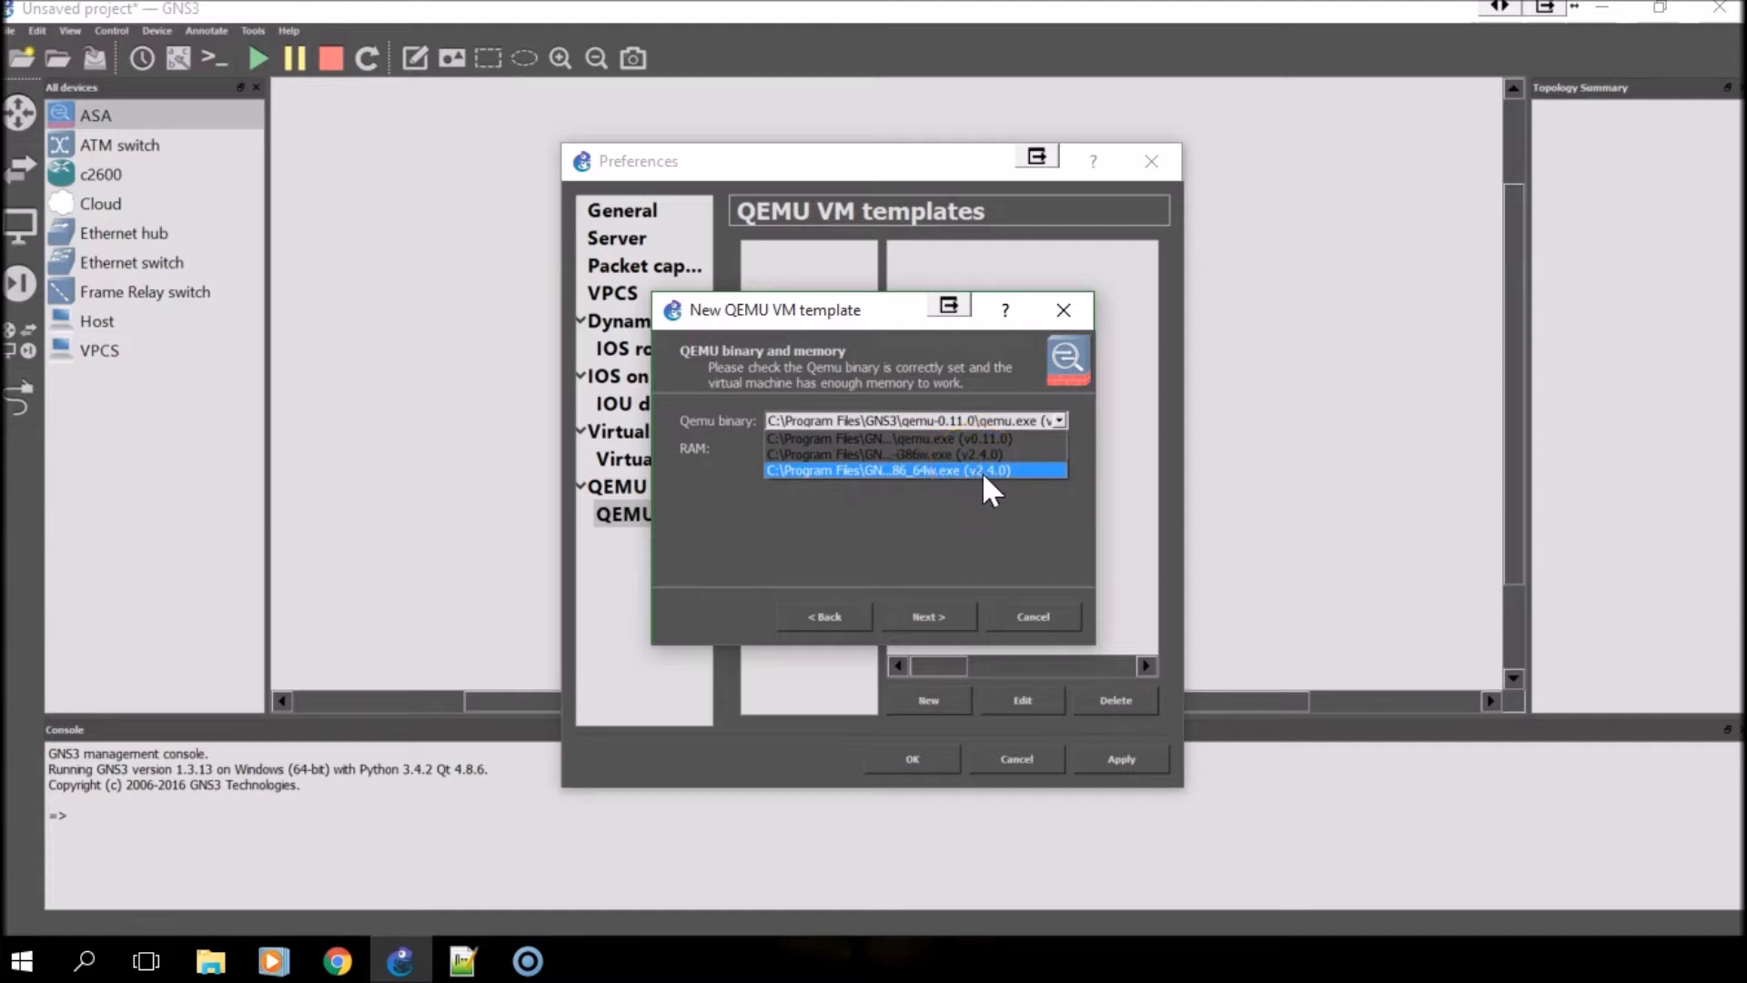
pyautogui.click(892, 470)
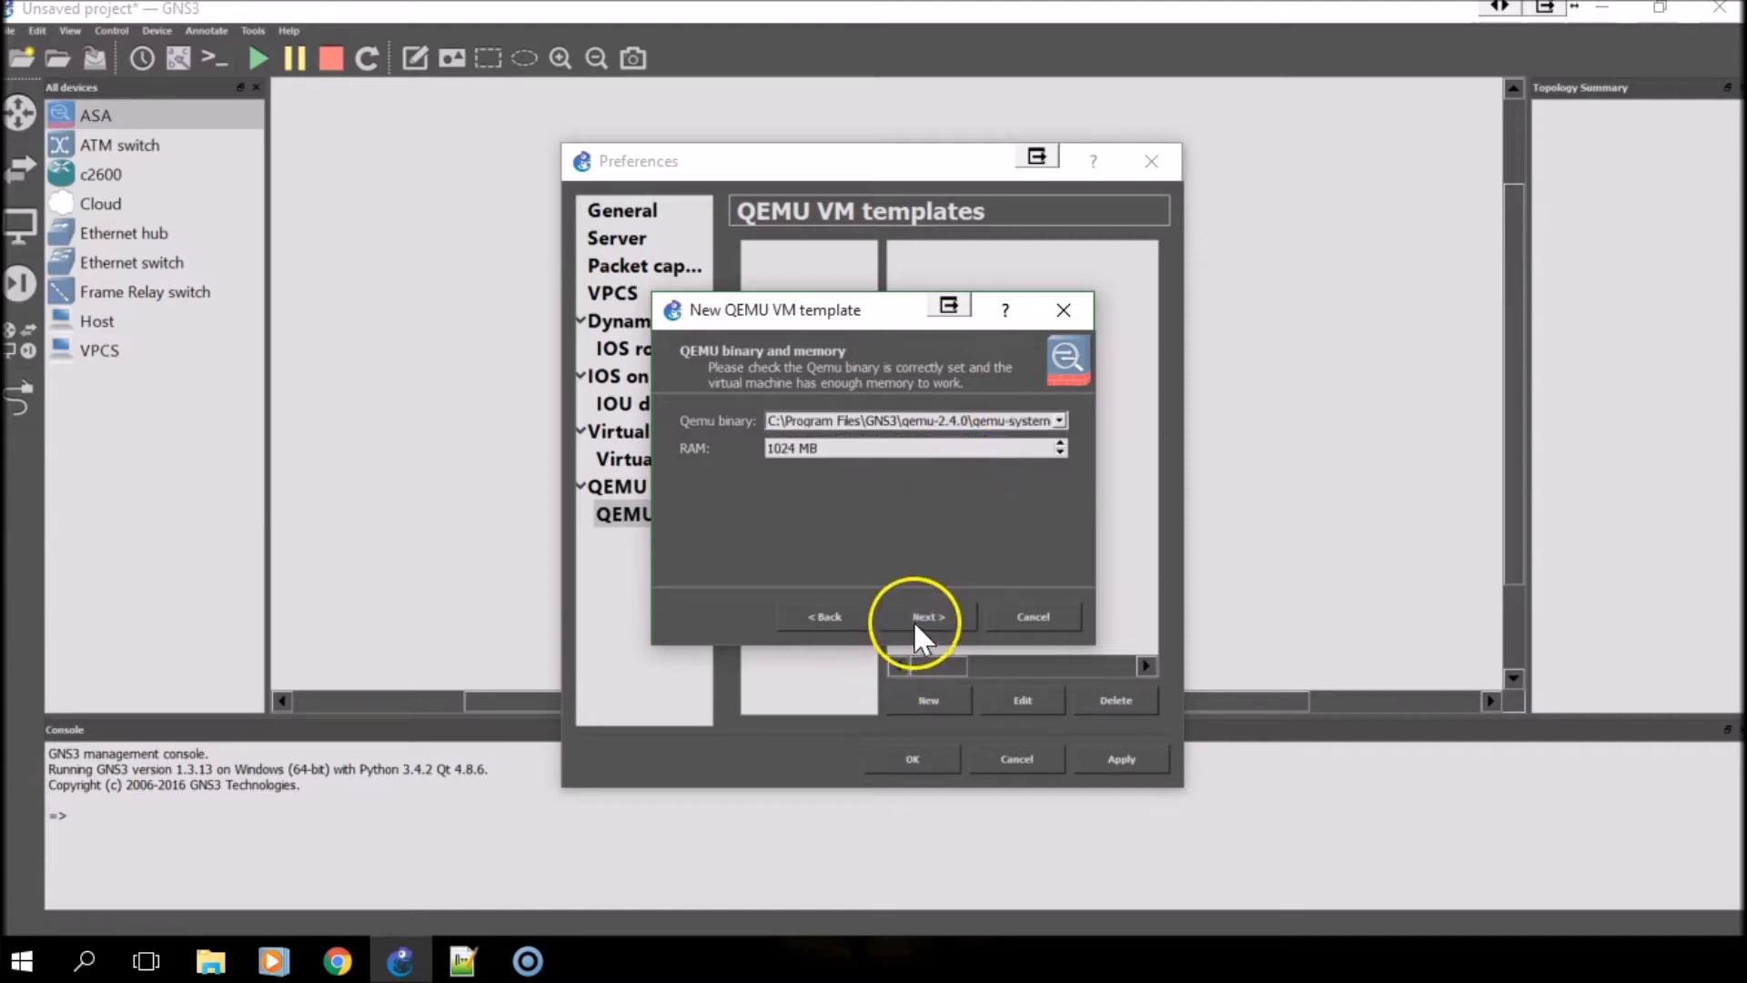
pyautogui.click(927, 617)
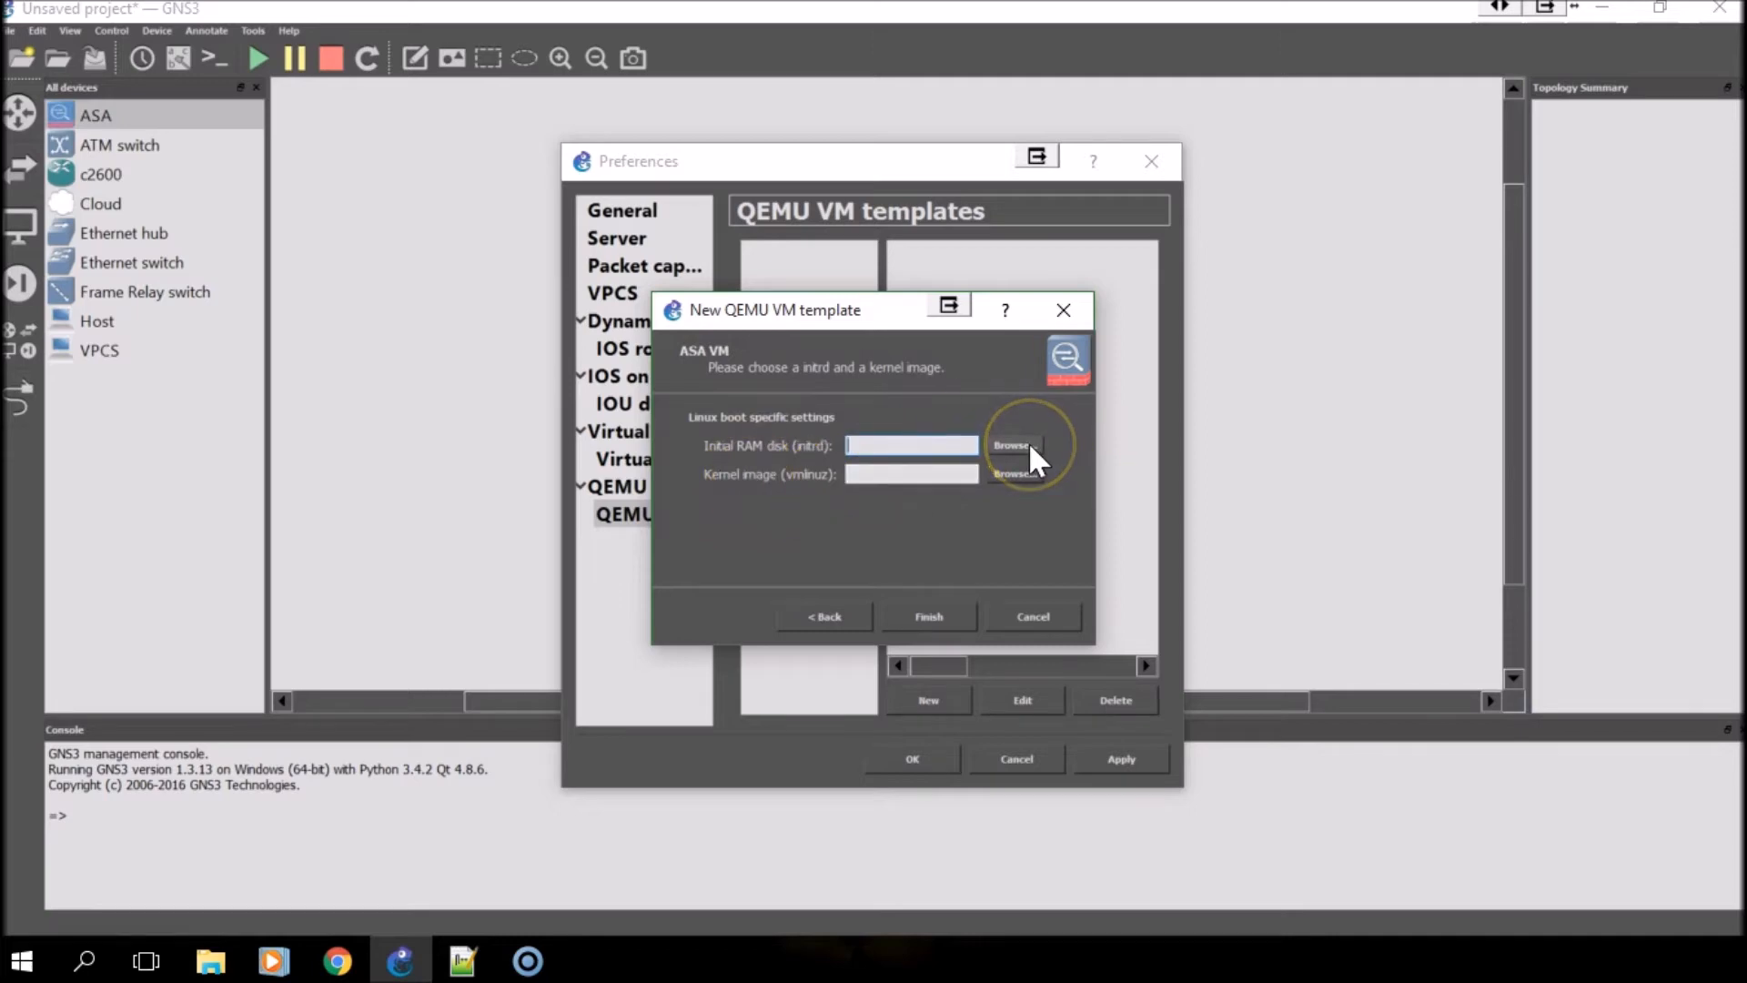
# - Set asa842-initrd as the initial RAM disk, copying it to the images directory
pyautogui.click(1012, 444)
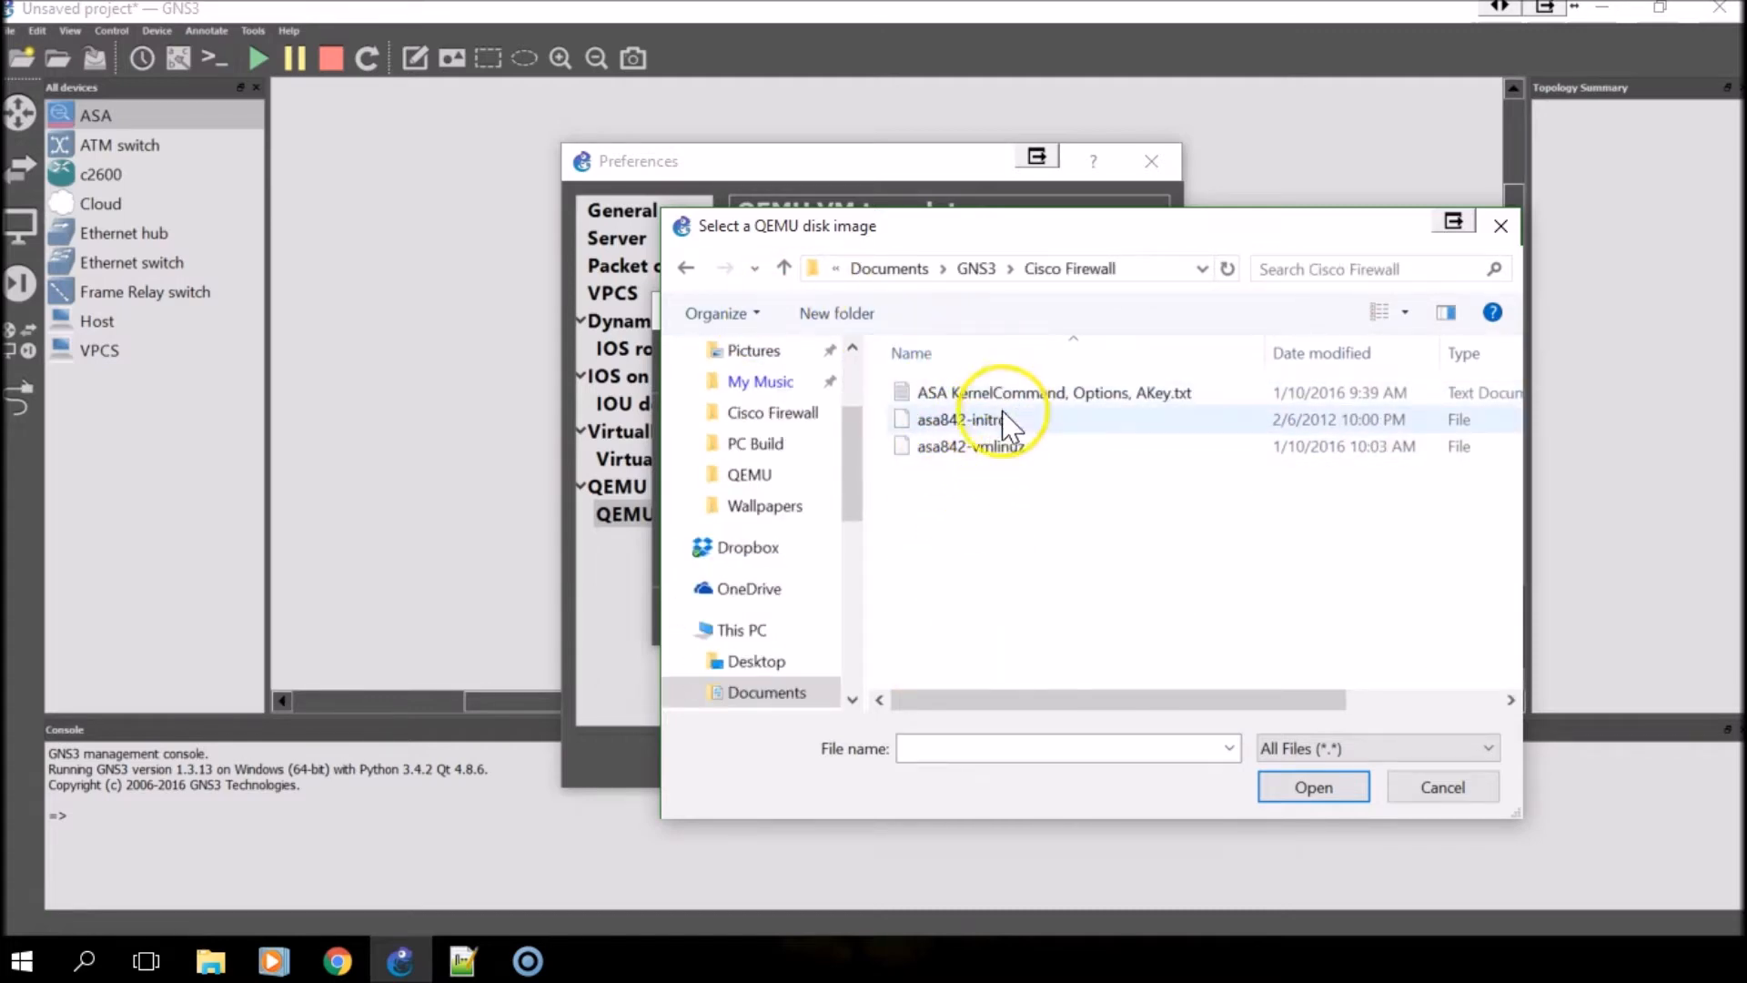
pyautogui.click(962, 419)
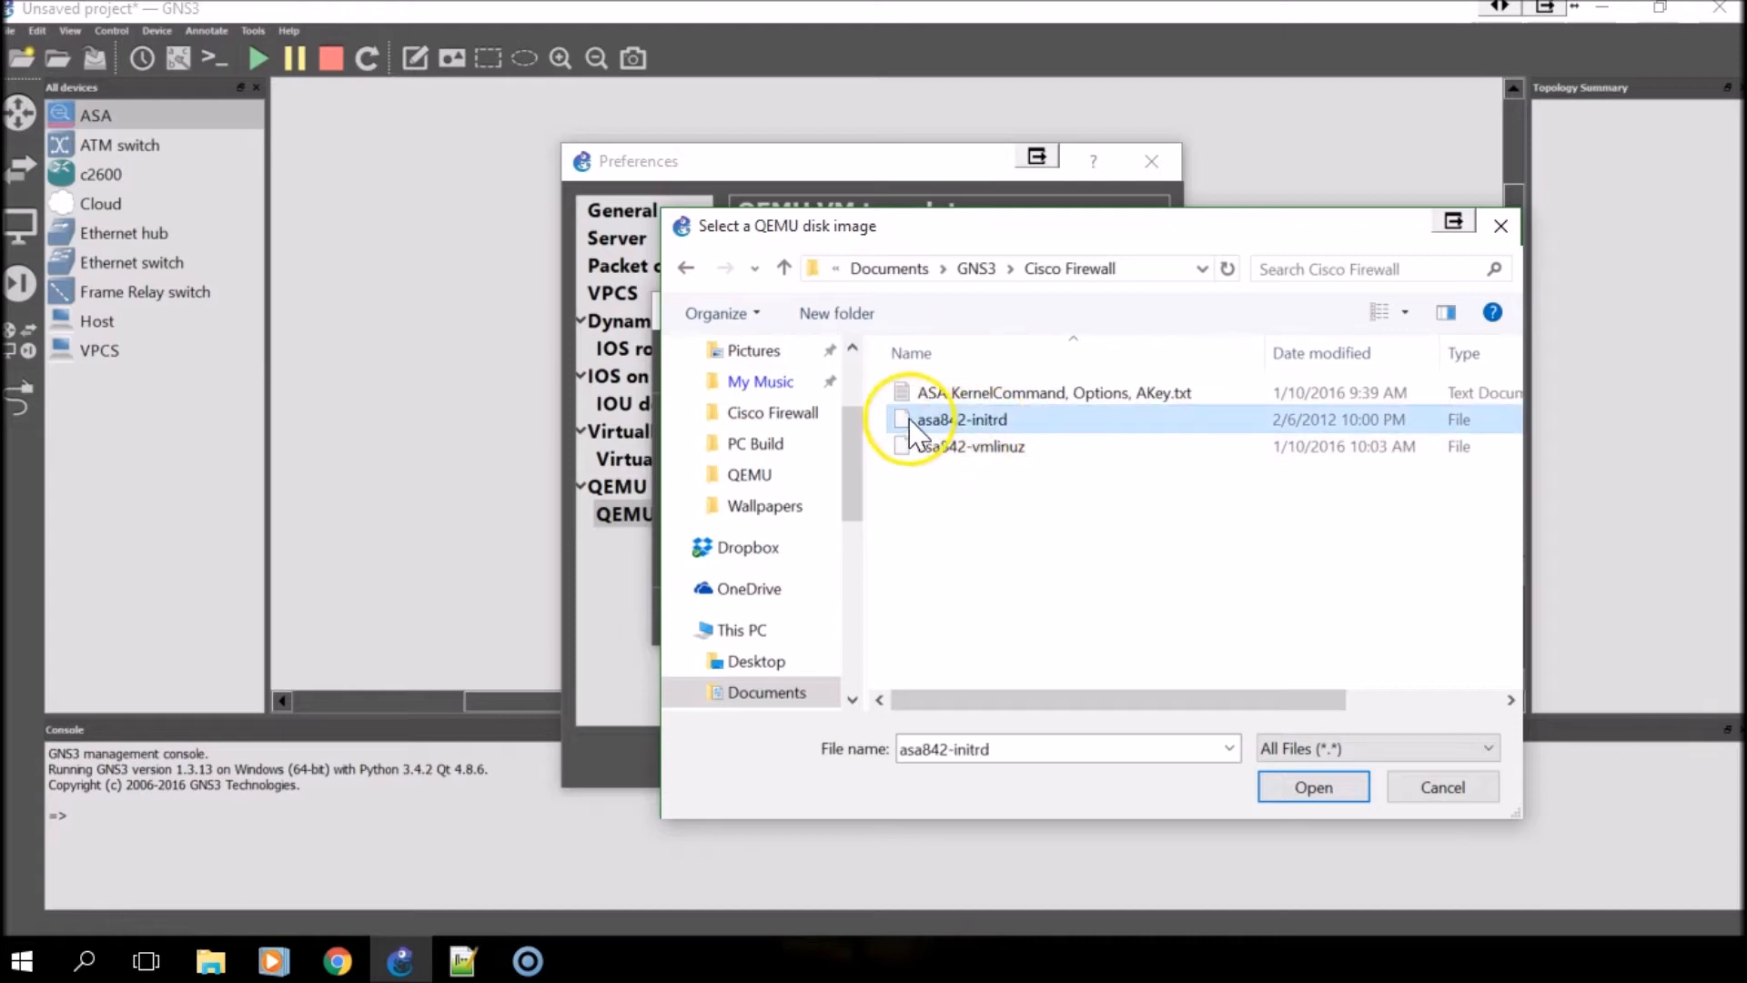
pyautogui.moveTo(992, 440)
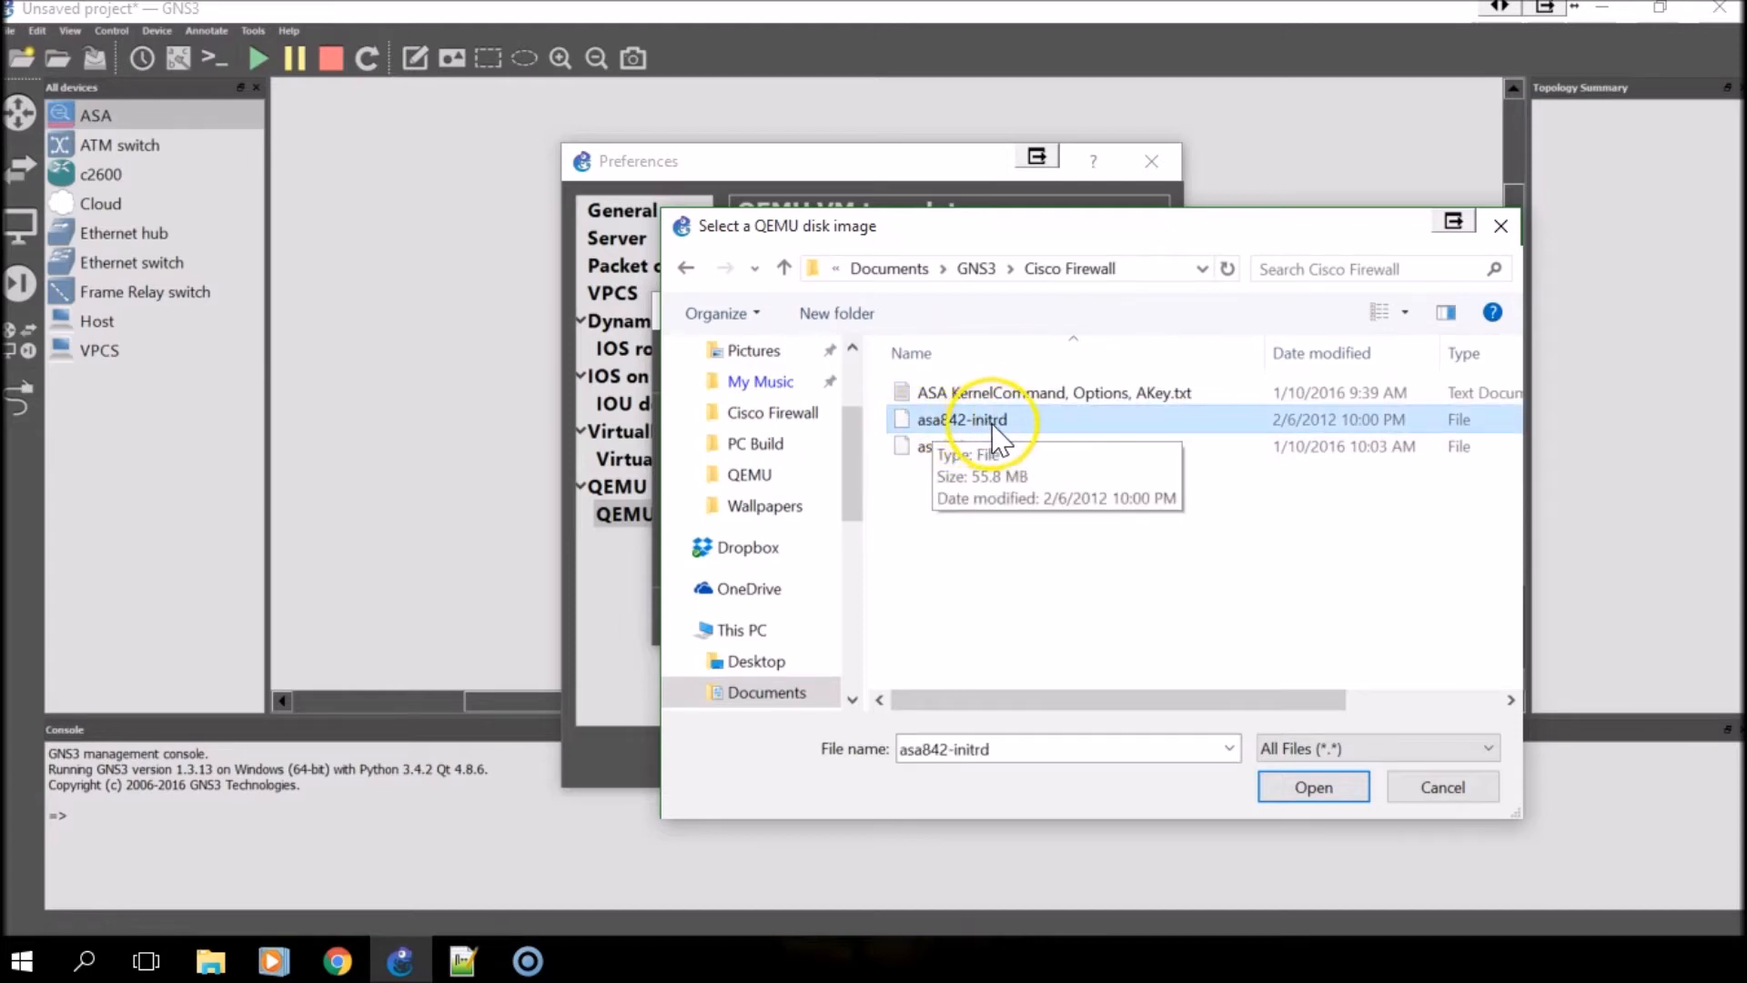
pyautogui.click(1312, 786)
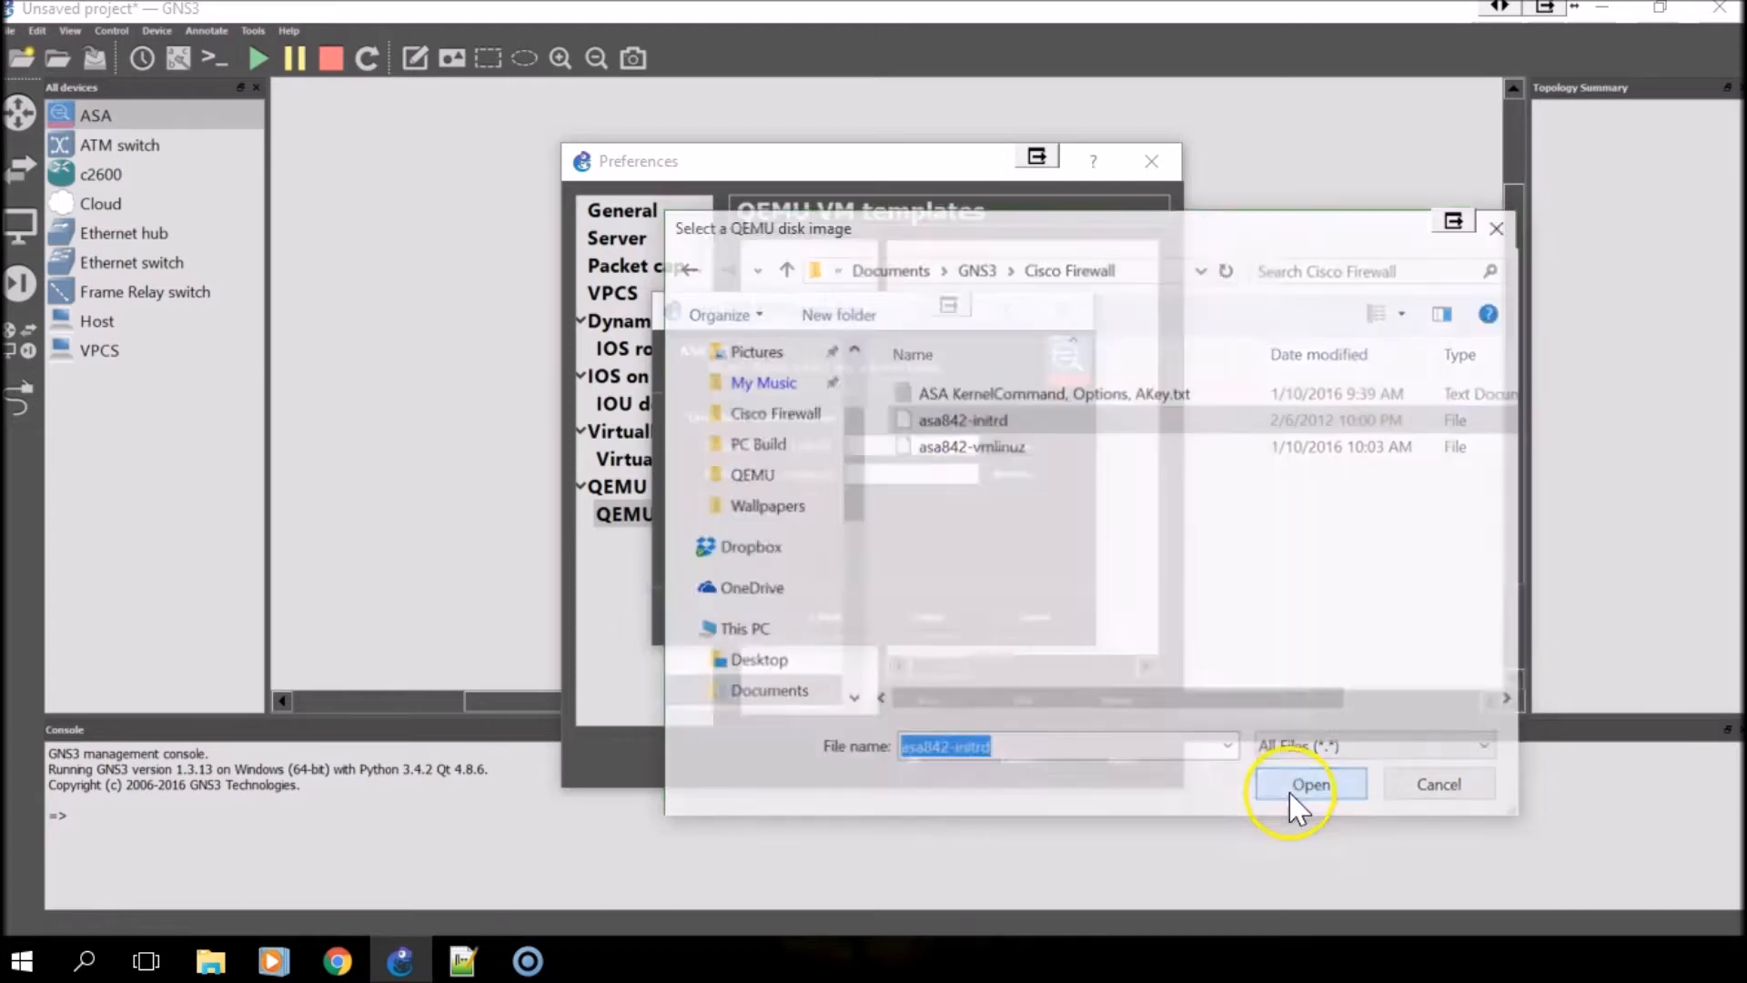
pyautogui.click(1309, 782)
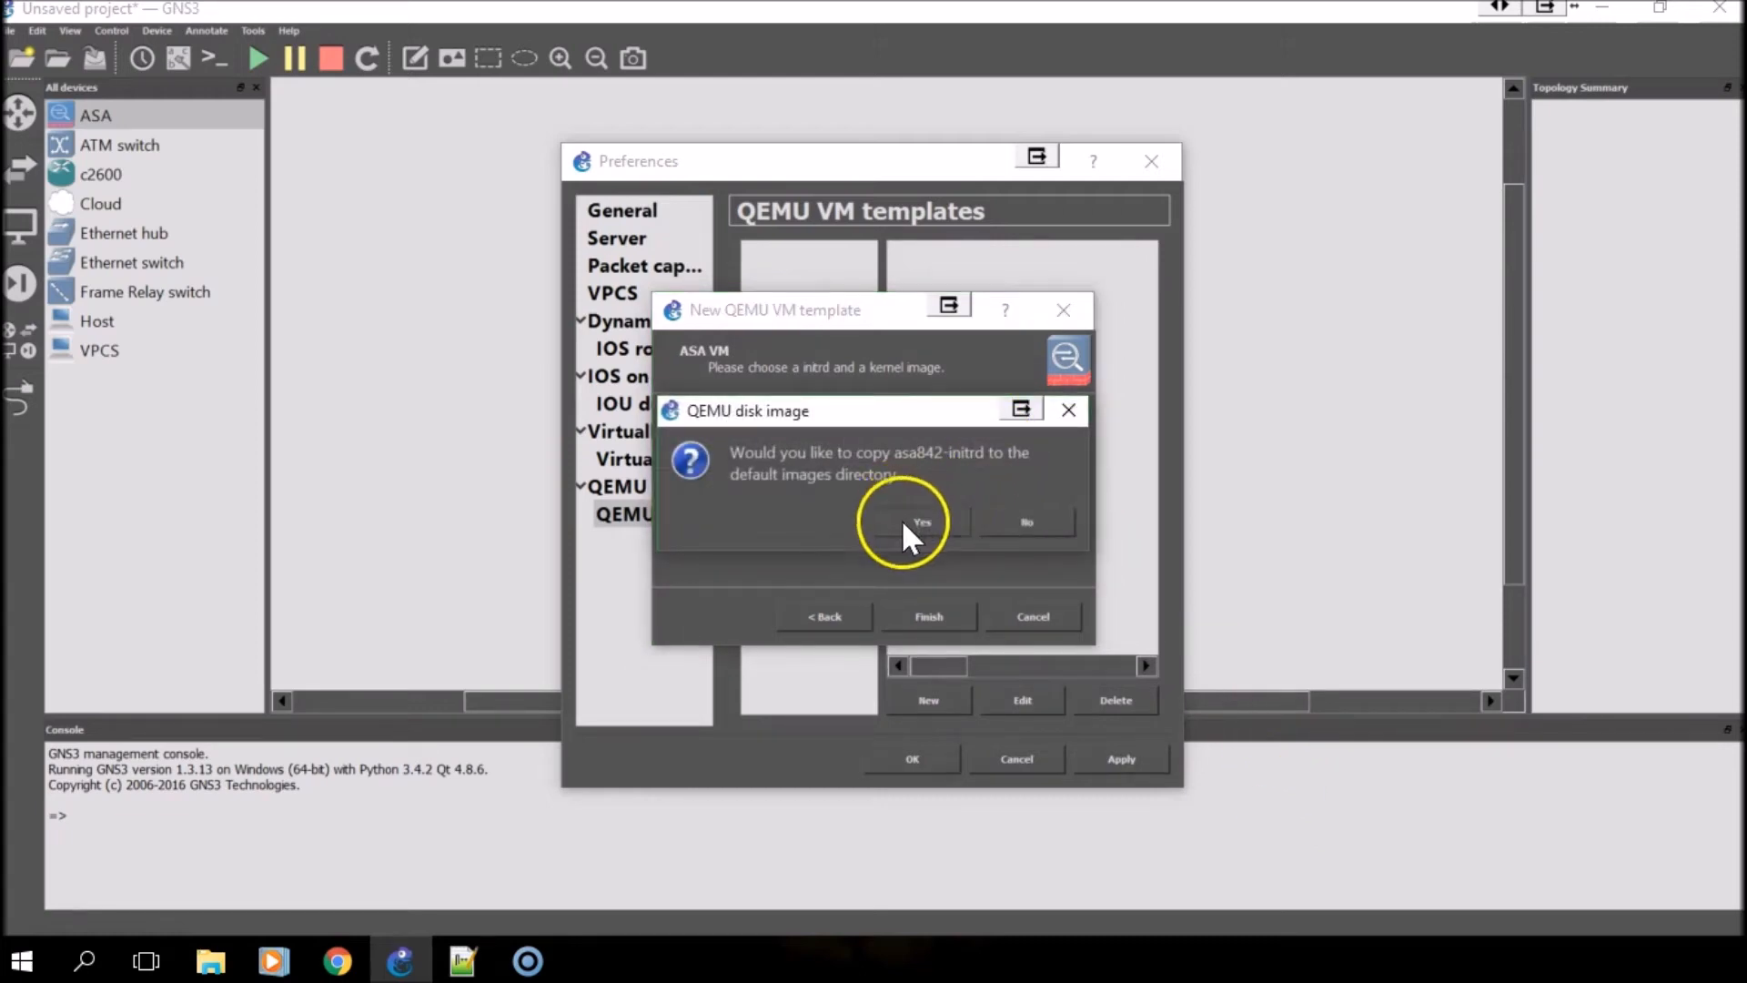
pyautogui.click(921, 522)
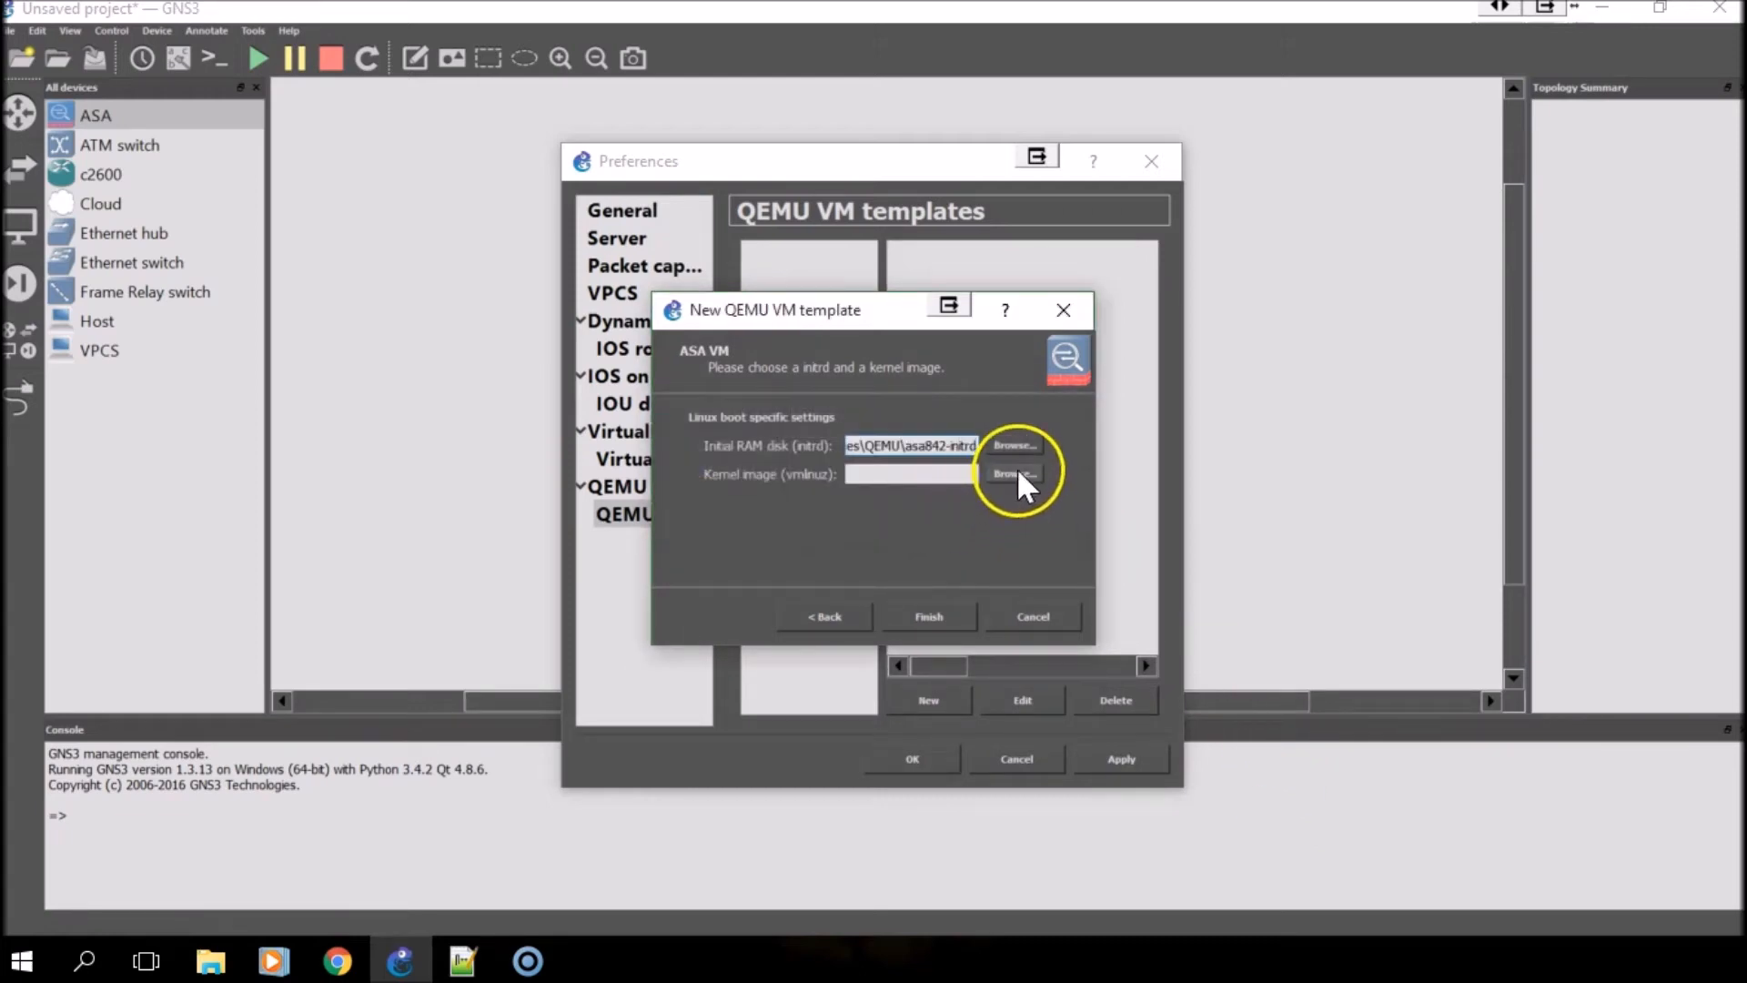
# - Set asa842-vmlinuz from Documents\GNS3 as the kernel image and finish the ASA template
pyautogui.click(1014, 473)
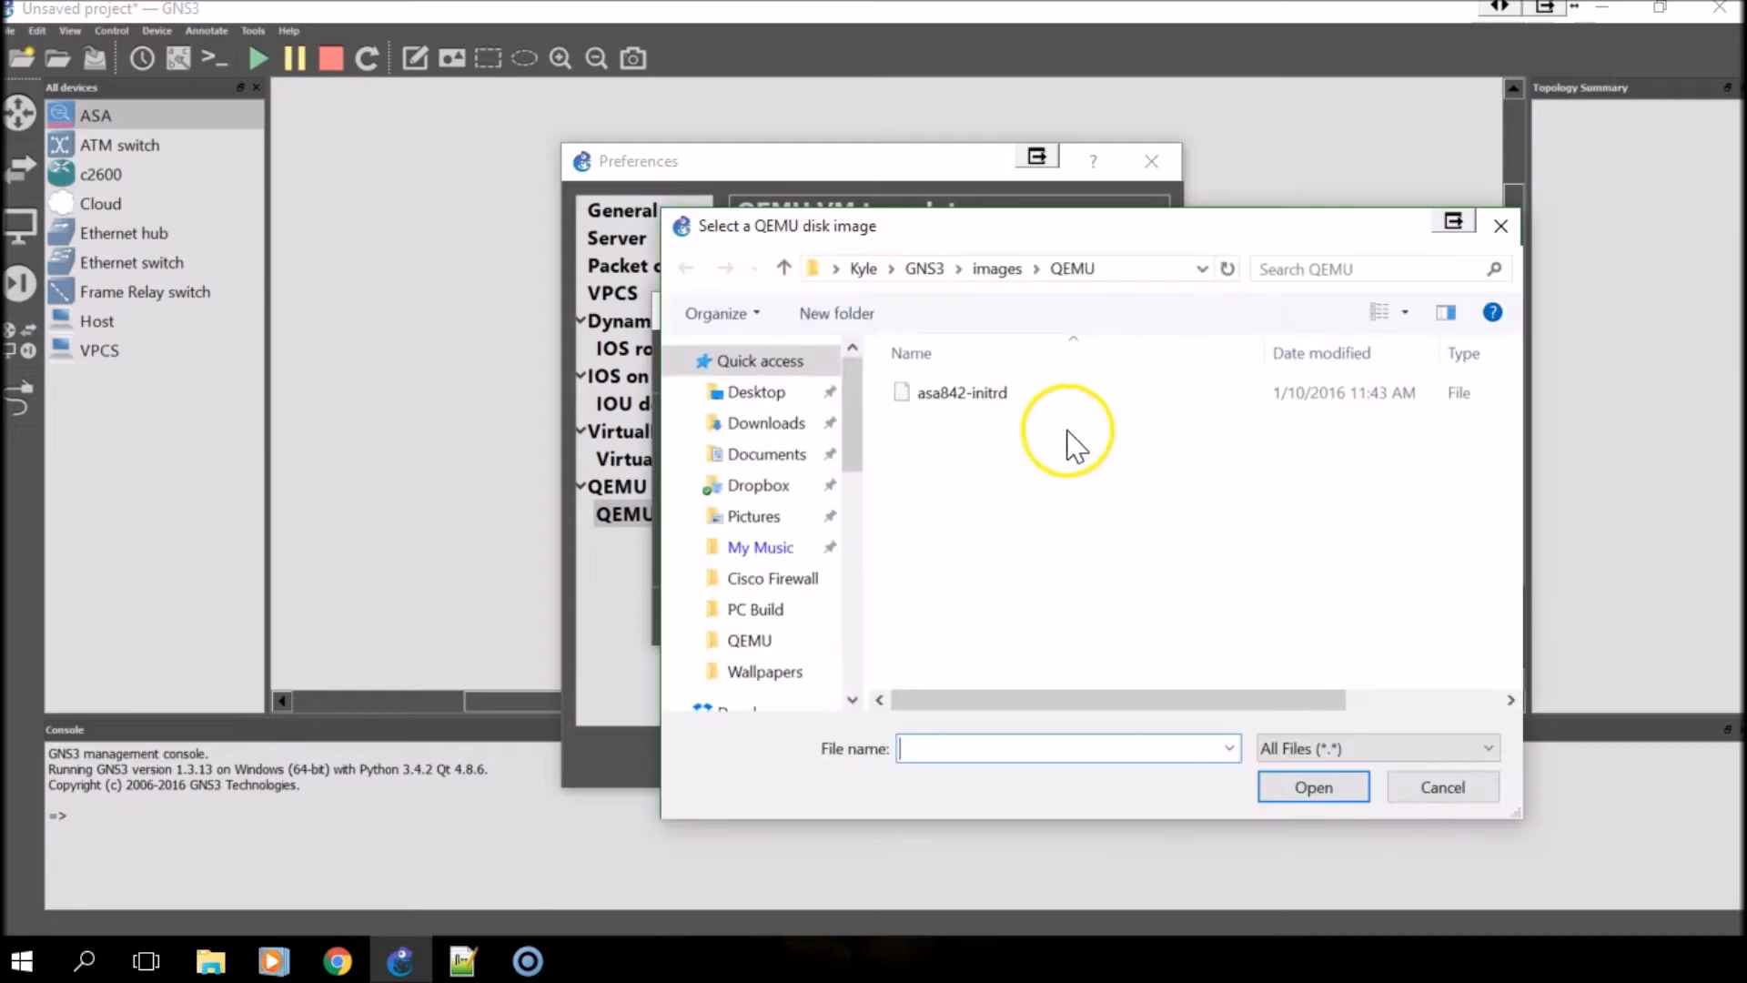
pyautogui.click(767, 453)
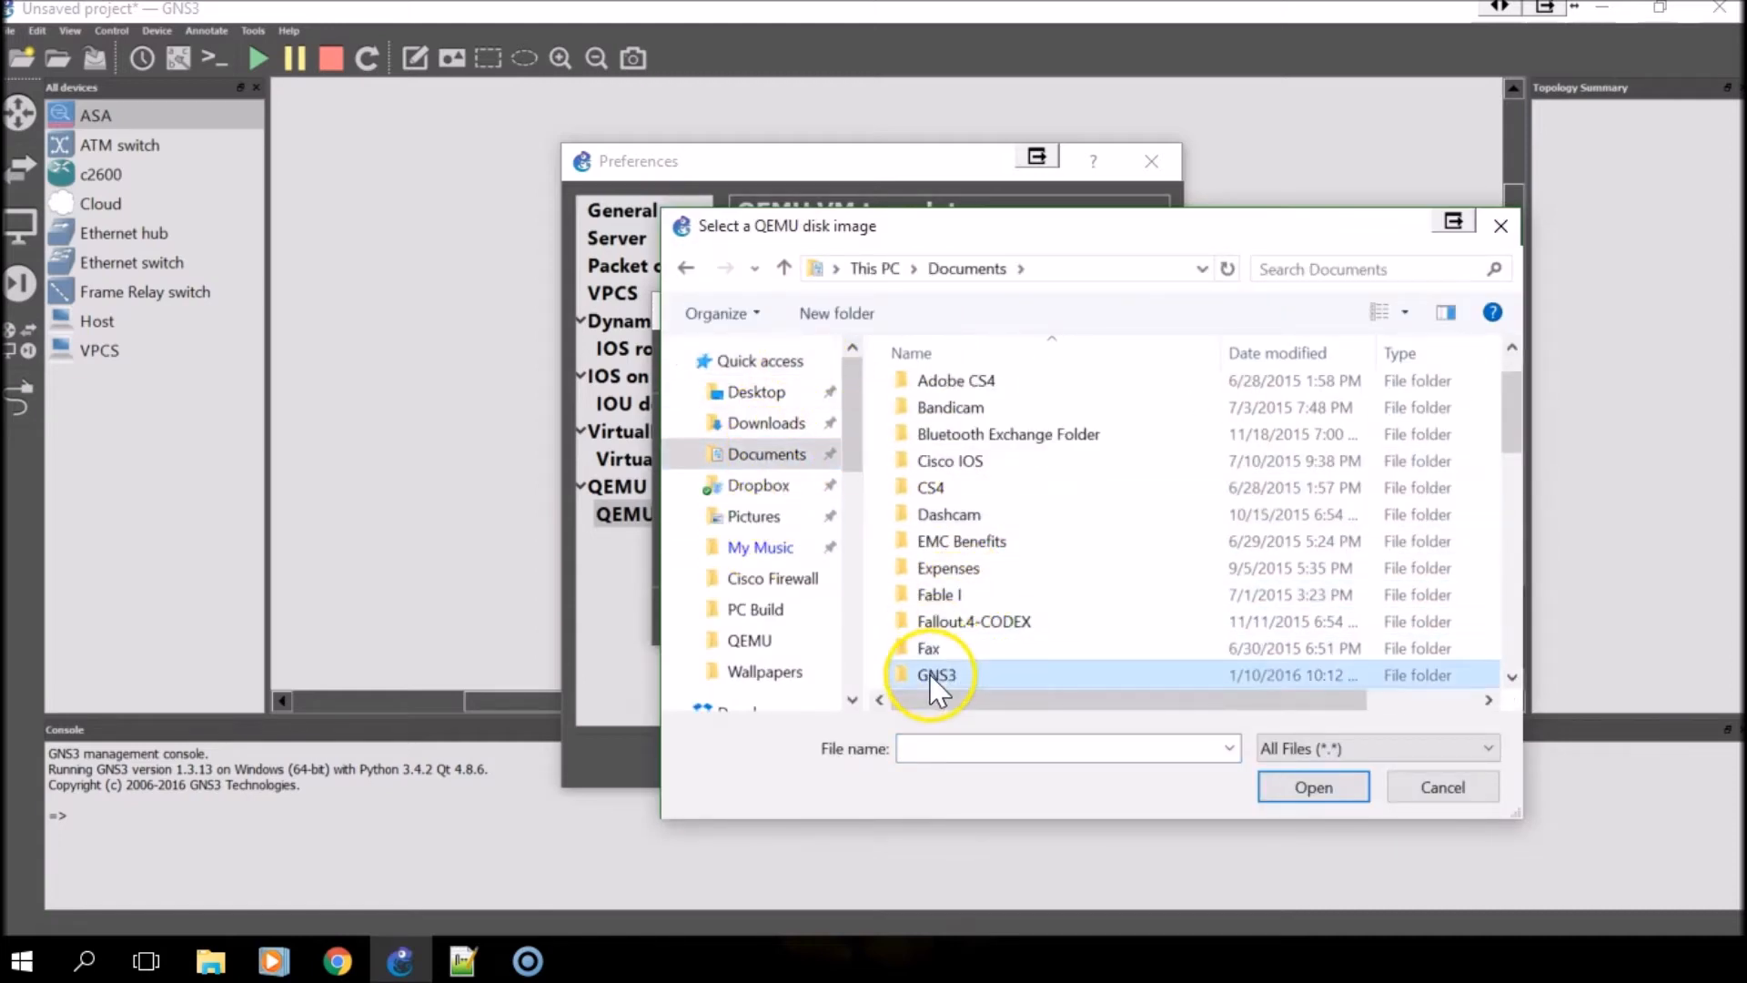
pyautogui.doubleClick(935, 674)
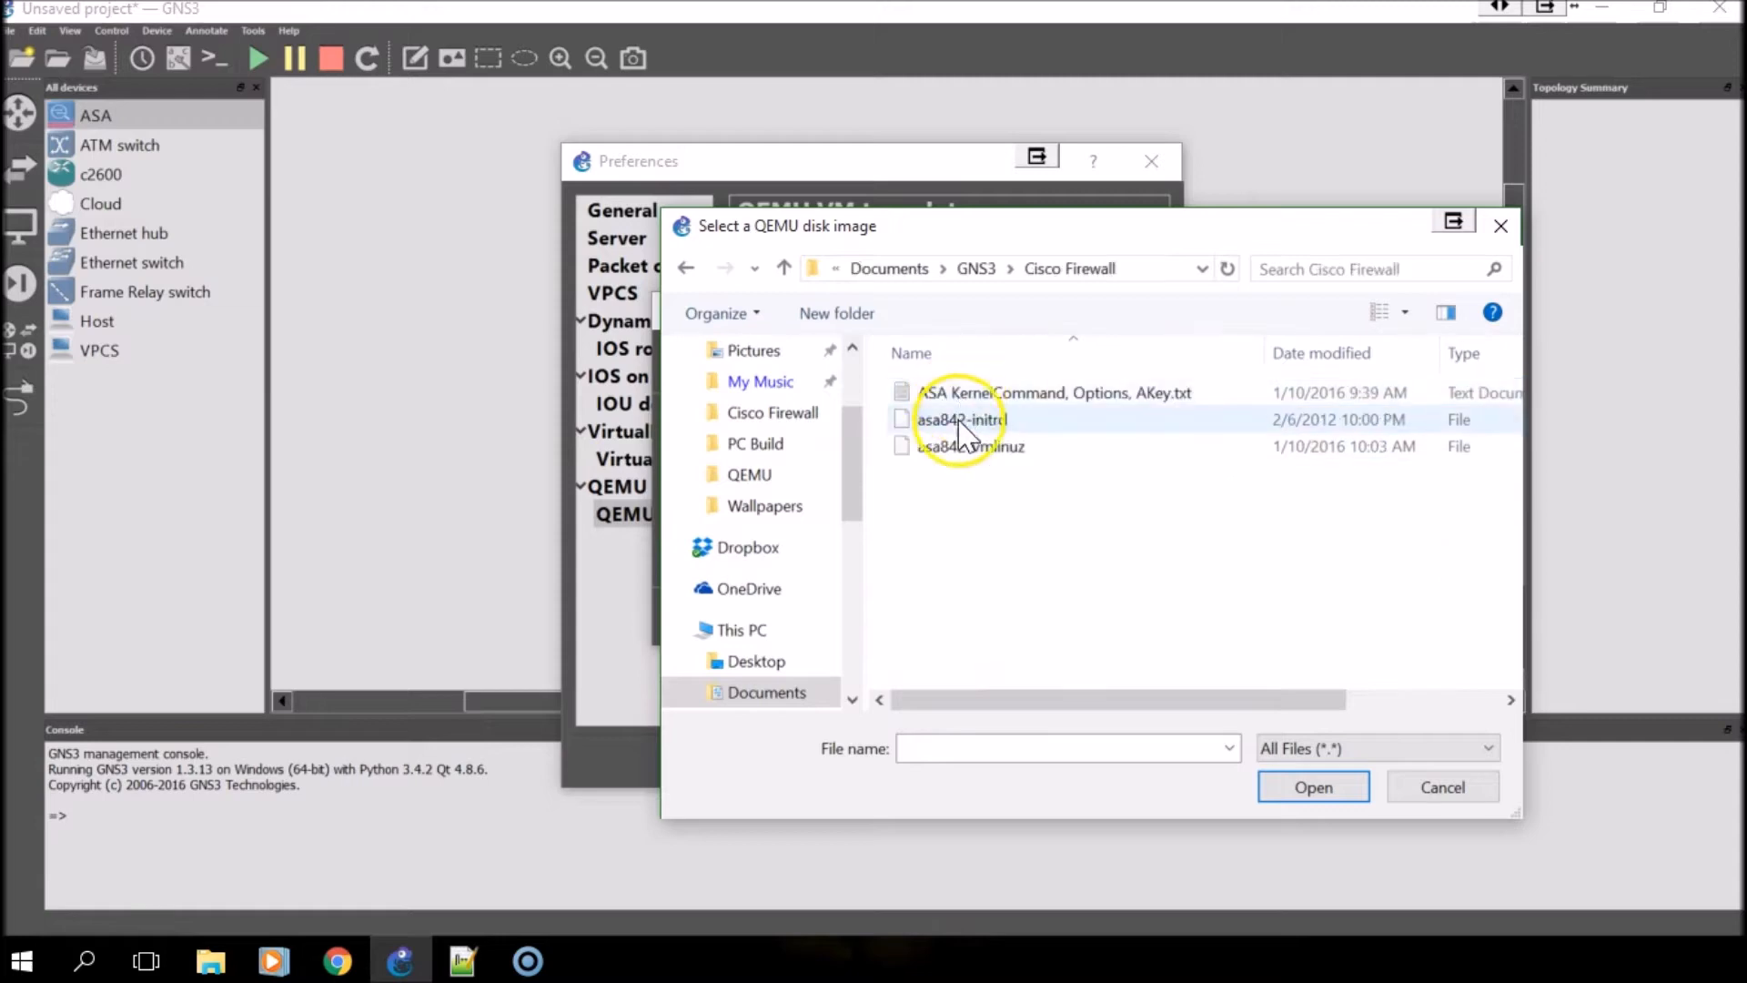
pyautogui.click(970, 446)
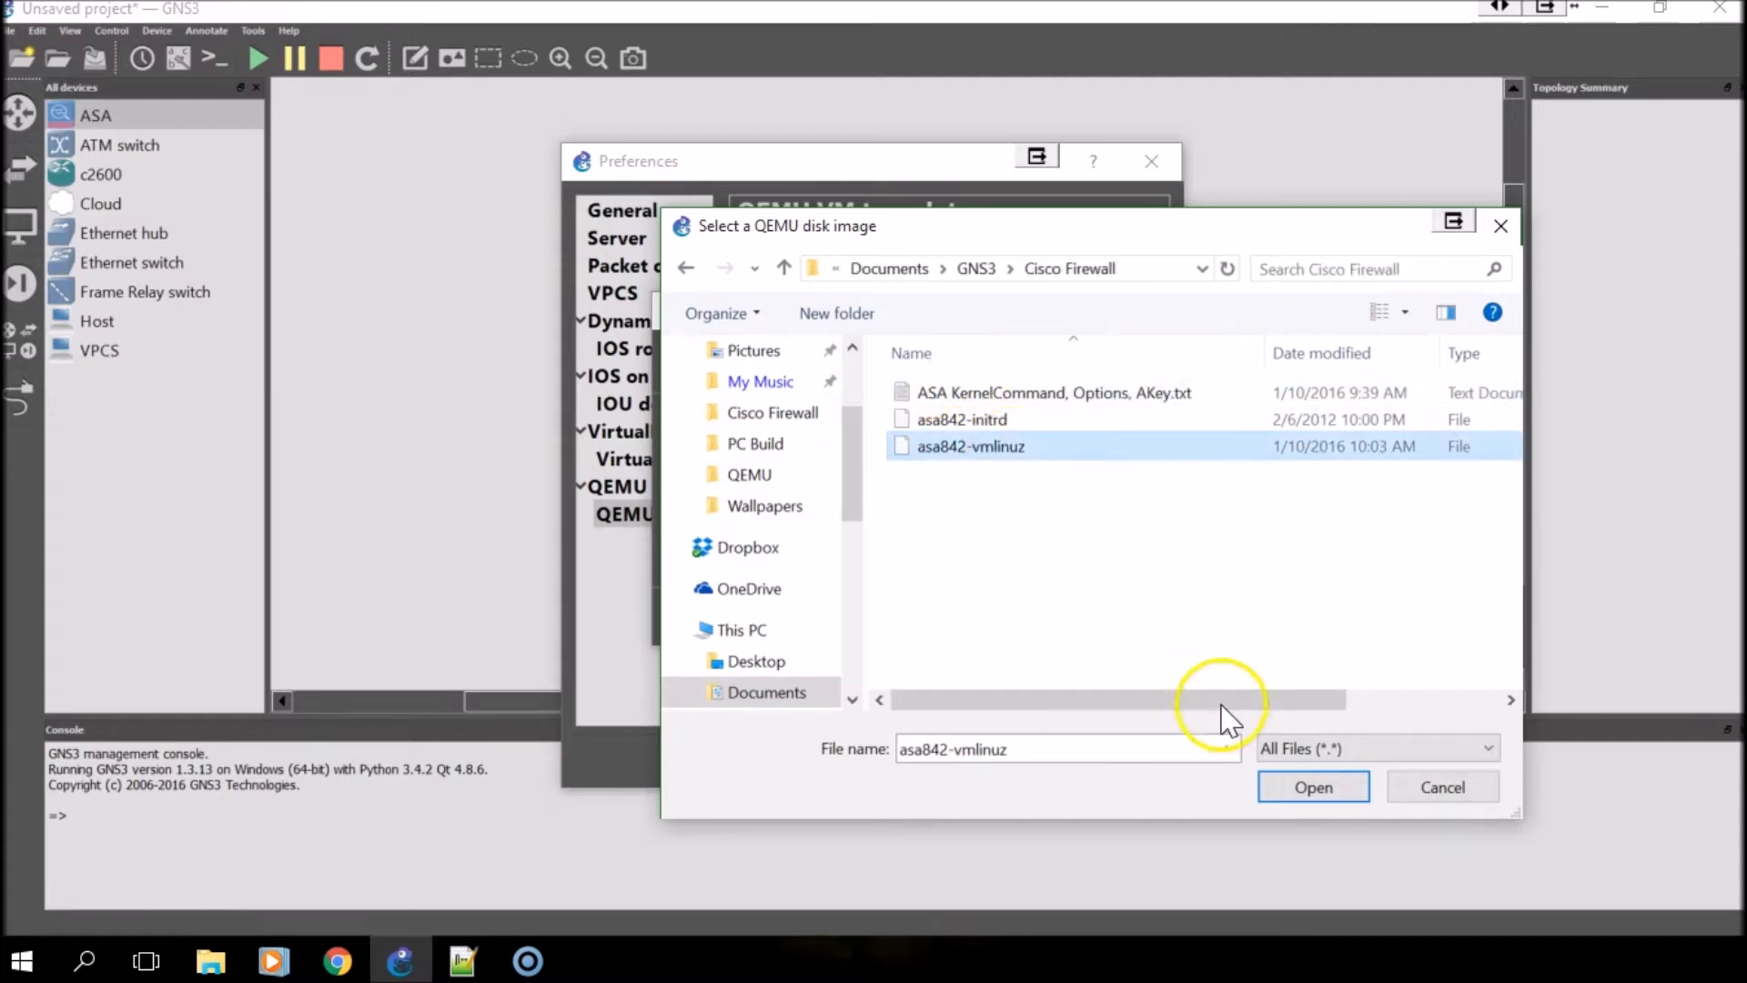
pyautogui.click(1313, 786)
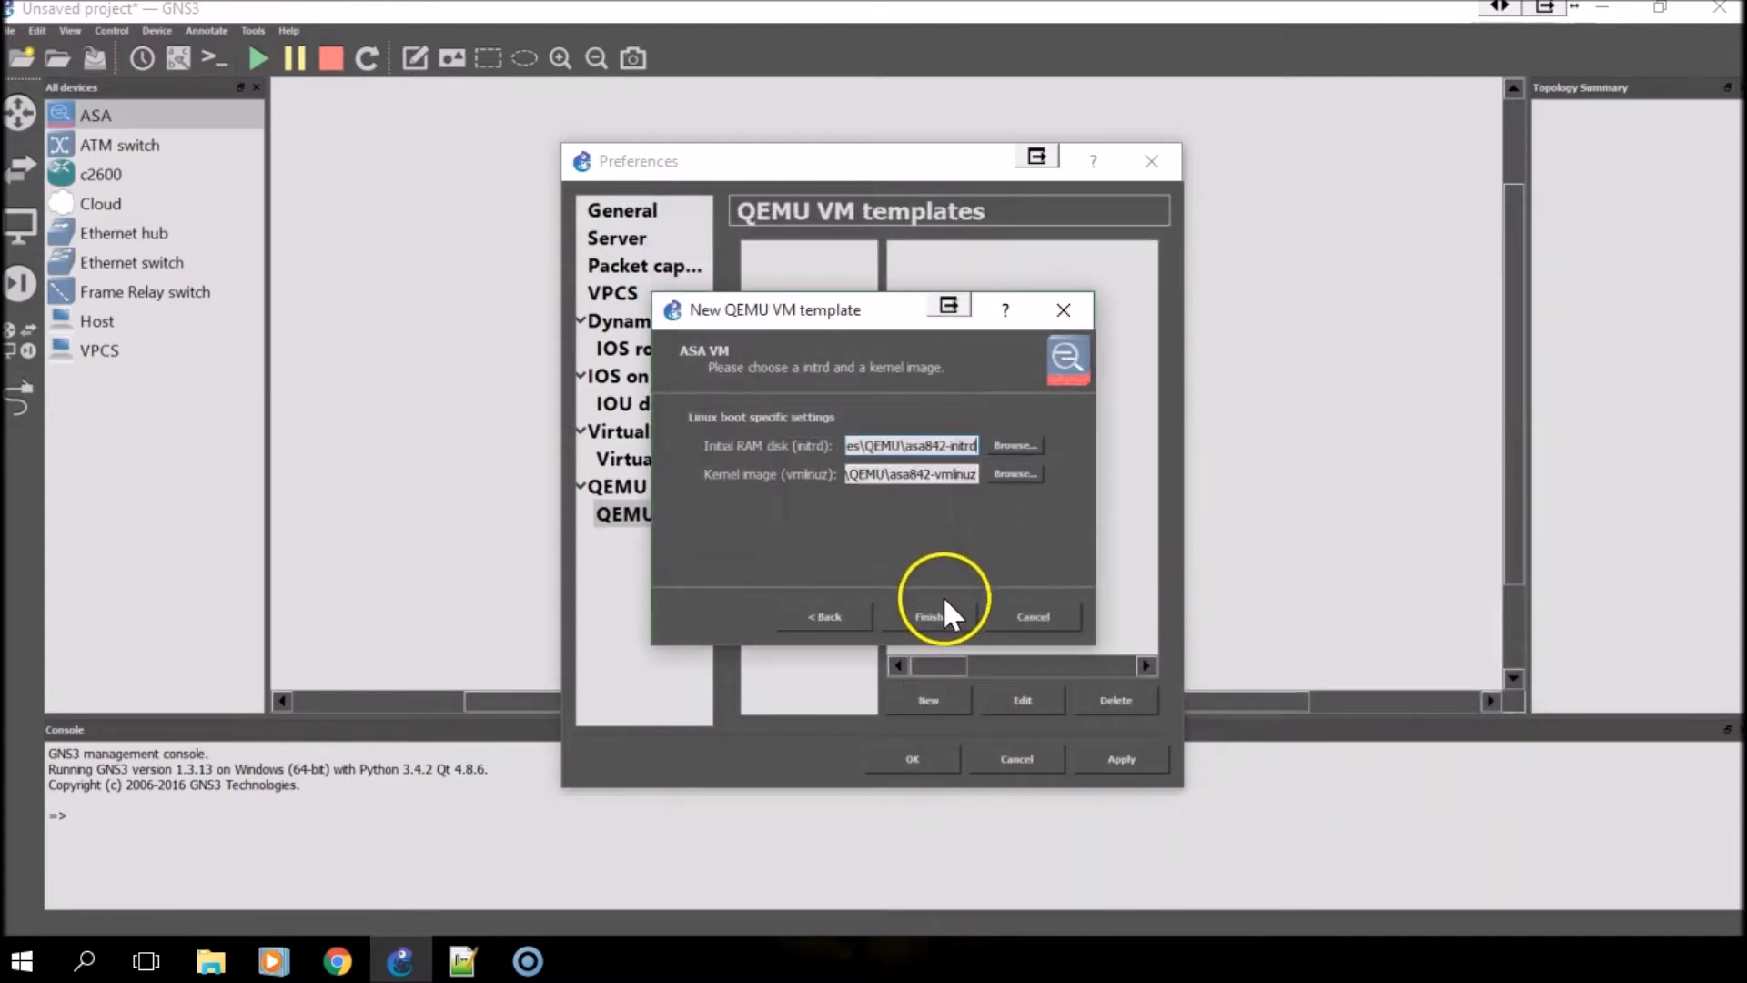
pyautogui.moveTo(851, 334)
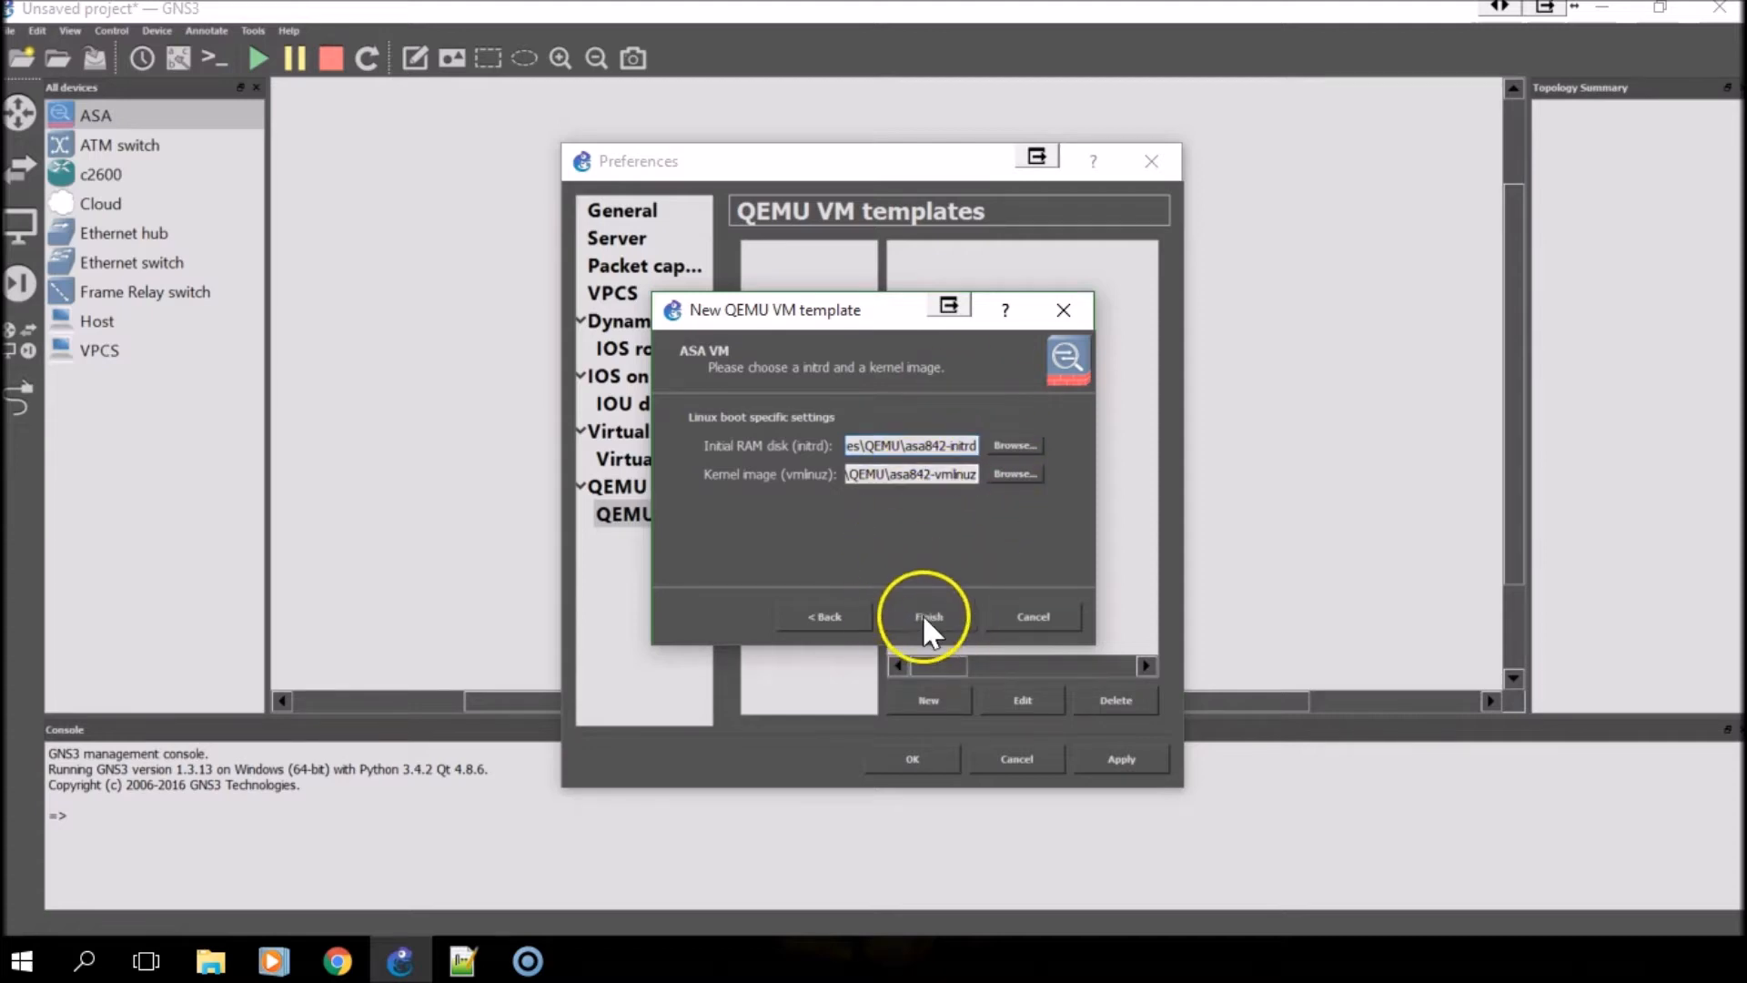
pyautogui.click(928, 617)
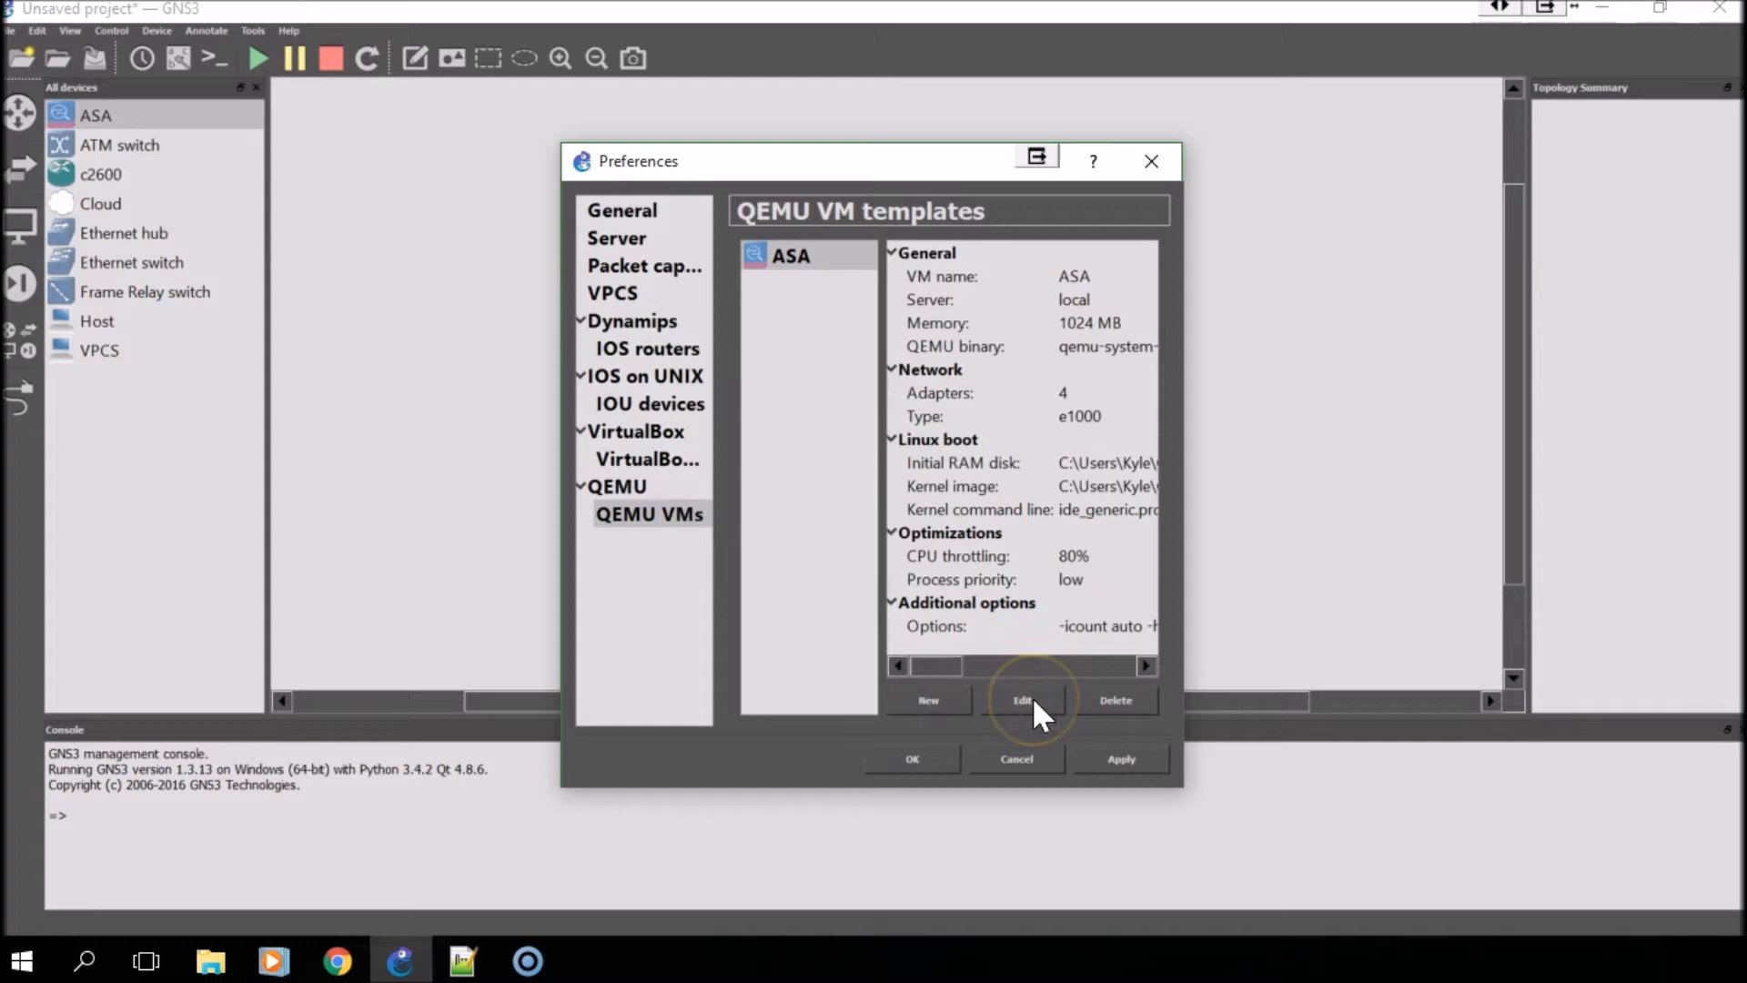
# - Edit the ASA template, review its empty HDD settings and return to General settings
pyautogui.click(1023, 699)
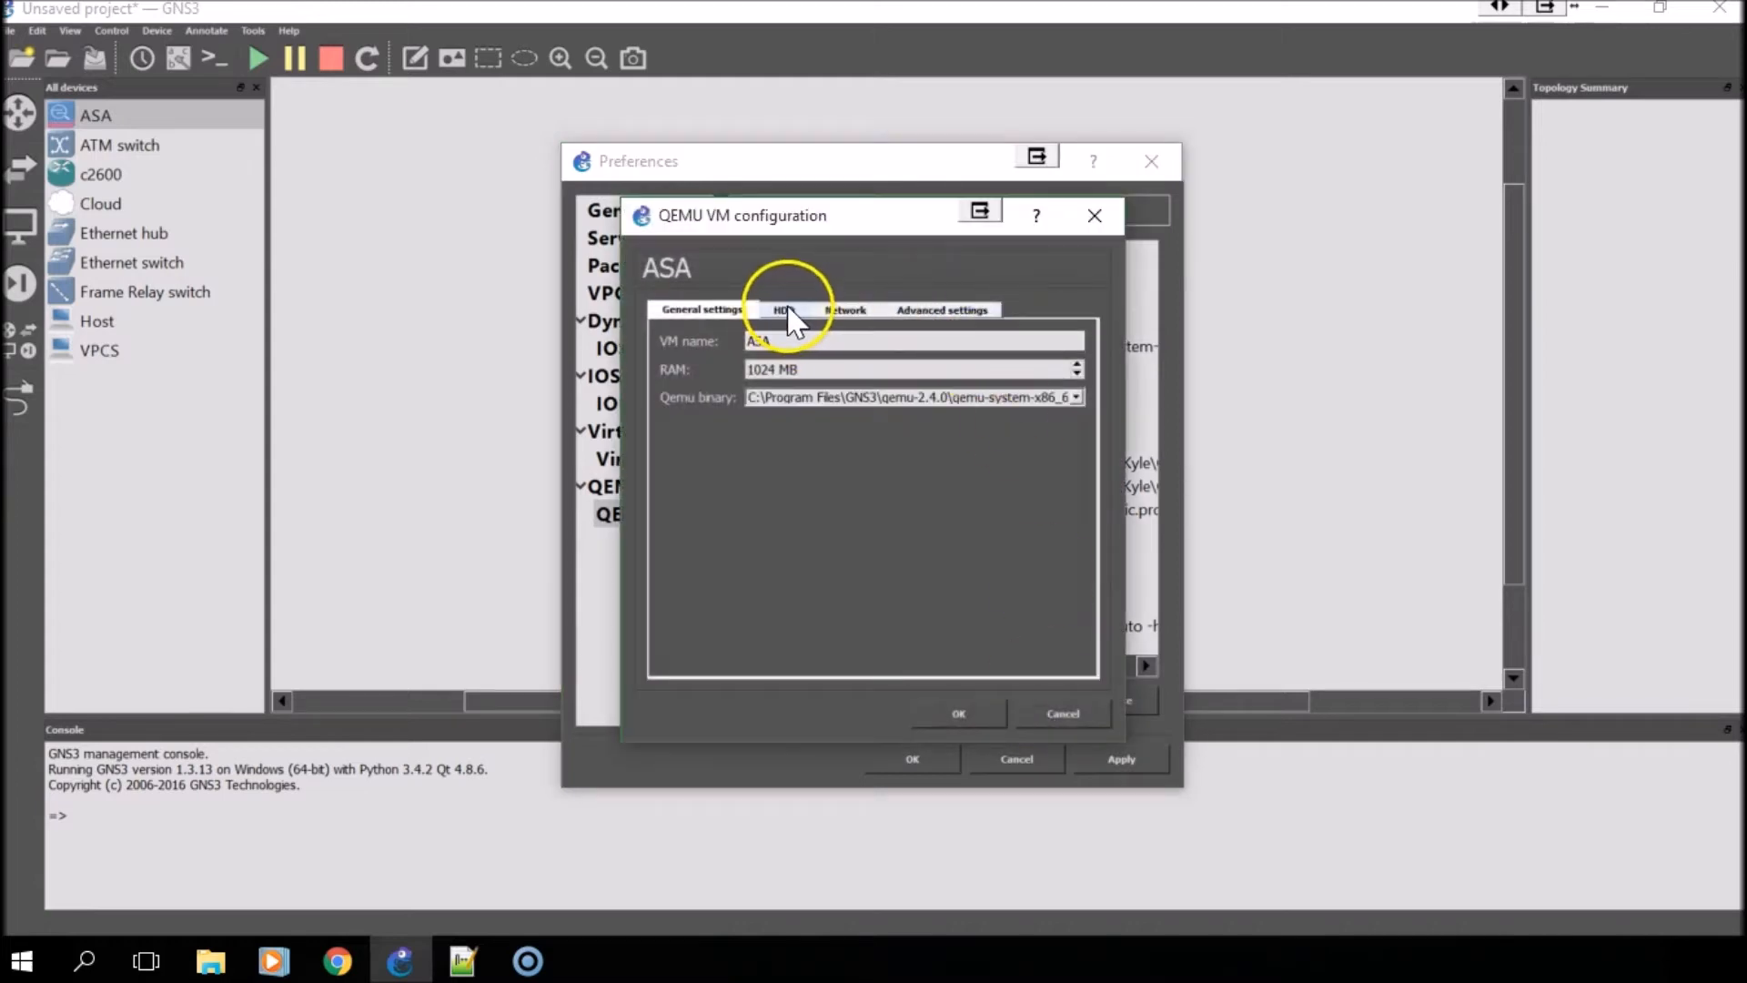
pyautogui.click(782, 309)
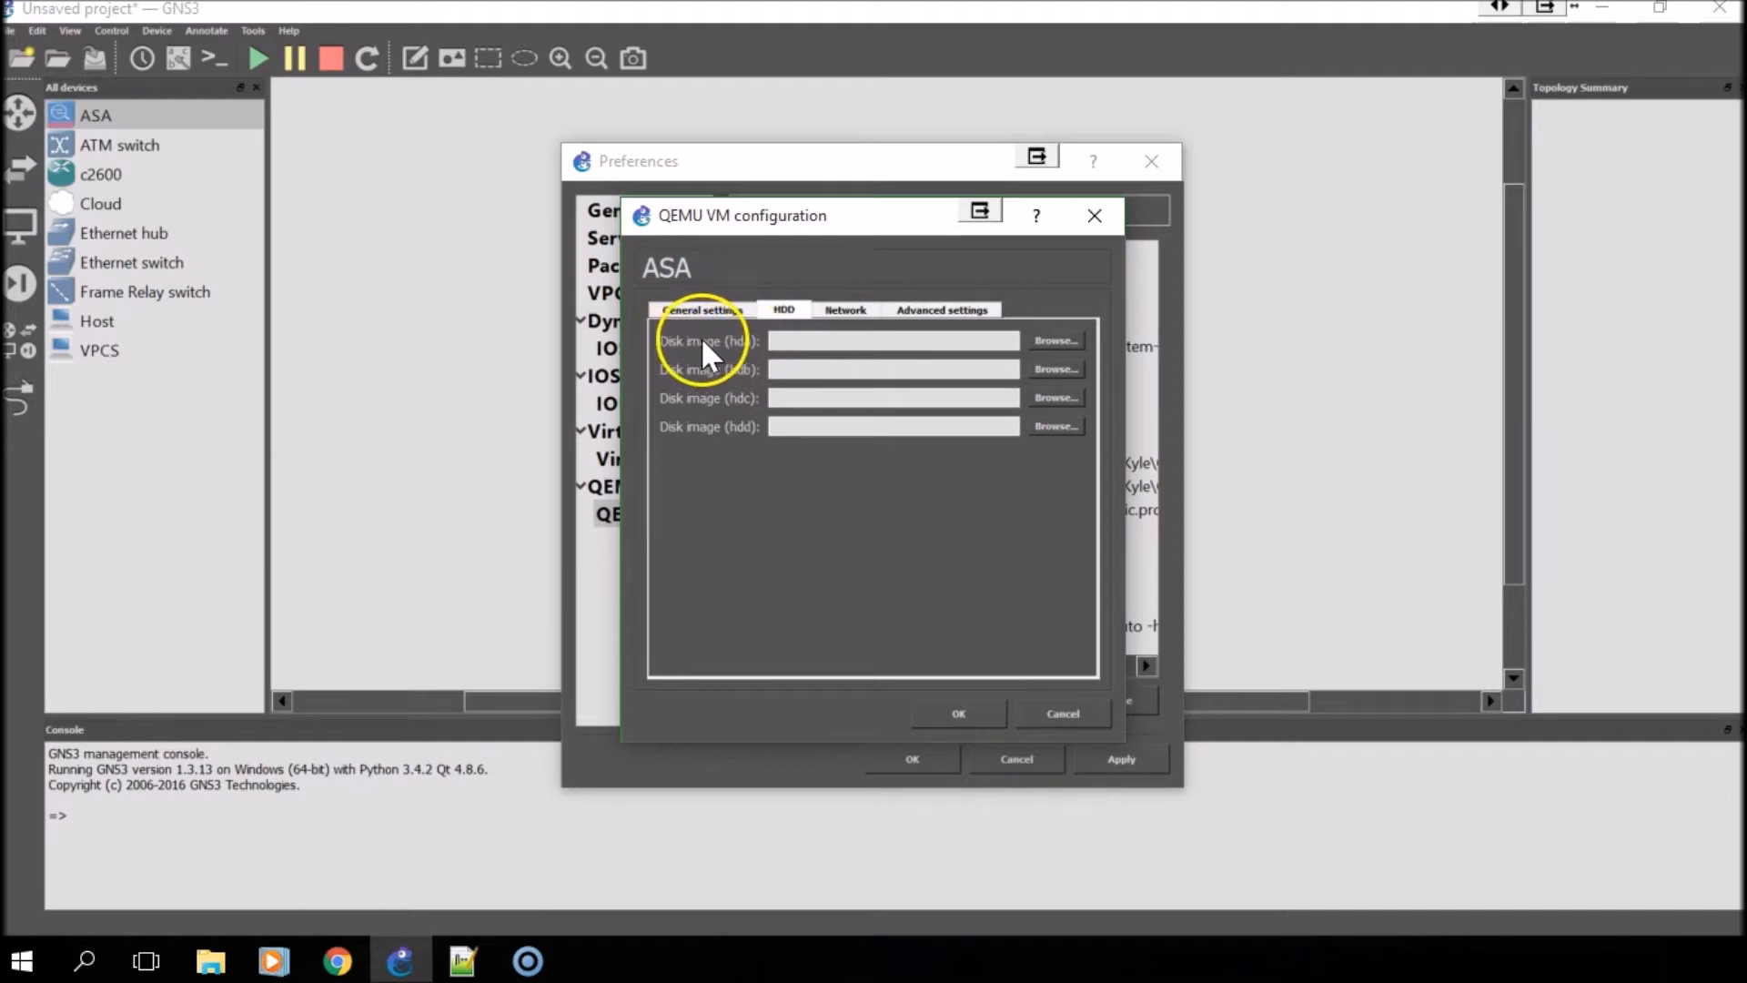
pyautogui.click(892, 340)
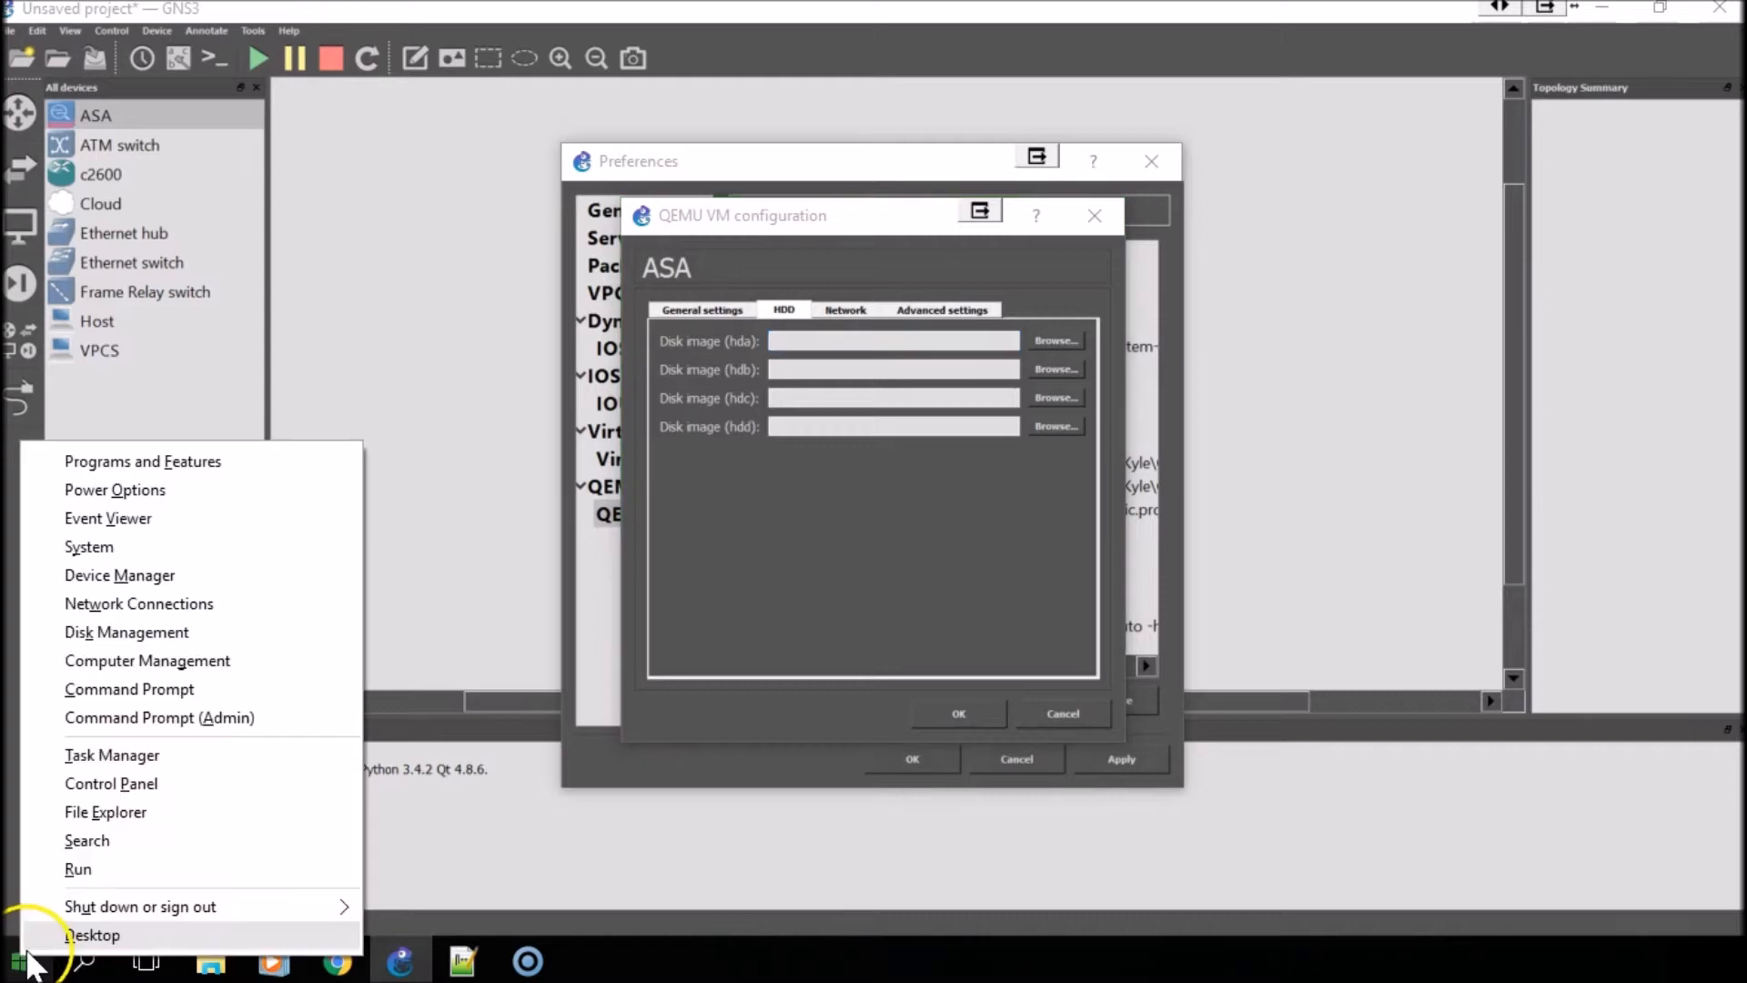
pyautogui.moveTo(160, 717)
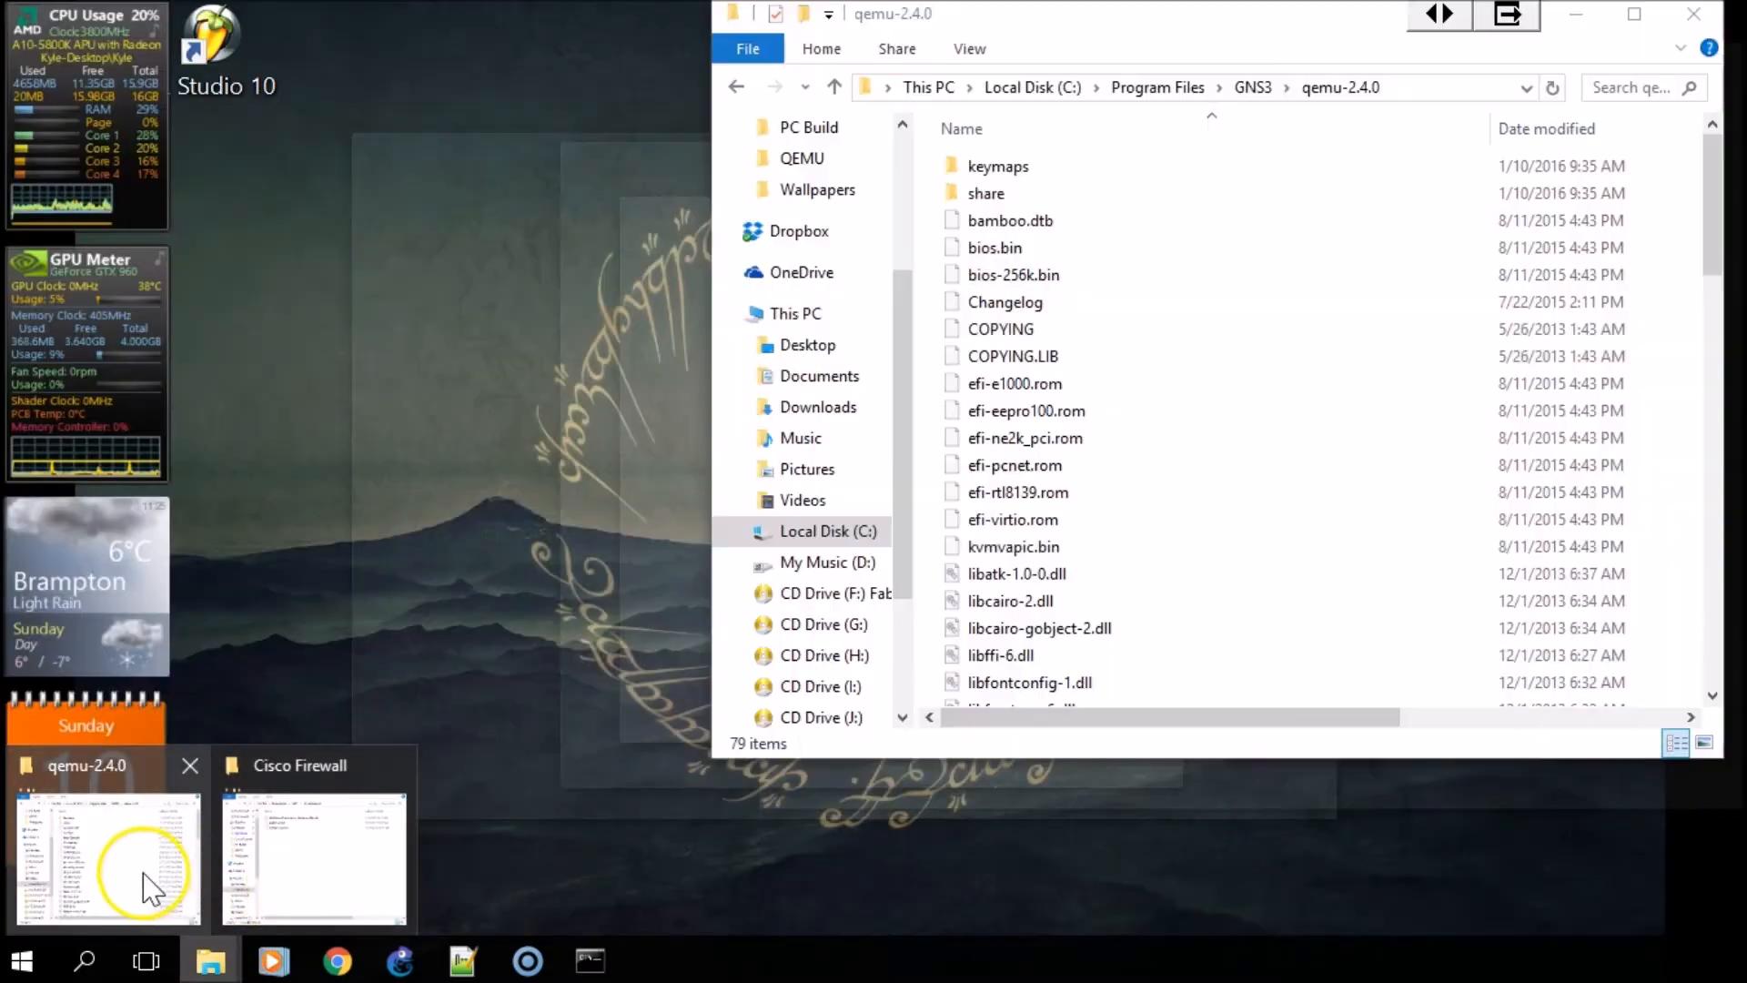
# - Bring the qemu-2.4.0 Explorer window forward and copy its full folder path
pyautogui.click(106, 852)
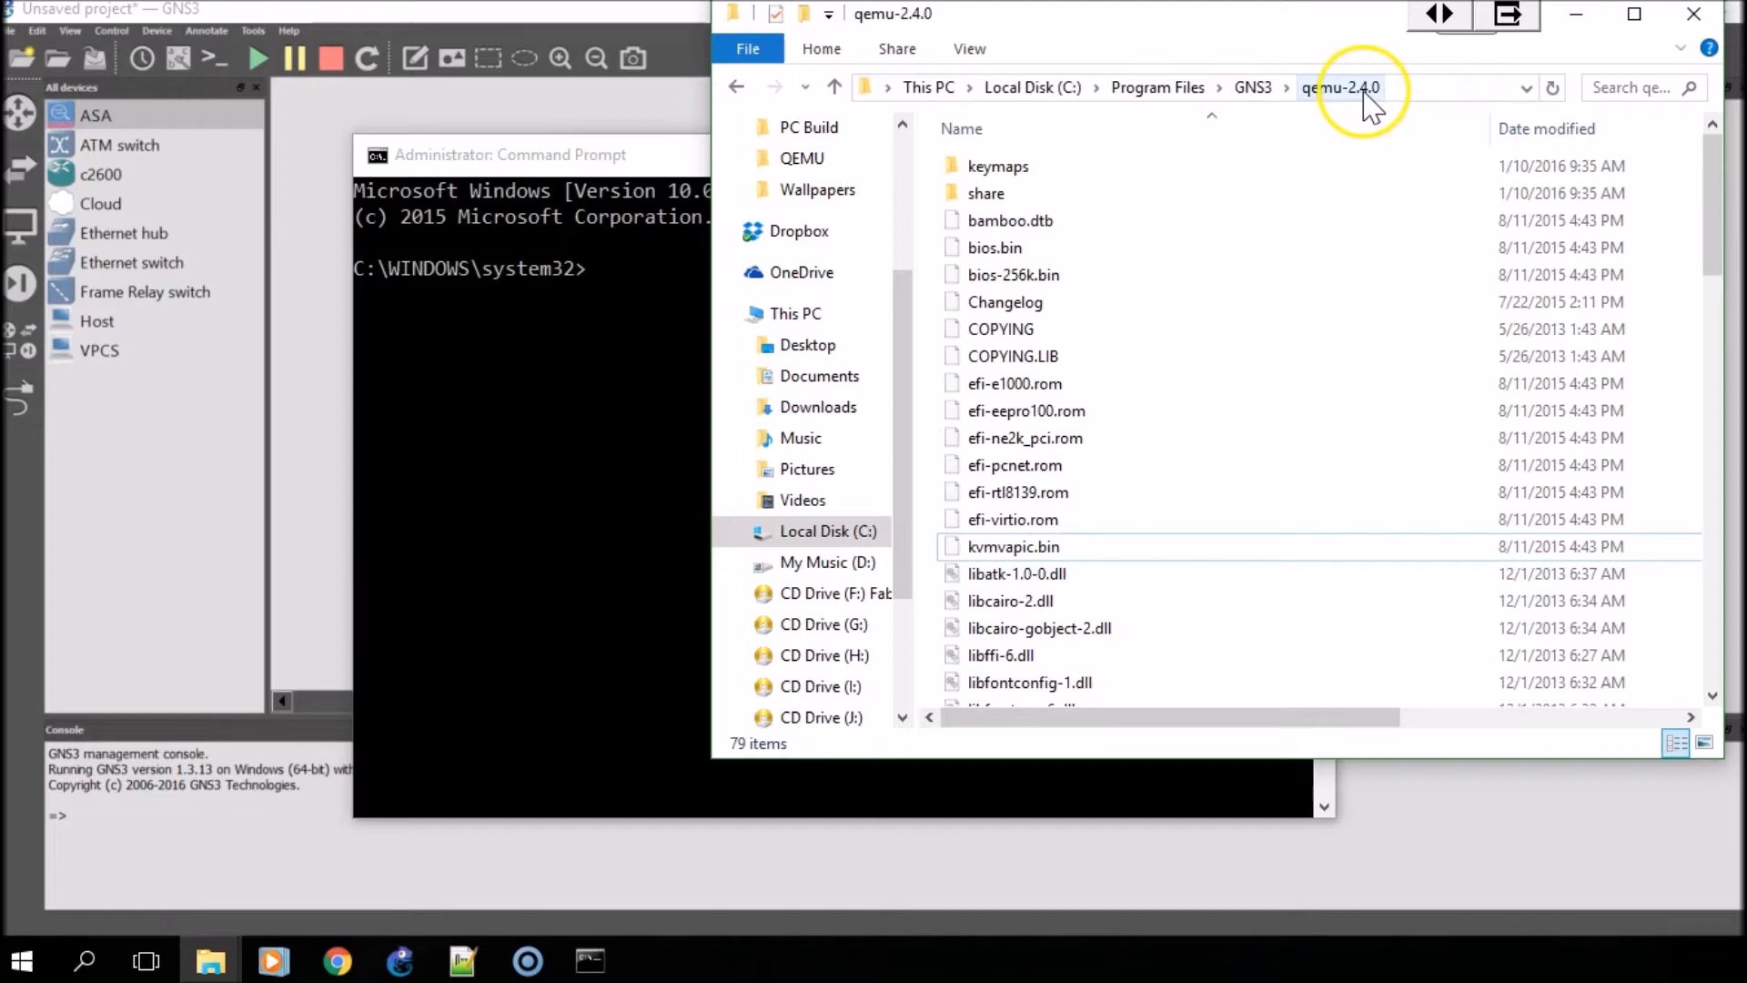
pyautogui.moveTo(1321, 105)
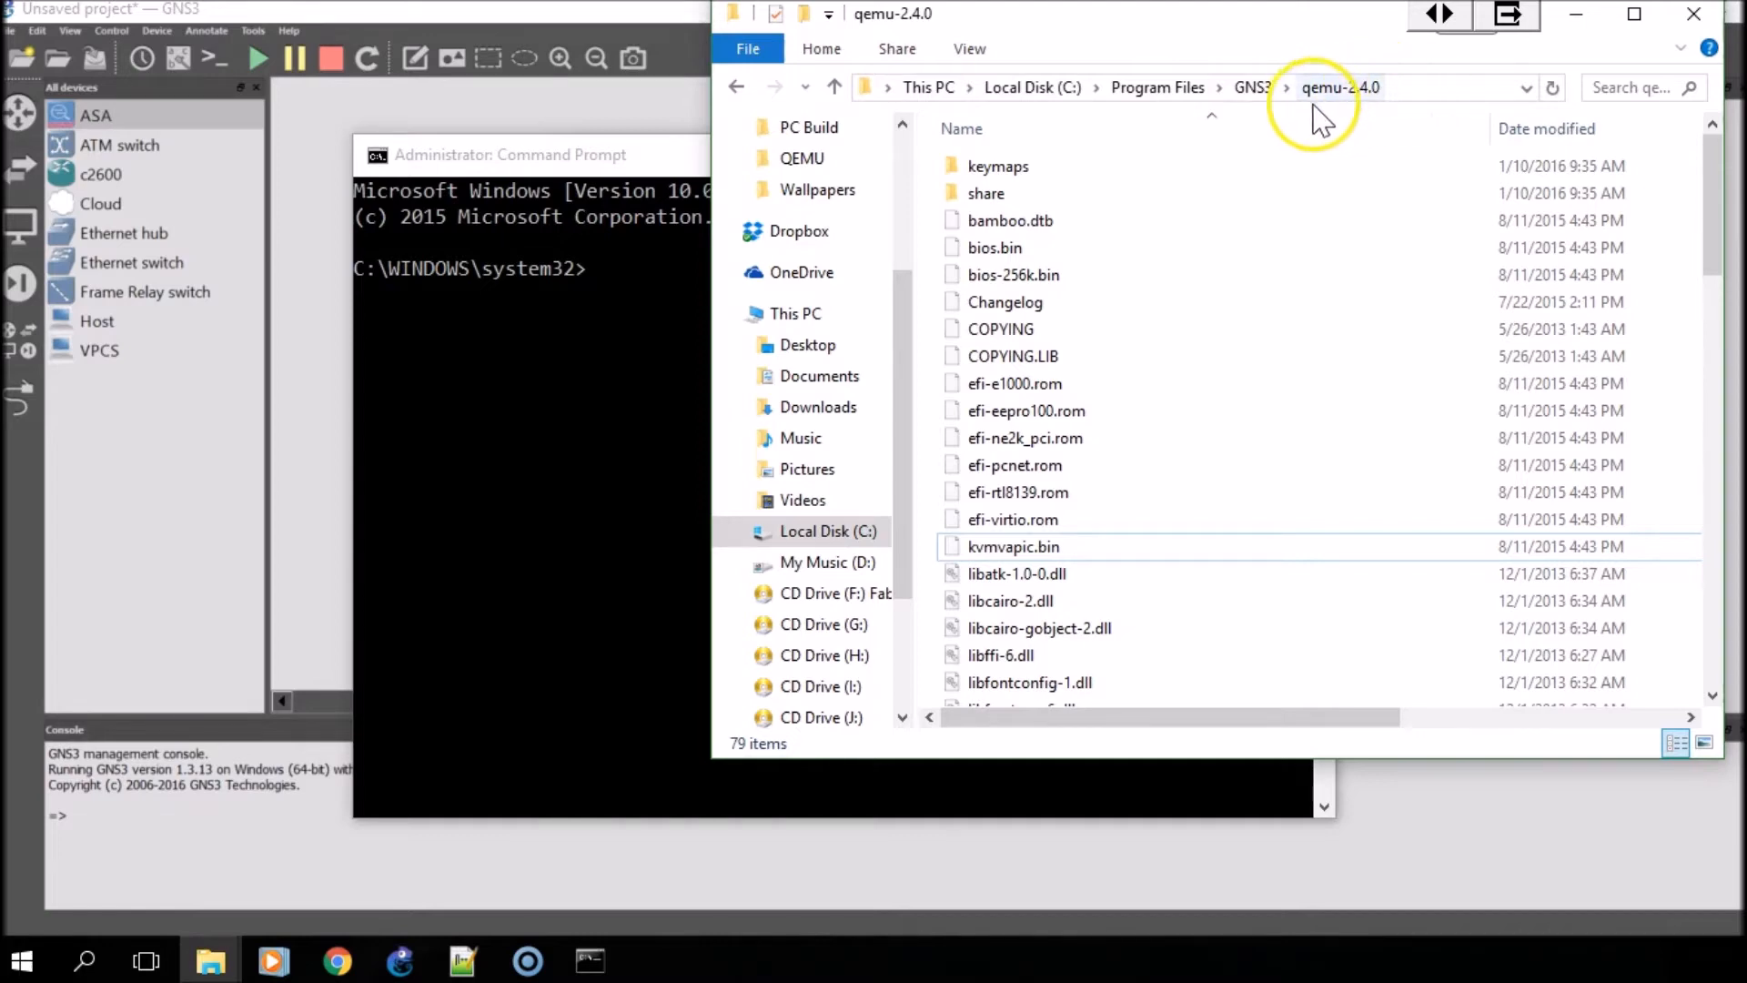
pyautogui.rightClick(1392, 88)
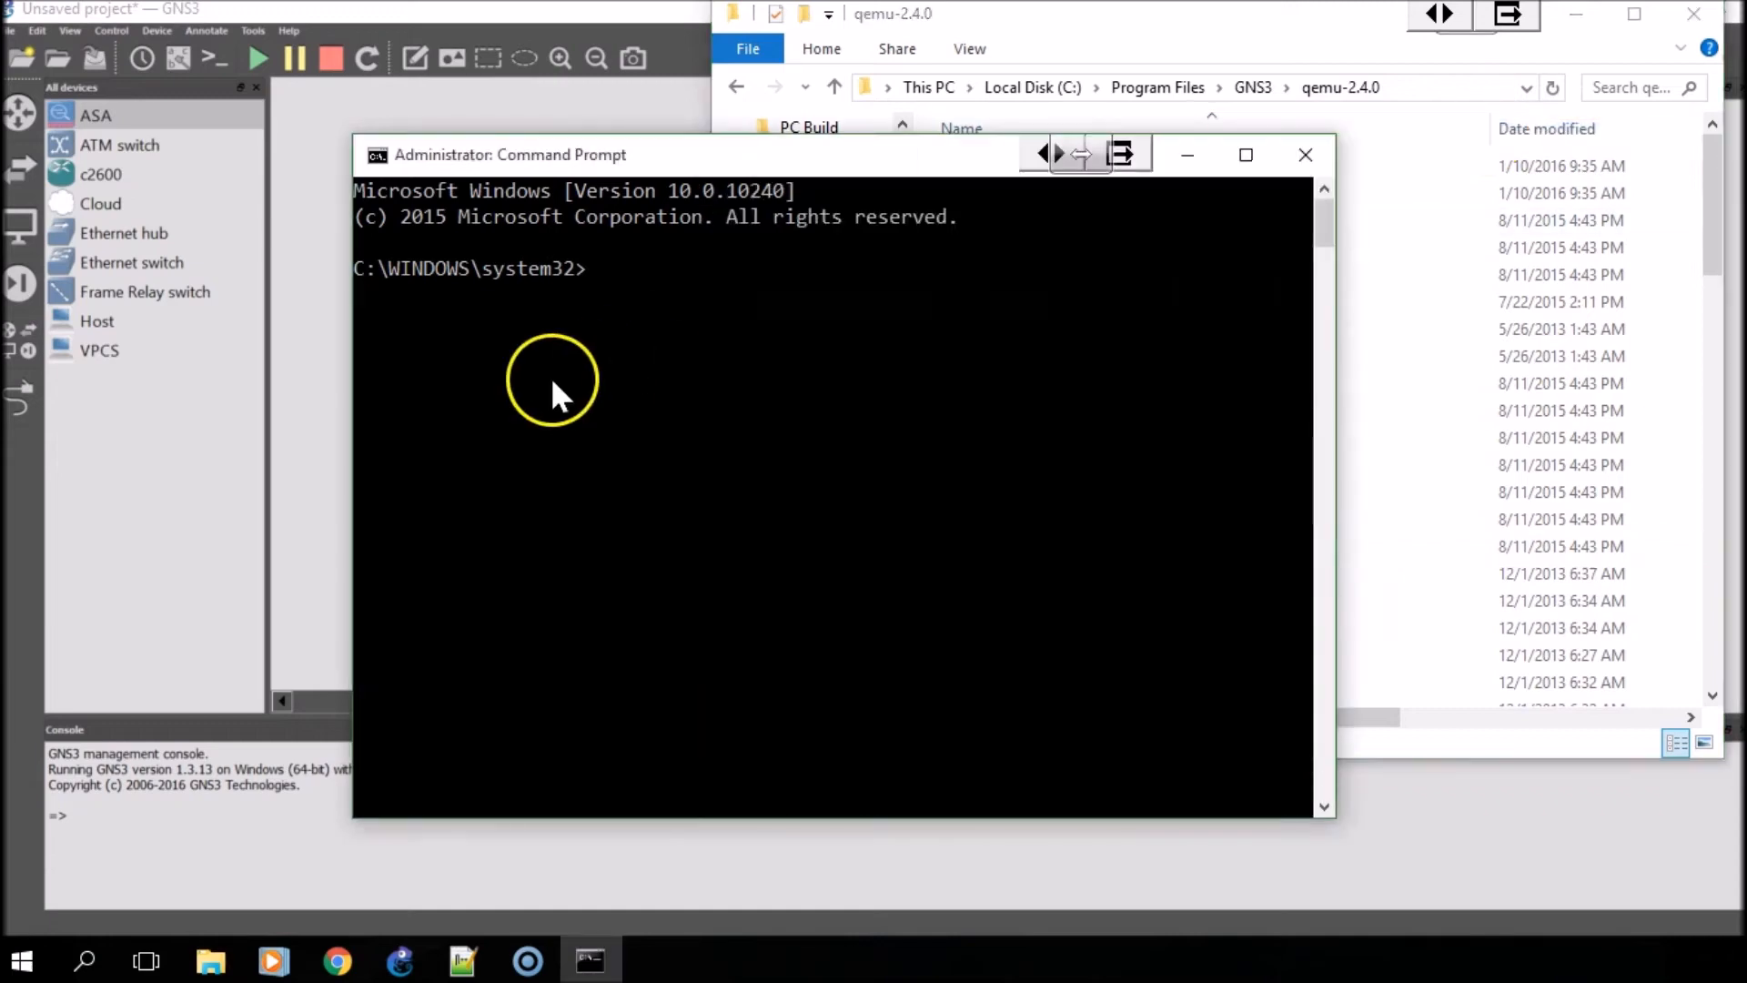
# - Change directory to "C:\Program Files\GNS3\qemu-2.4.0"
pyautogui.write('cd "')
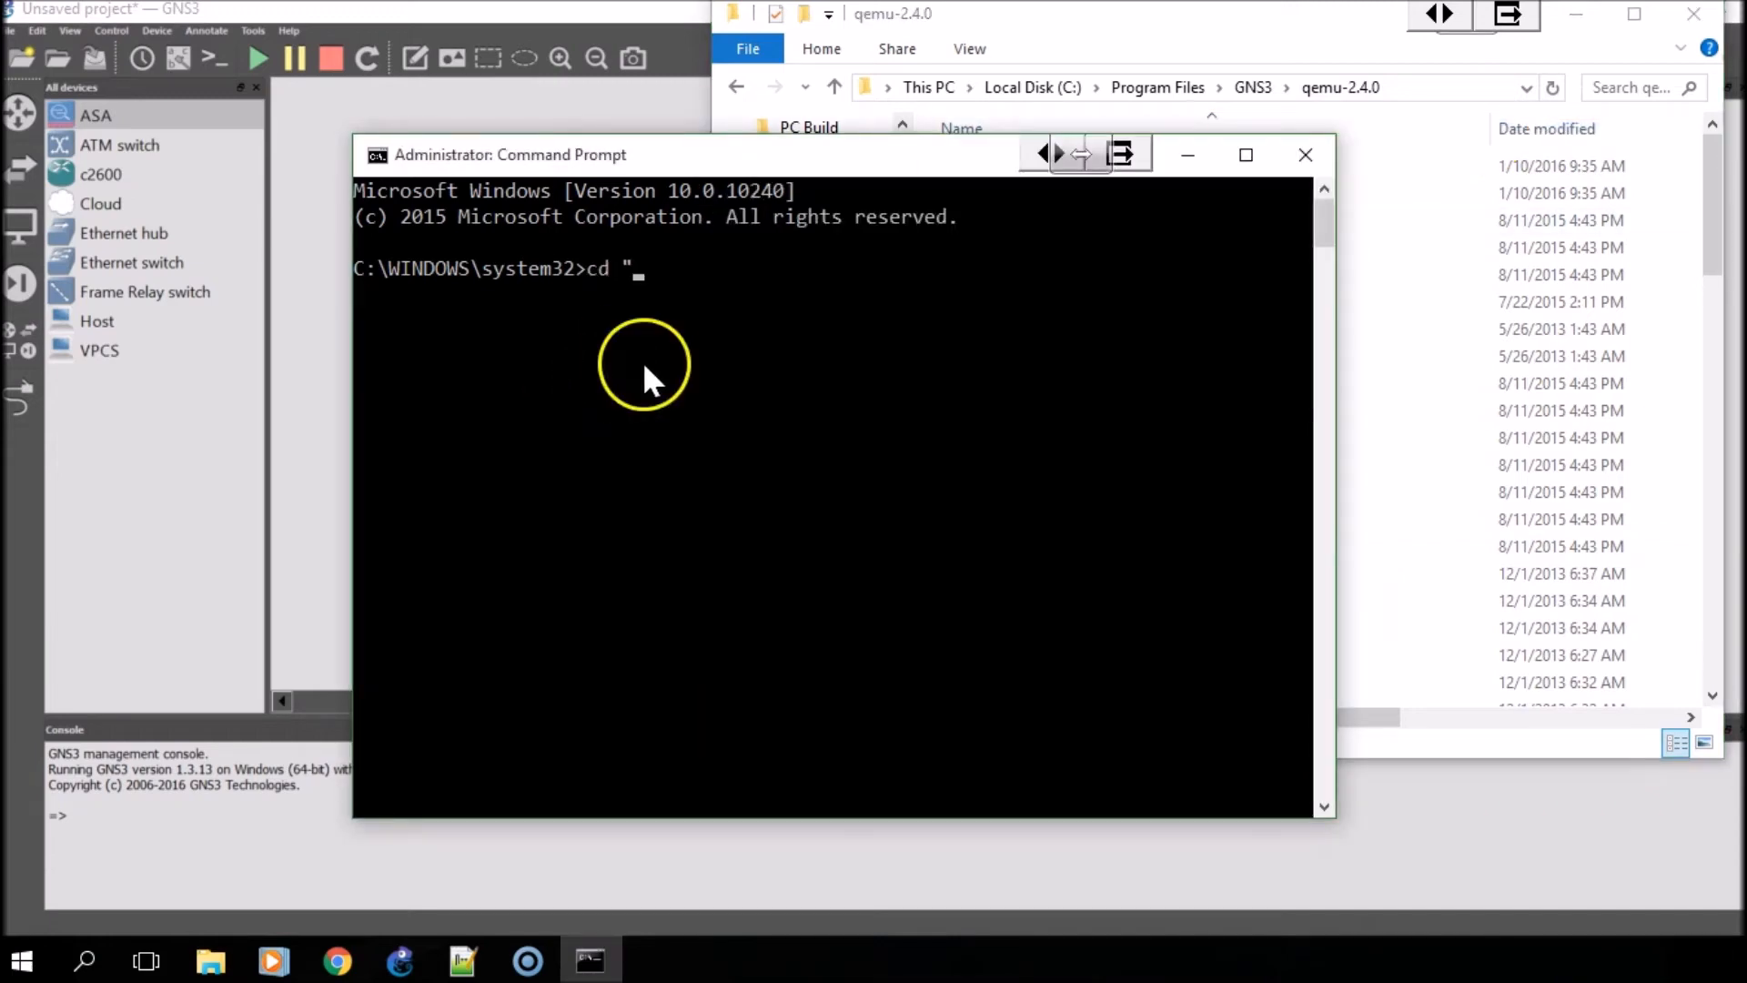
pyautogui.write('C:\\Program Files\\GNS3\\qemu-2.4.0"')
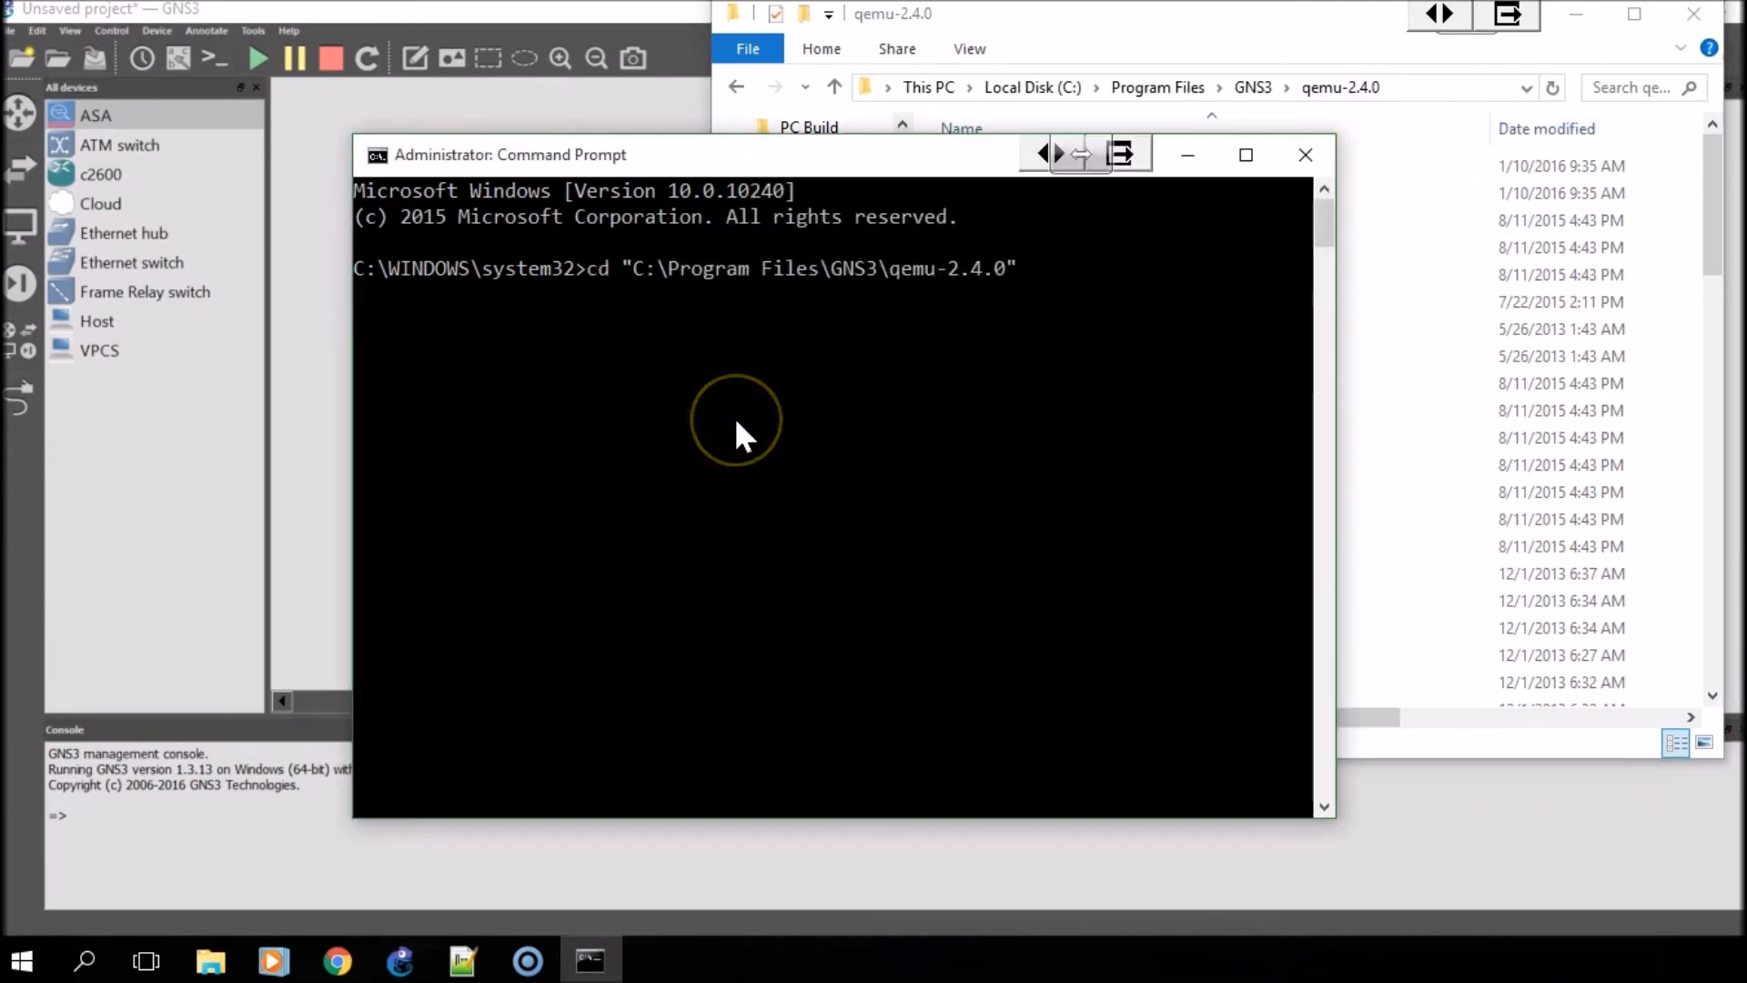
pyautogui.press('enter')
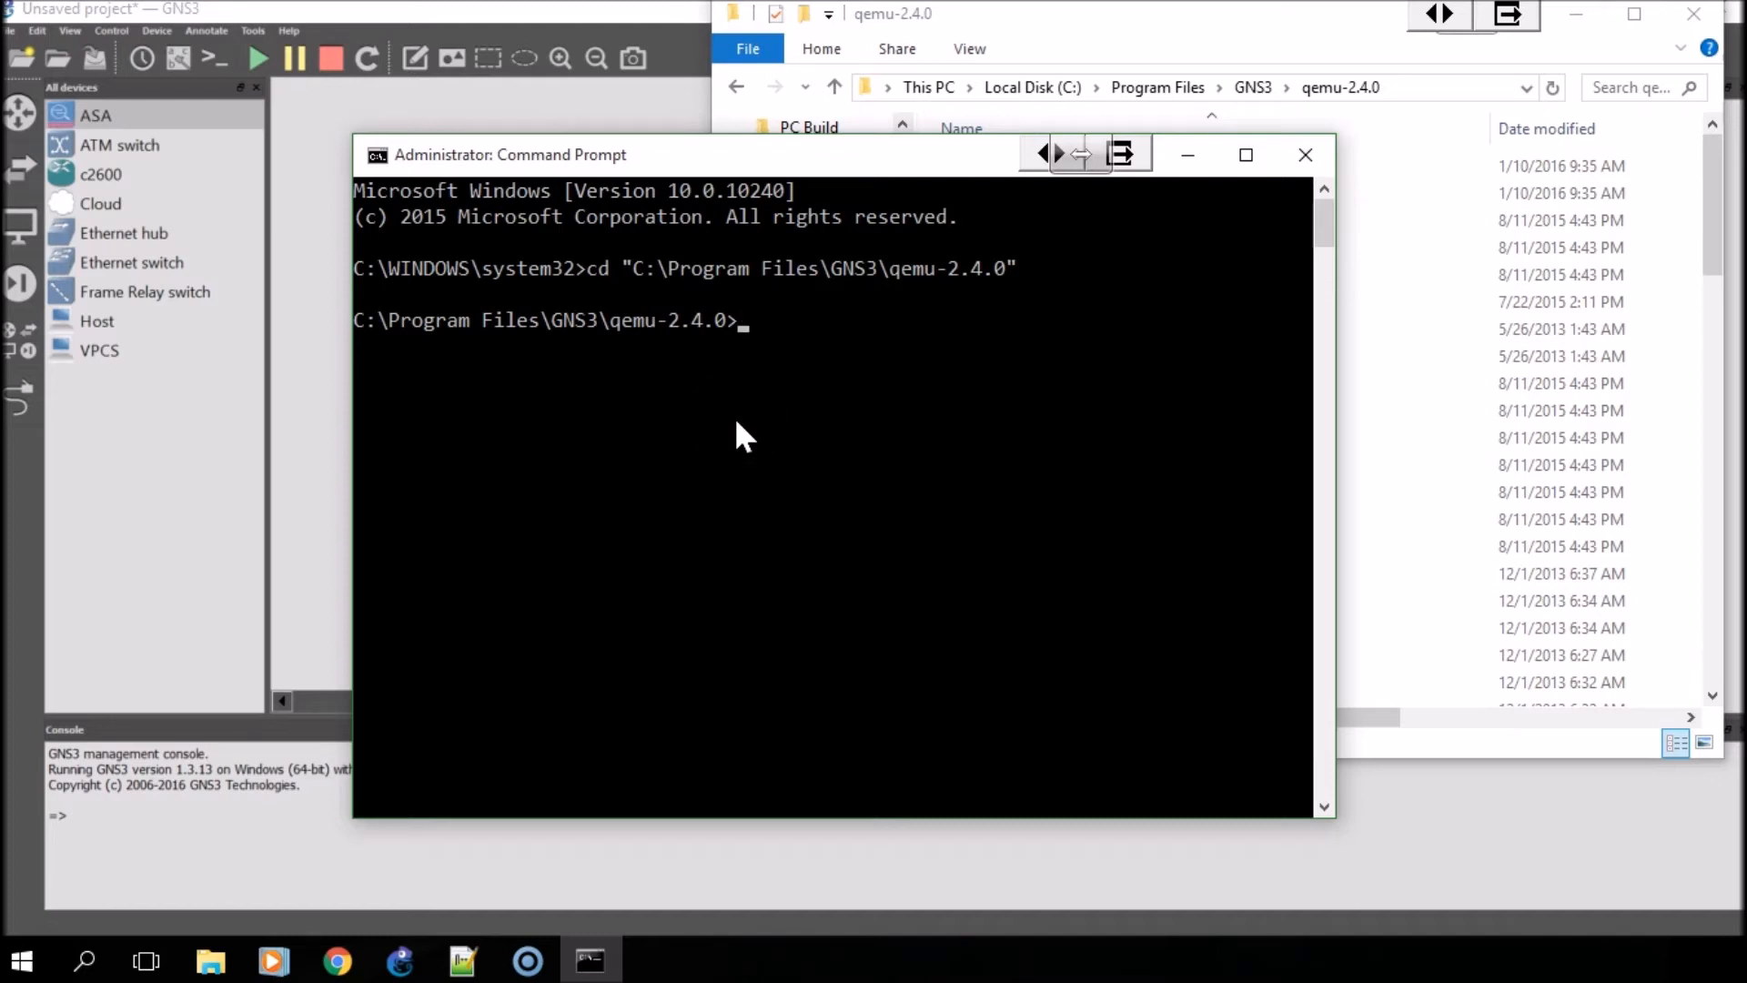
# - Run qemu-img create to make a 256M raw image named FLASH
pyautogui.write('qemu')
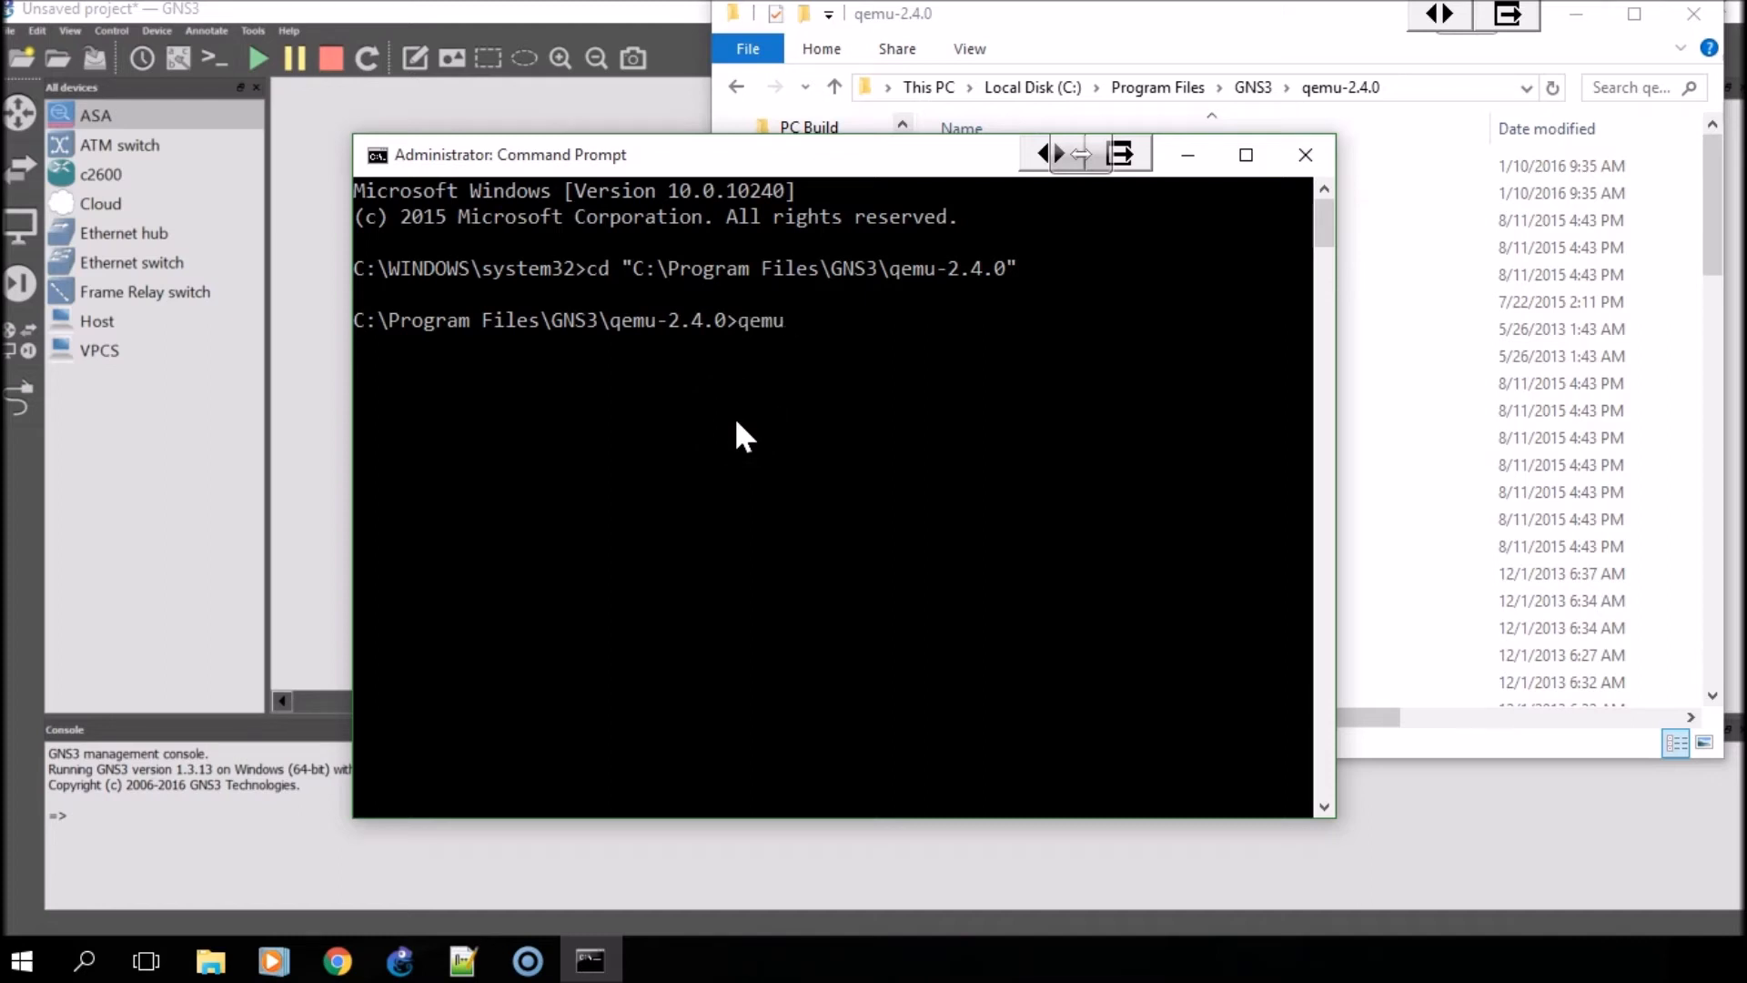
pyautogui.write('-')
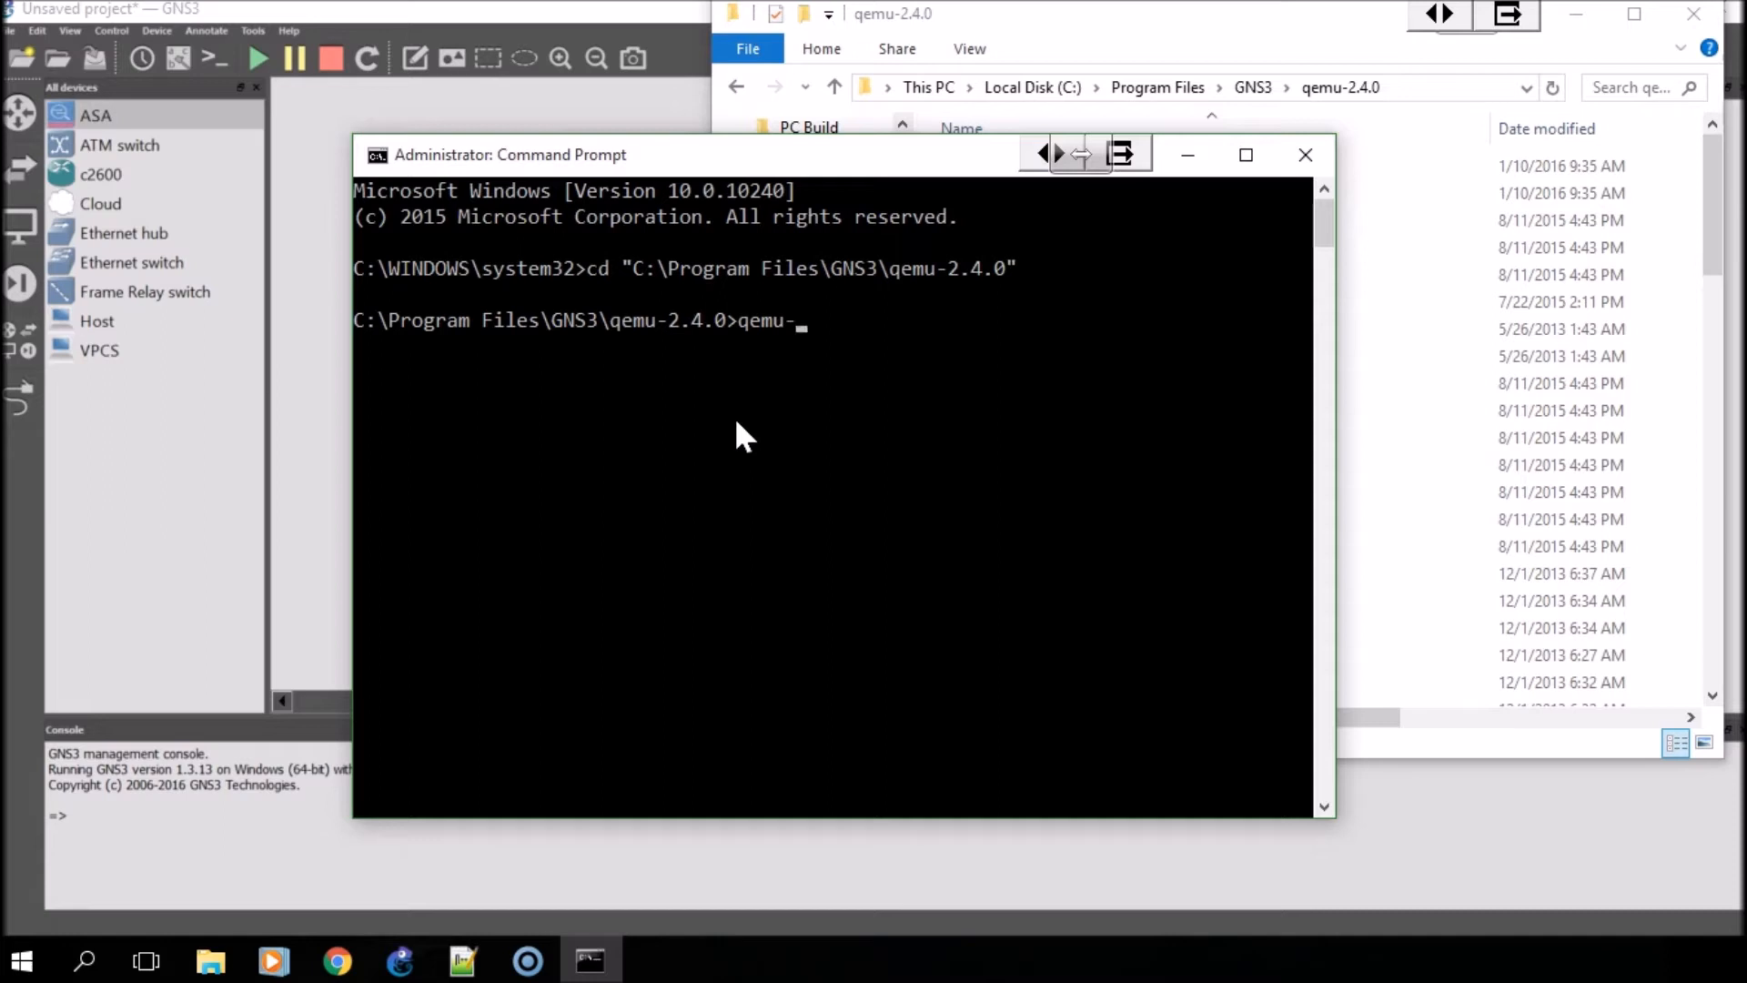
pyautogui.write('img-')
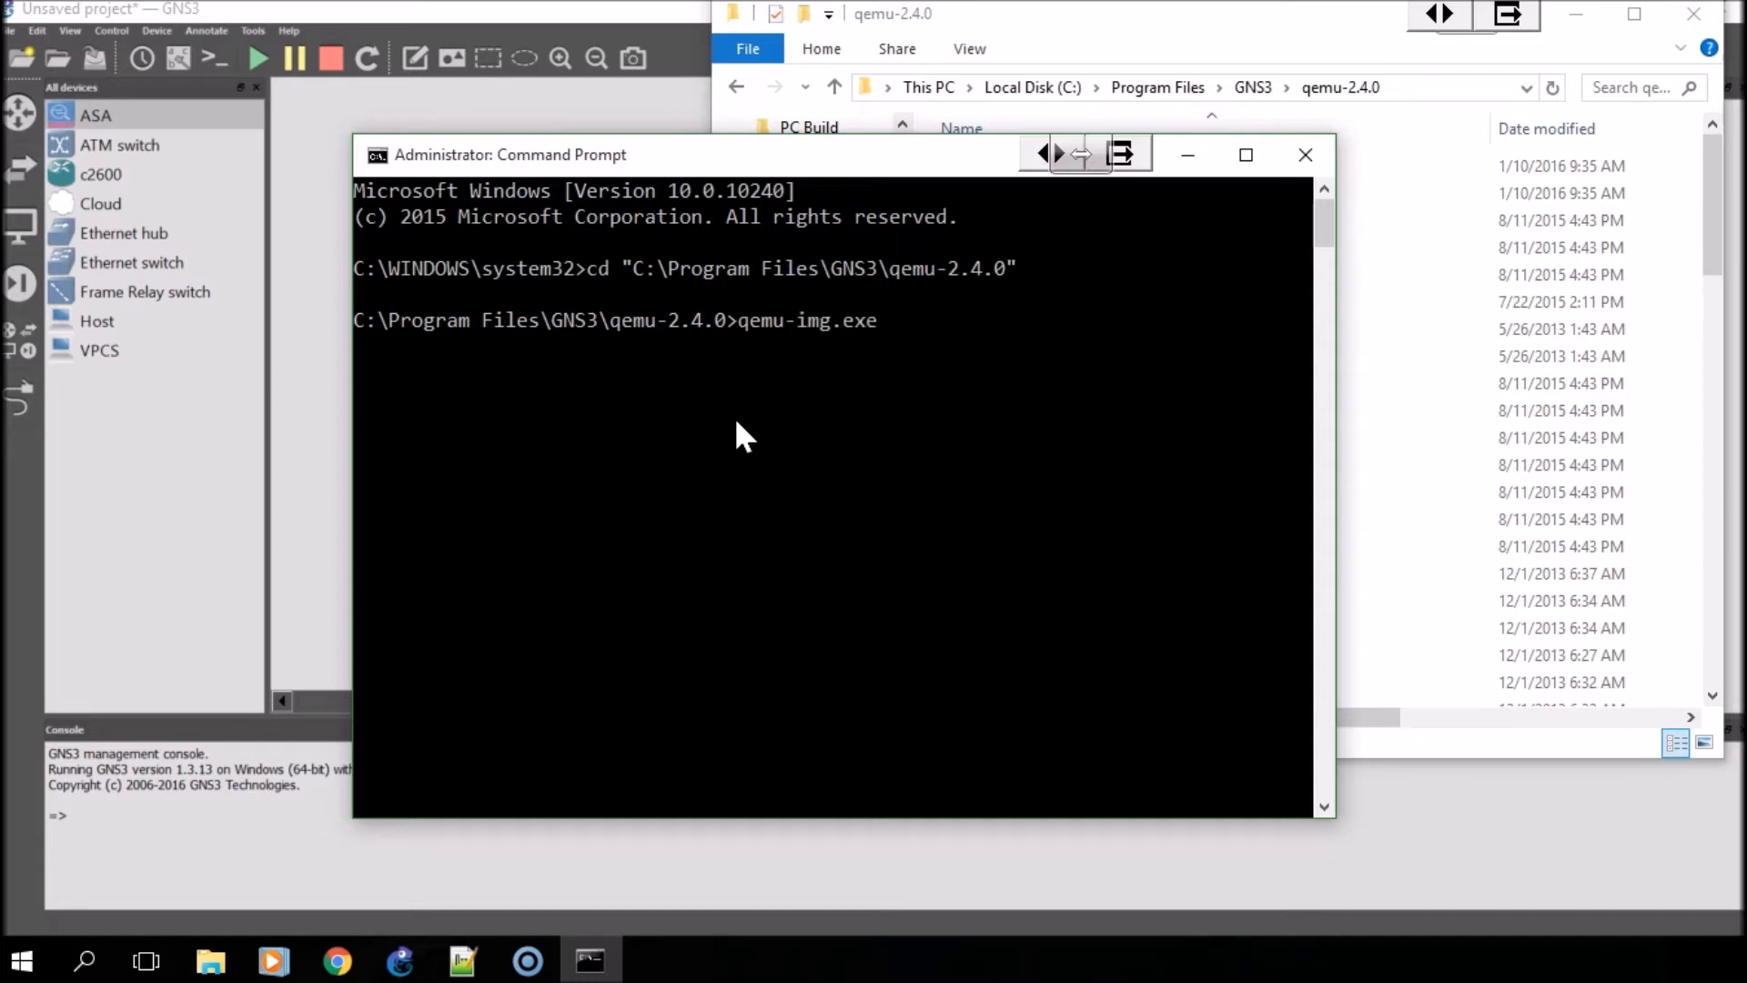
pyautogui.write('create')
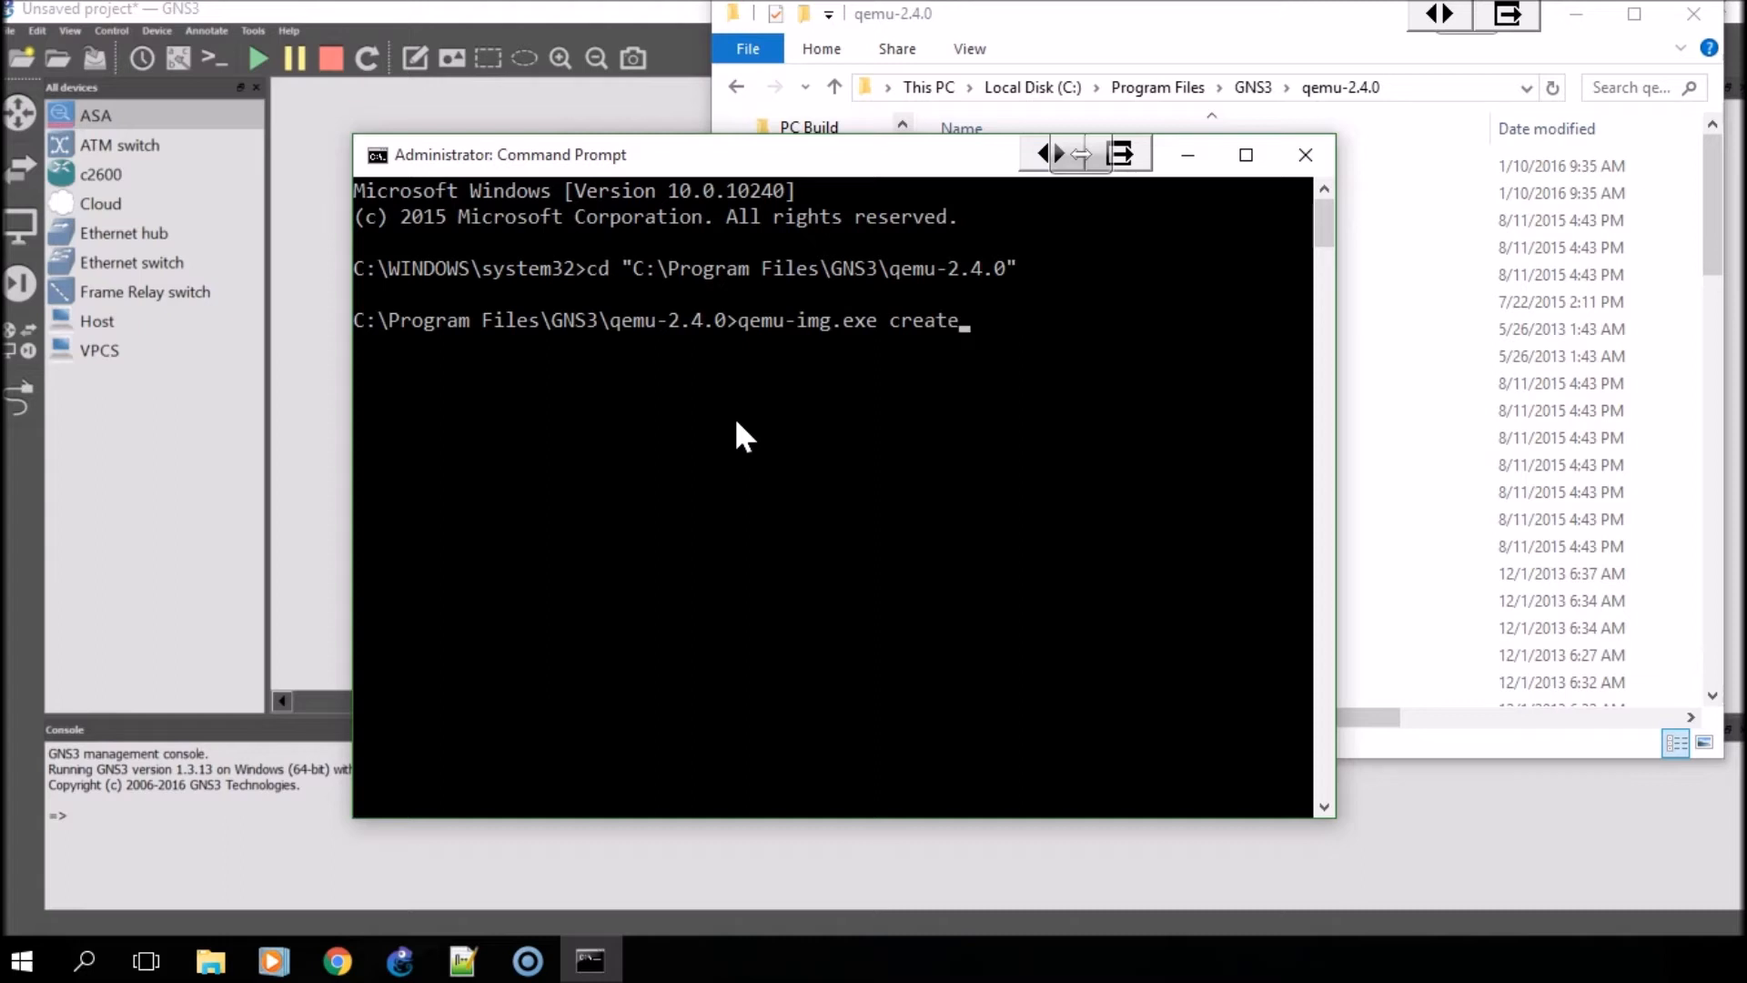
pyautogui.write('FLASH 256M')
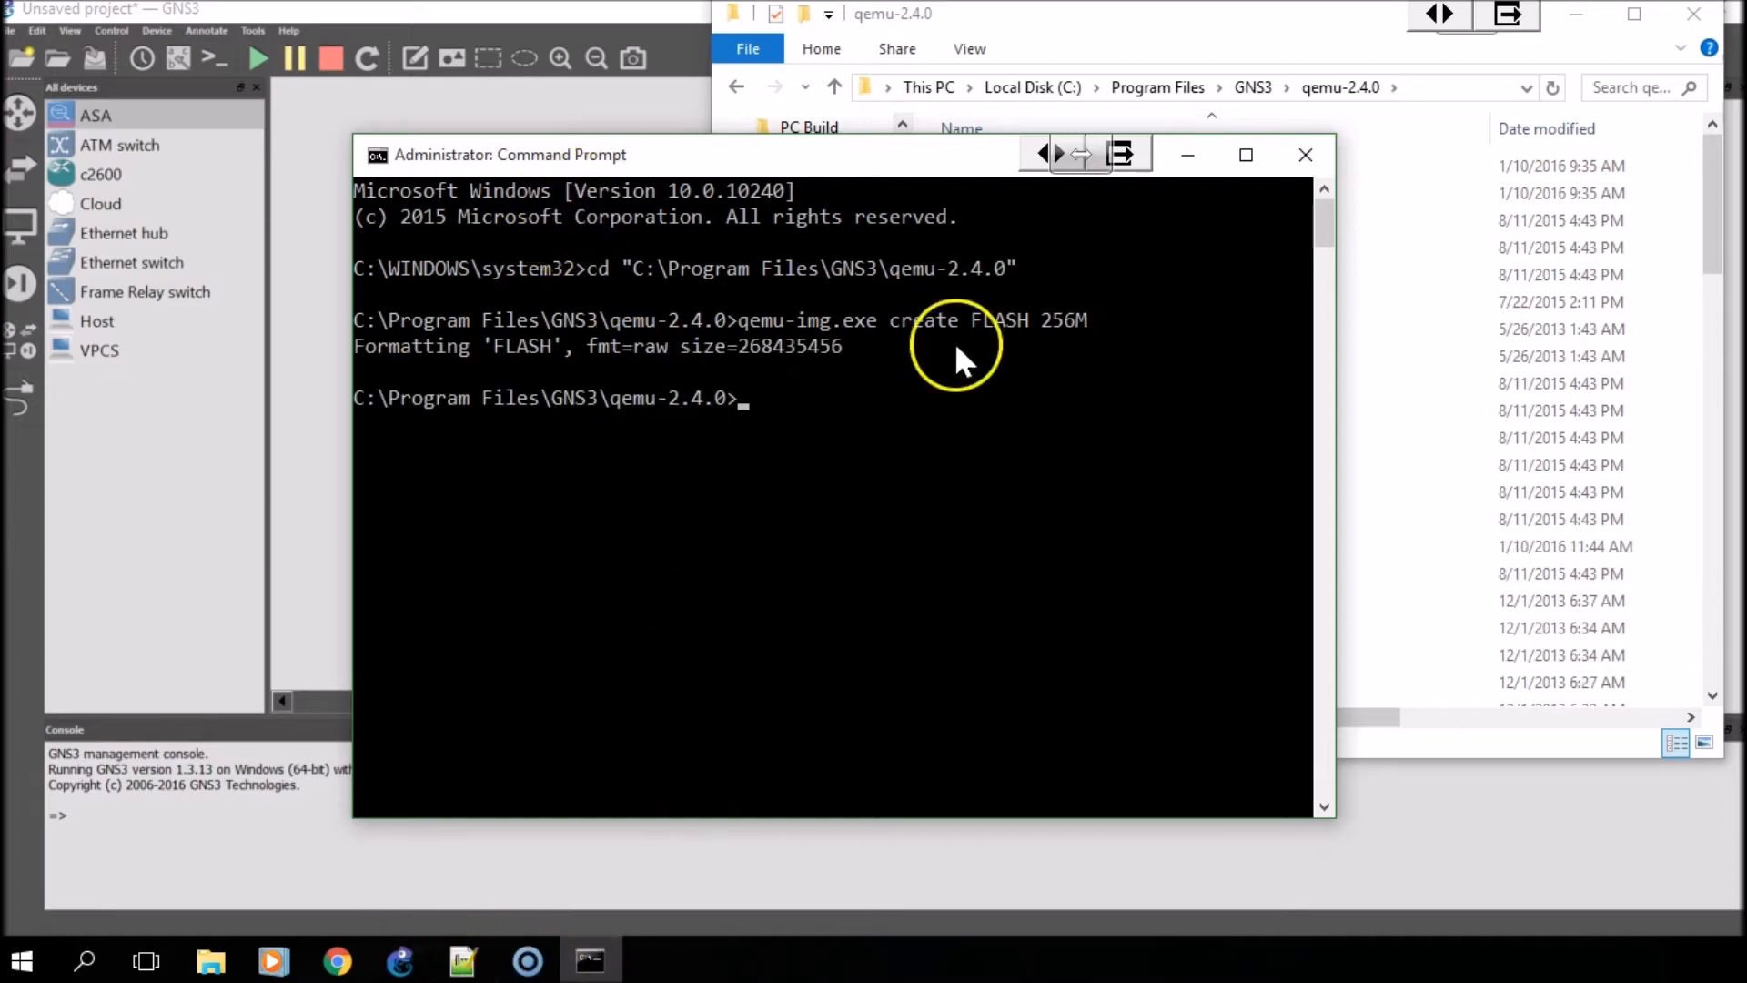
pyautogui.moveTo(401, 959)
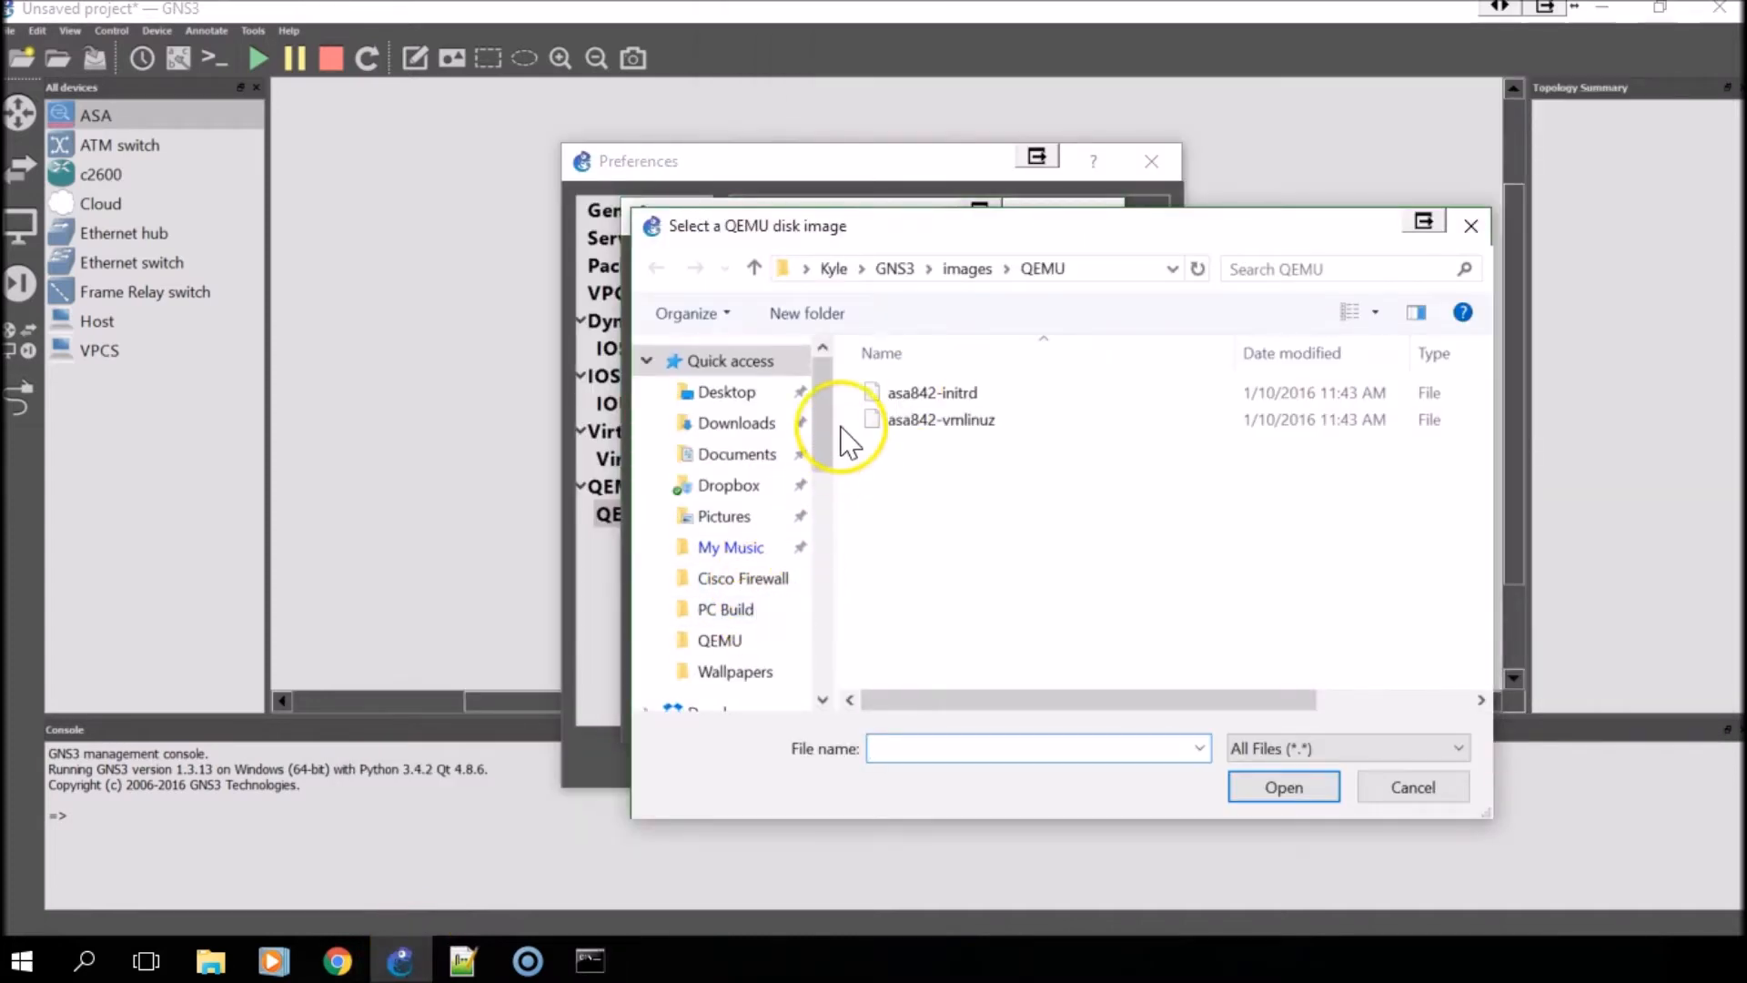
# - Set C:\Program Files\GNS3\qemu-2.4.0\FLASH as the first disk image, copied to the default images directory
pyautogui.scroll(-3)
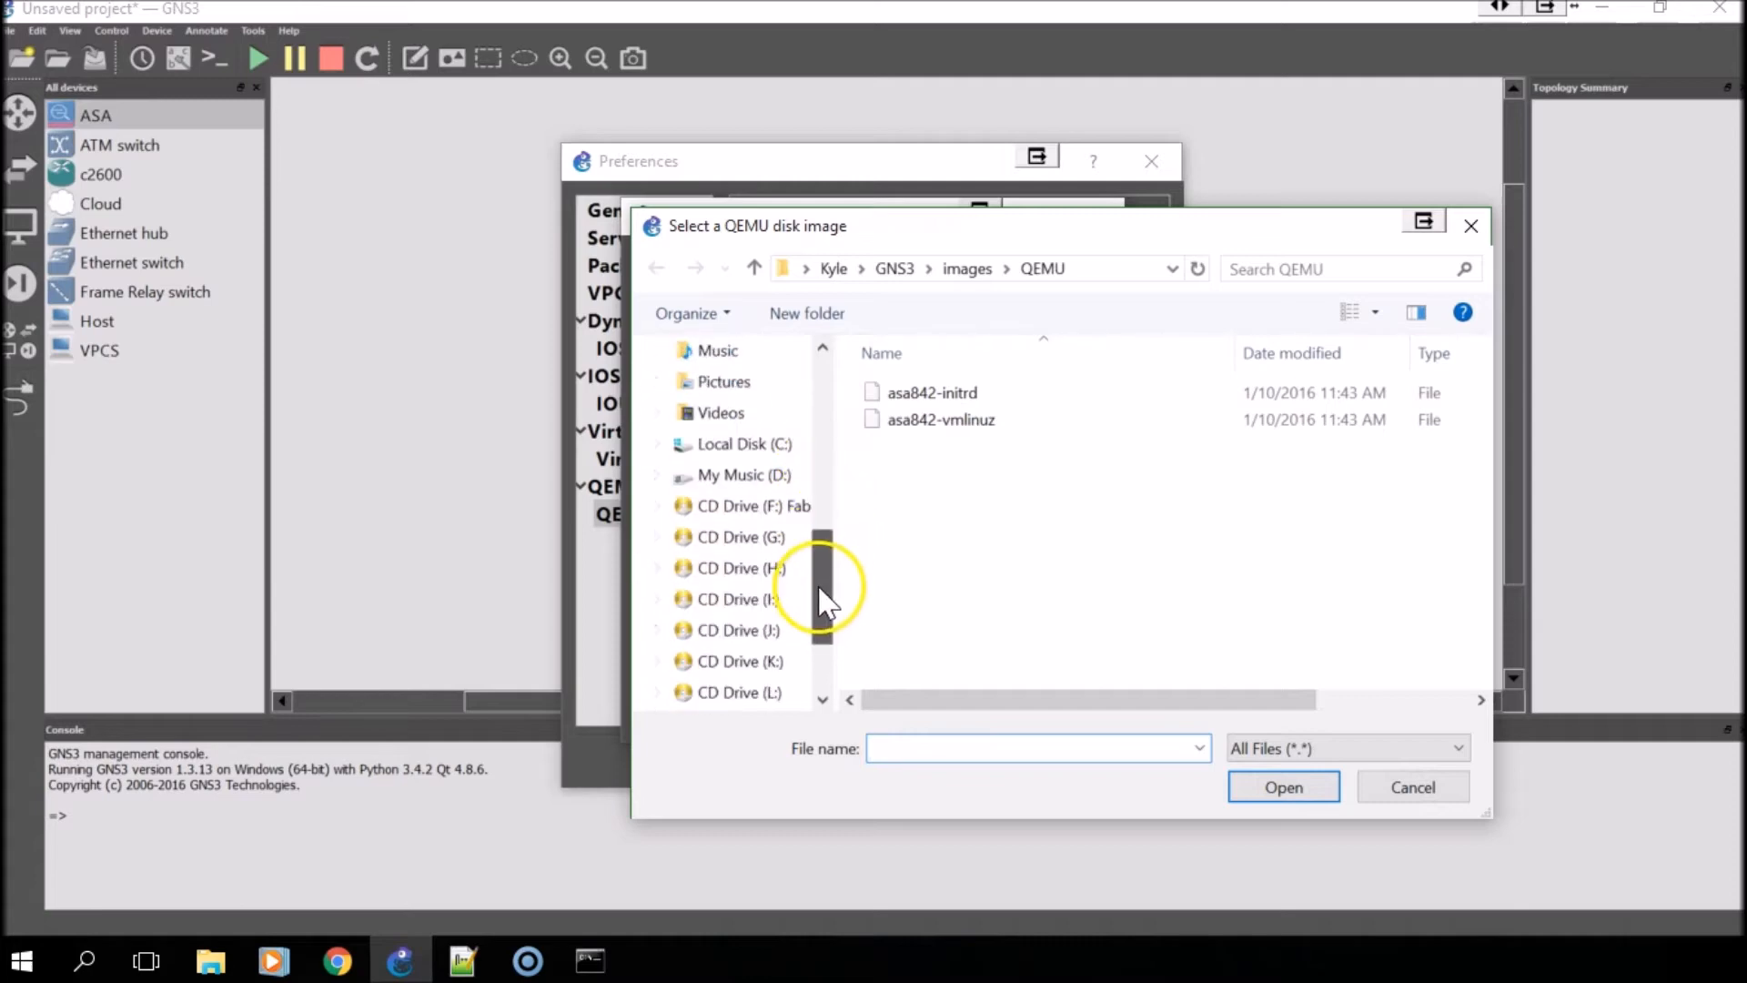
pyautogui.click(744, 504)
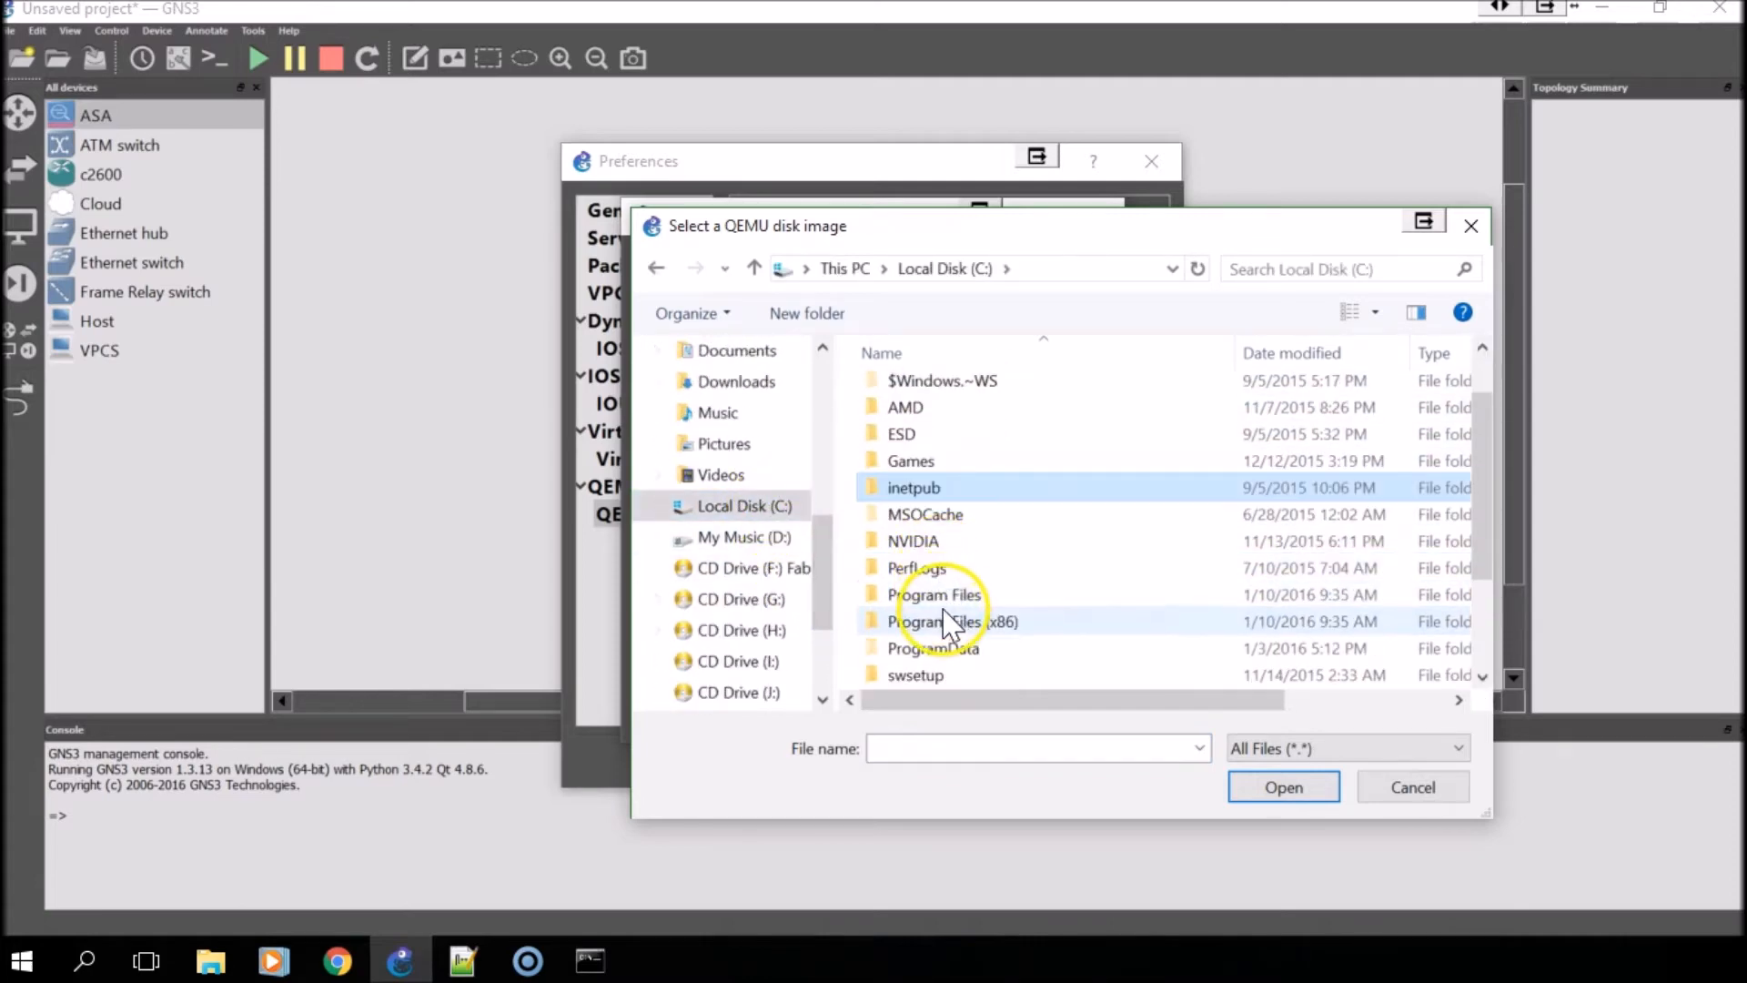
pyautogui.doubleClick(935, 593)
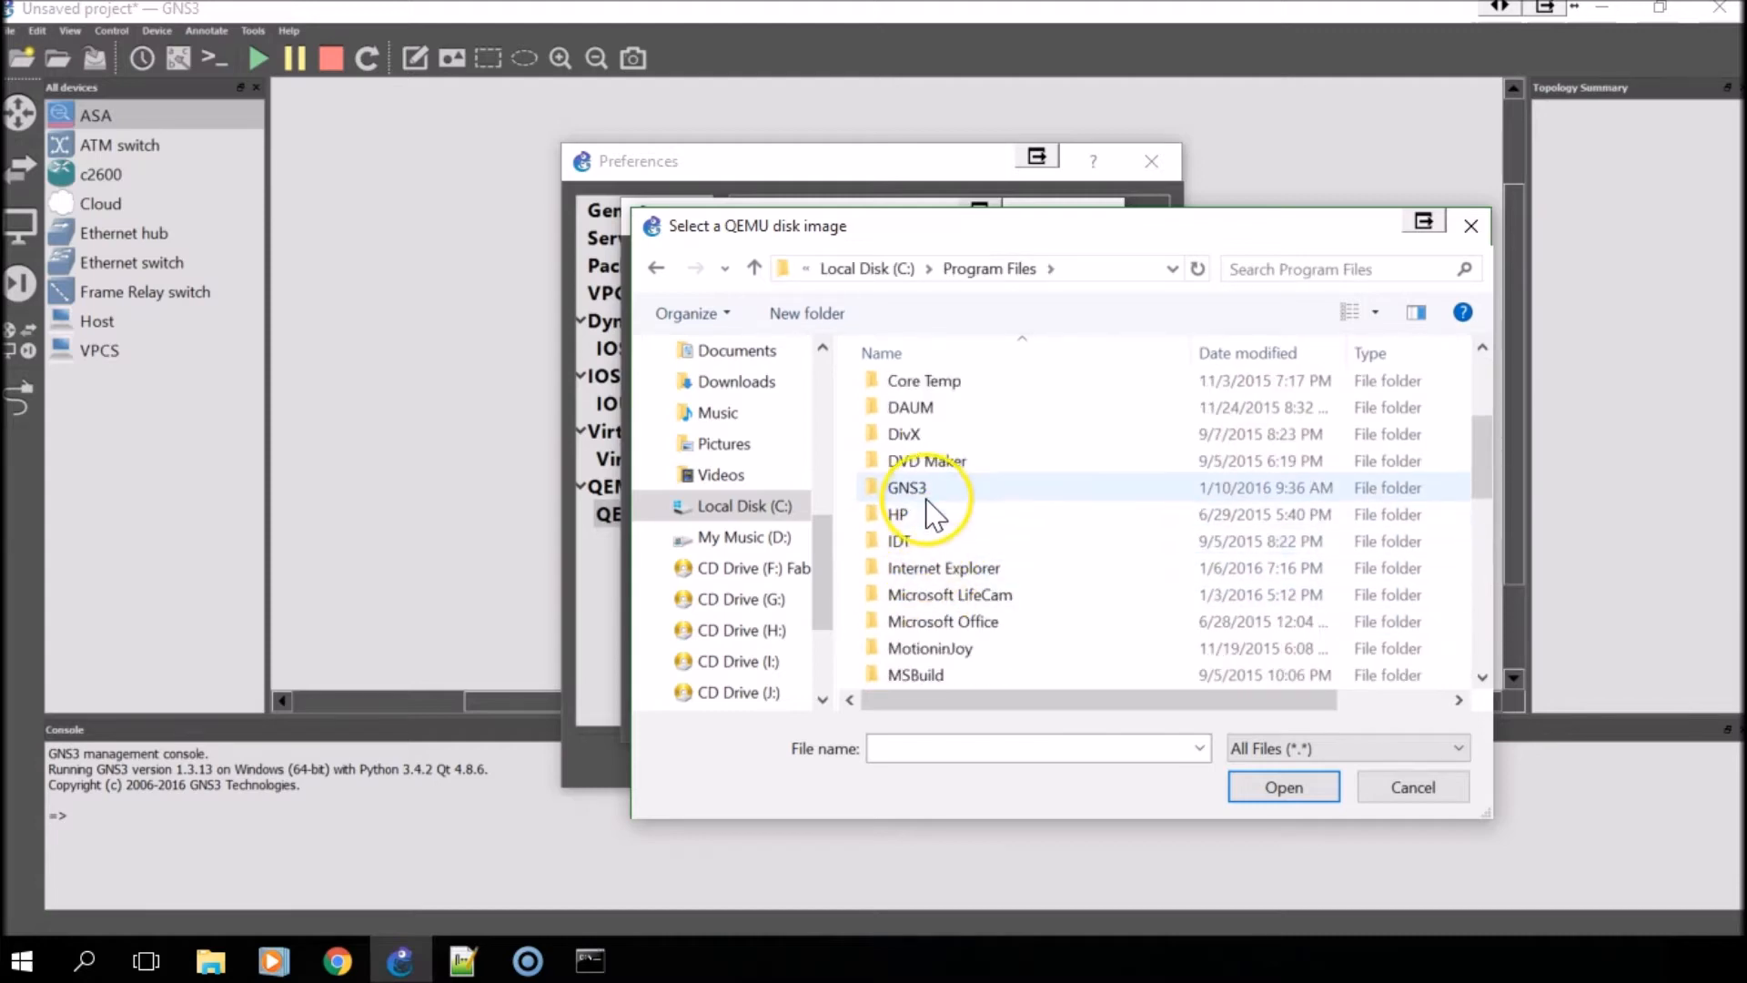
pyautogui.doubleClick(907, 488)
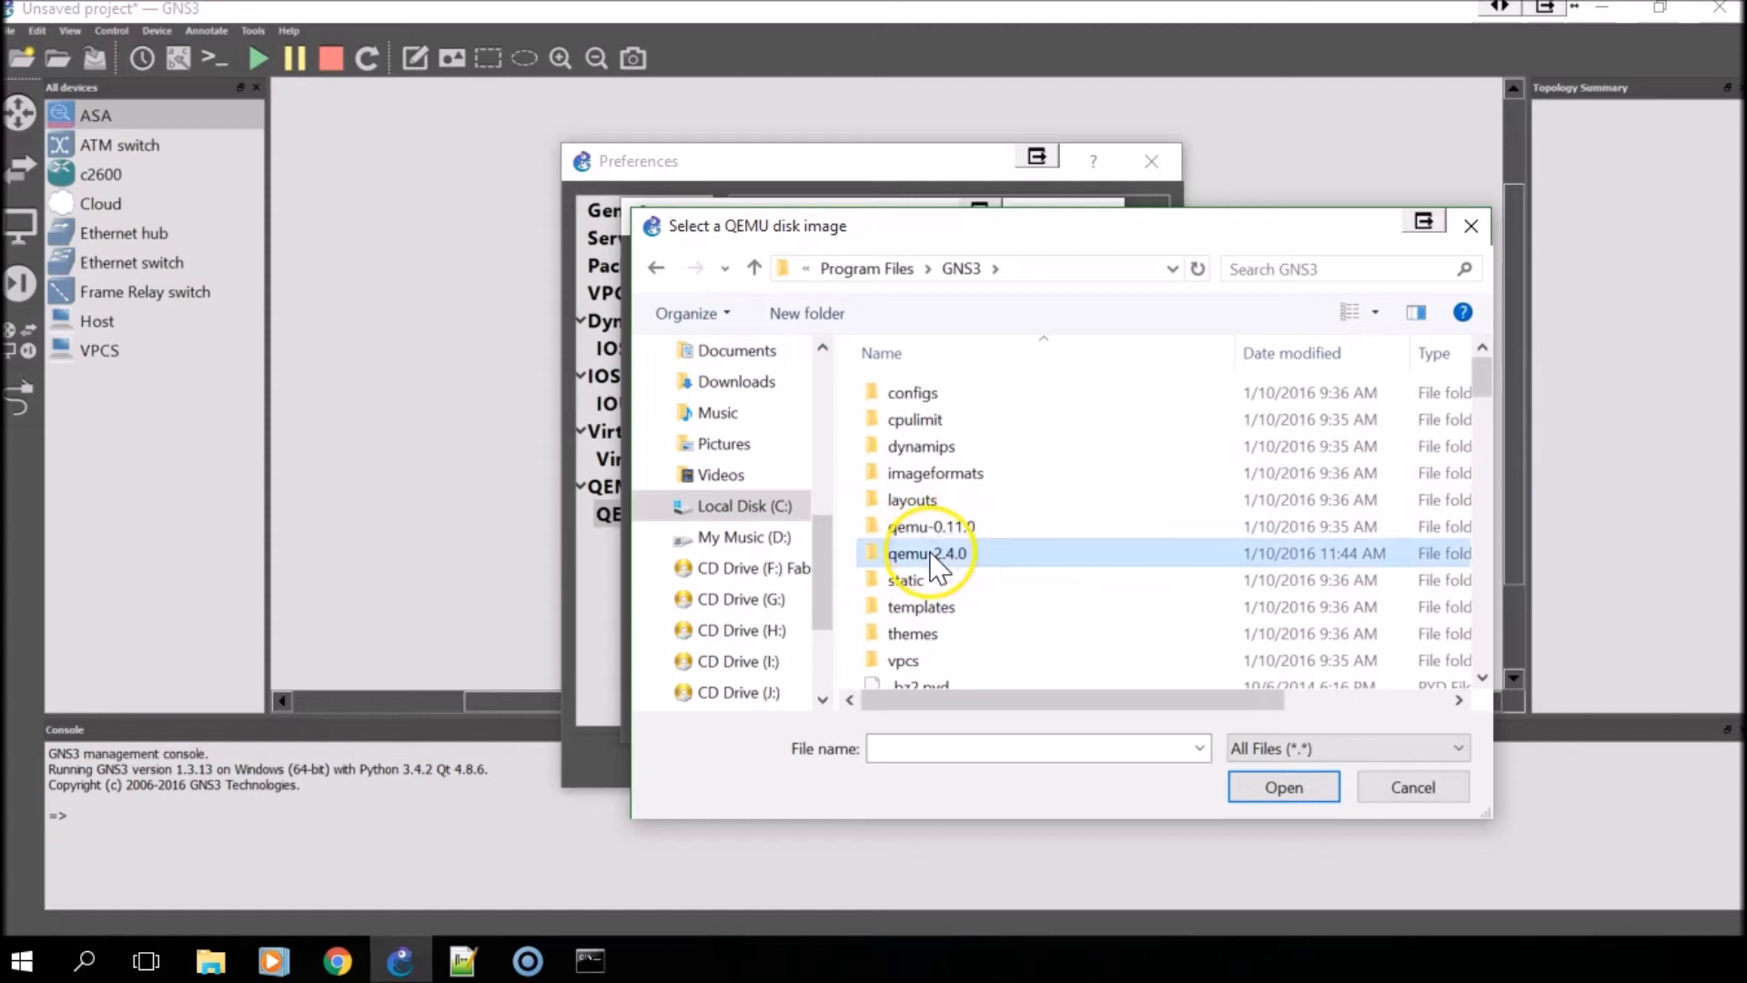
pyautogui.doubleClick(927, 553)
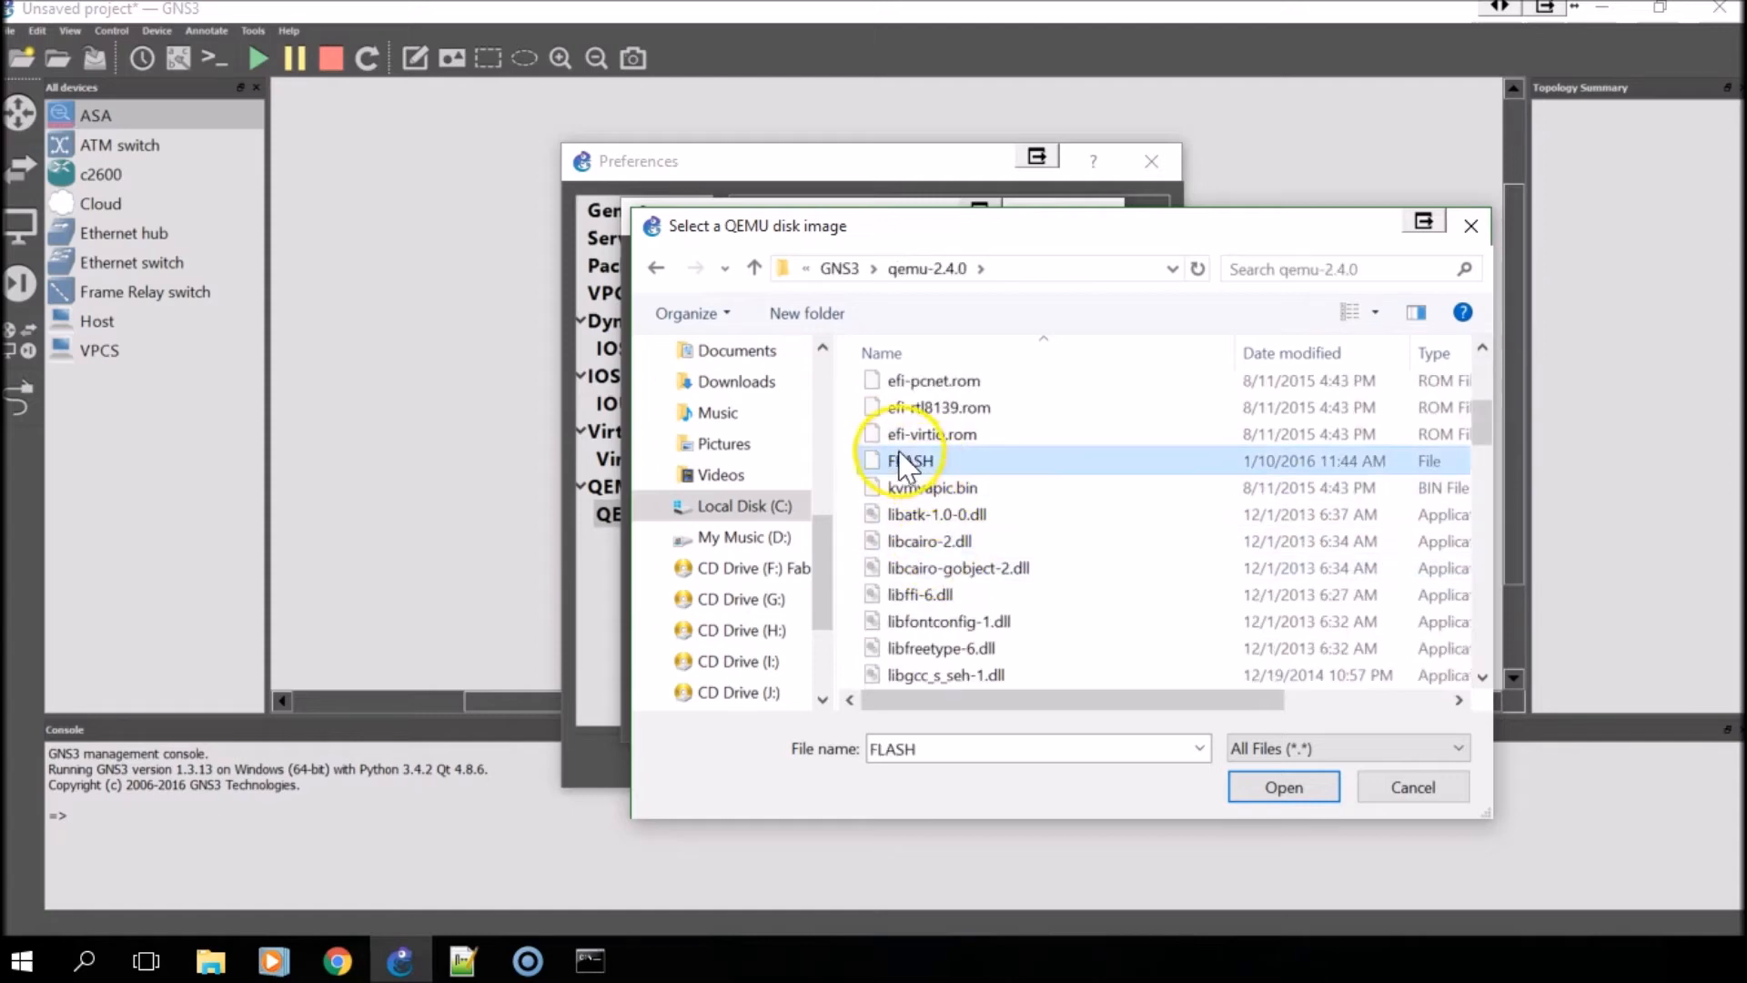
pyautogui.click(1283, 787)
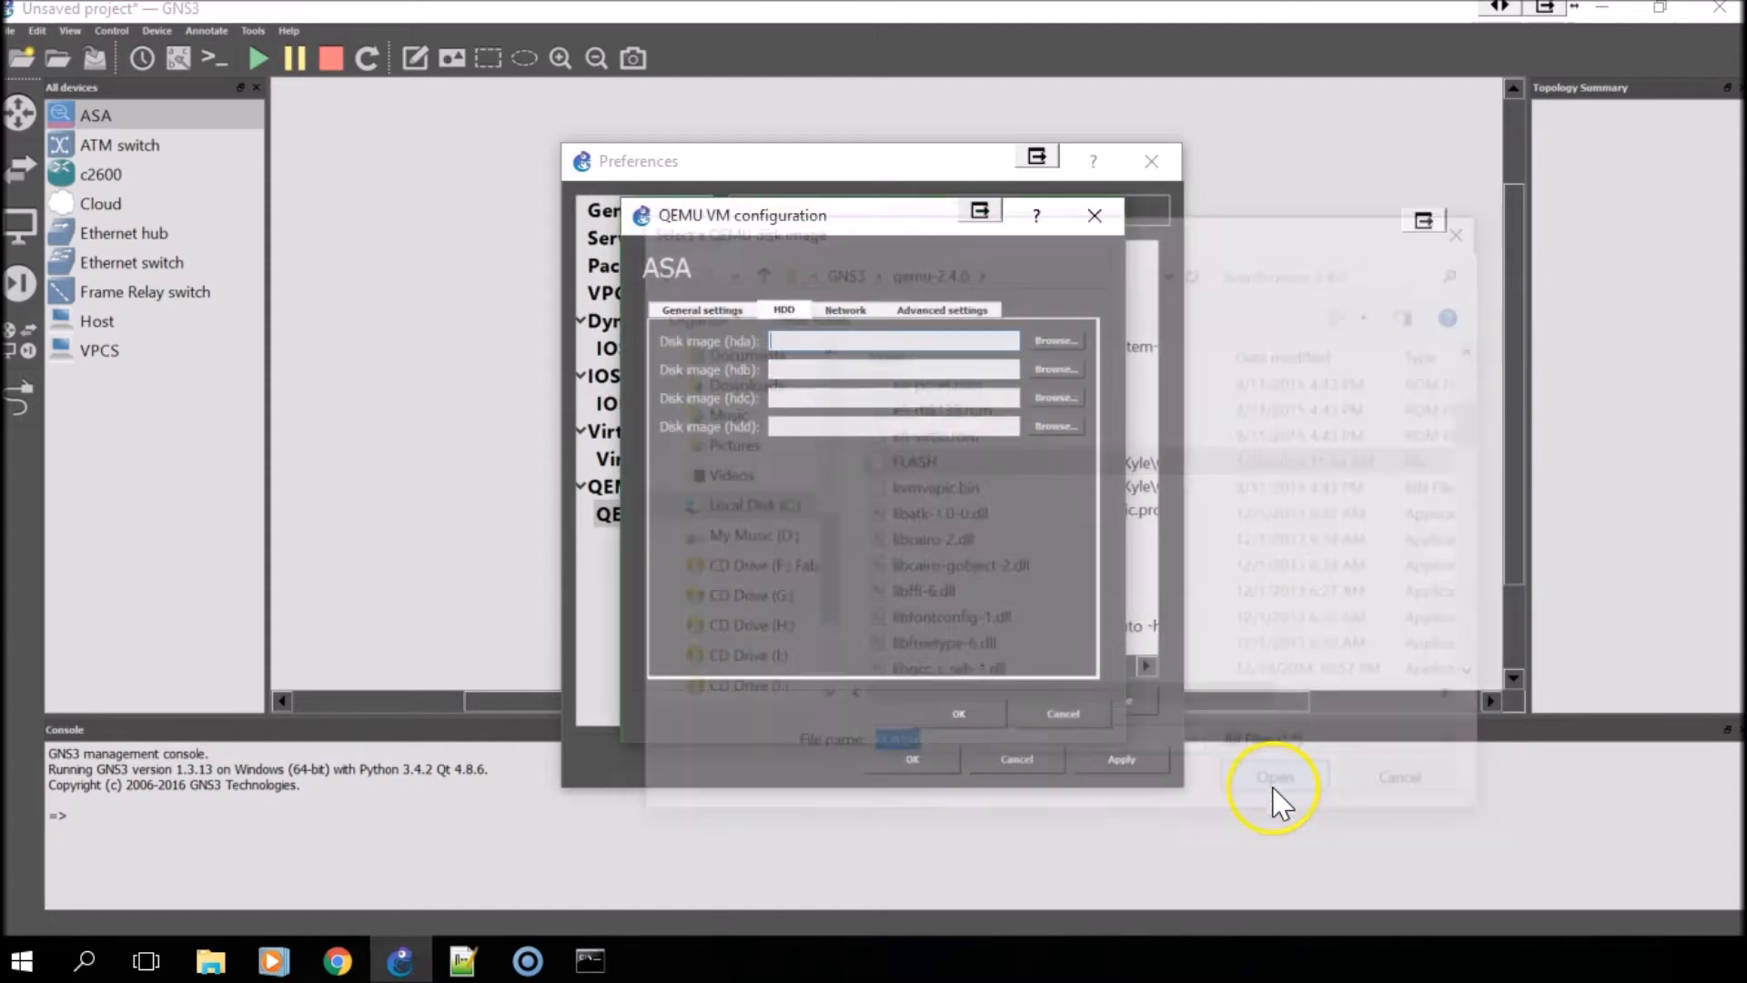
pyautogui.click(1274, 778)
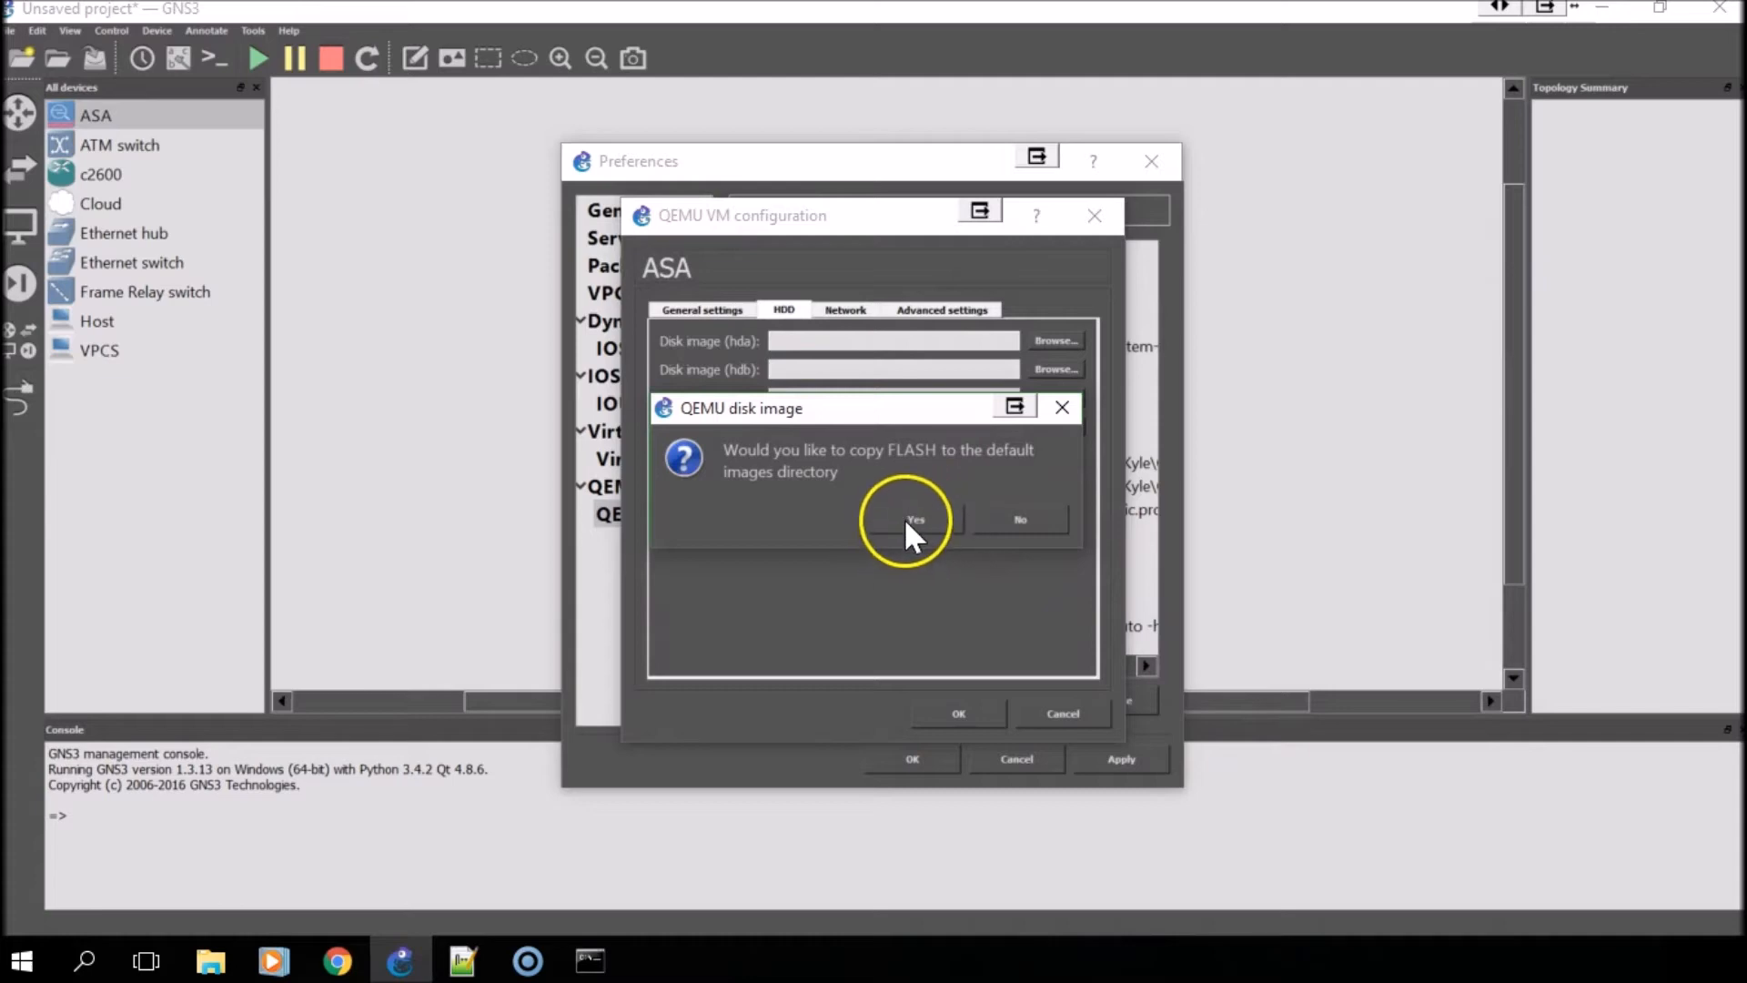
pyautogui.click(916, 519)
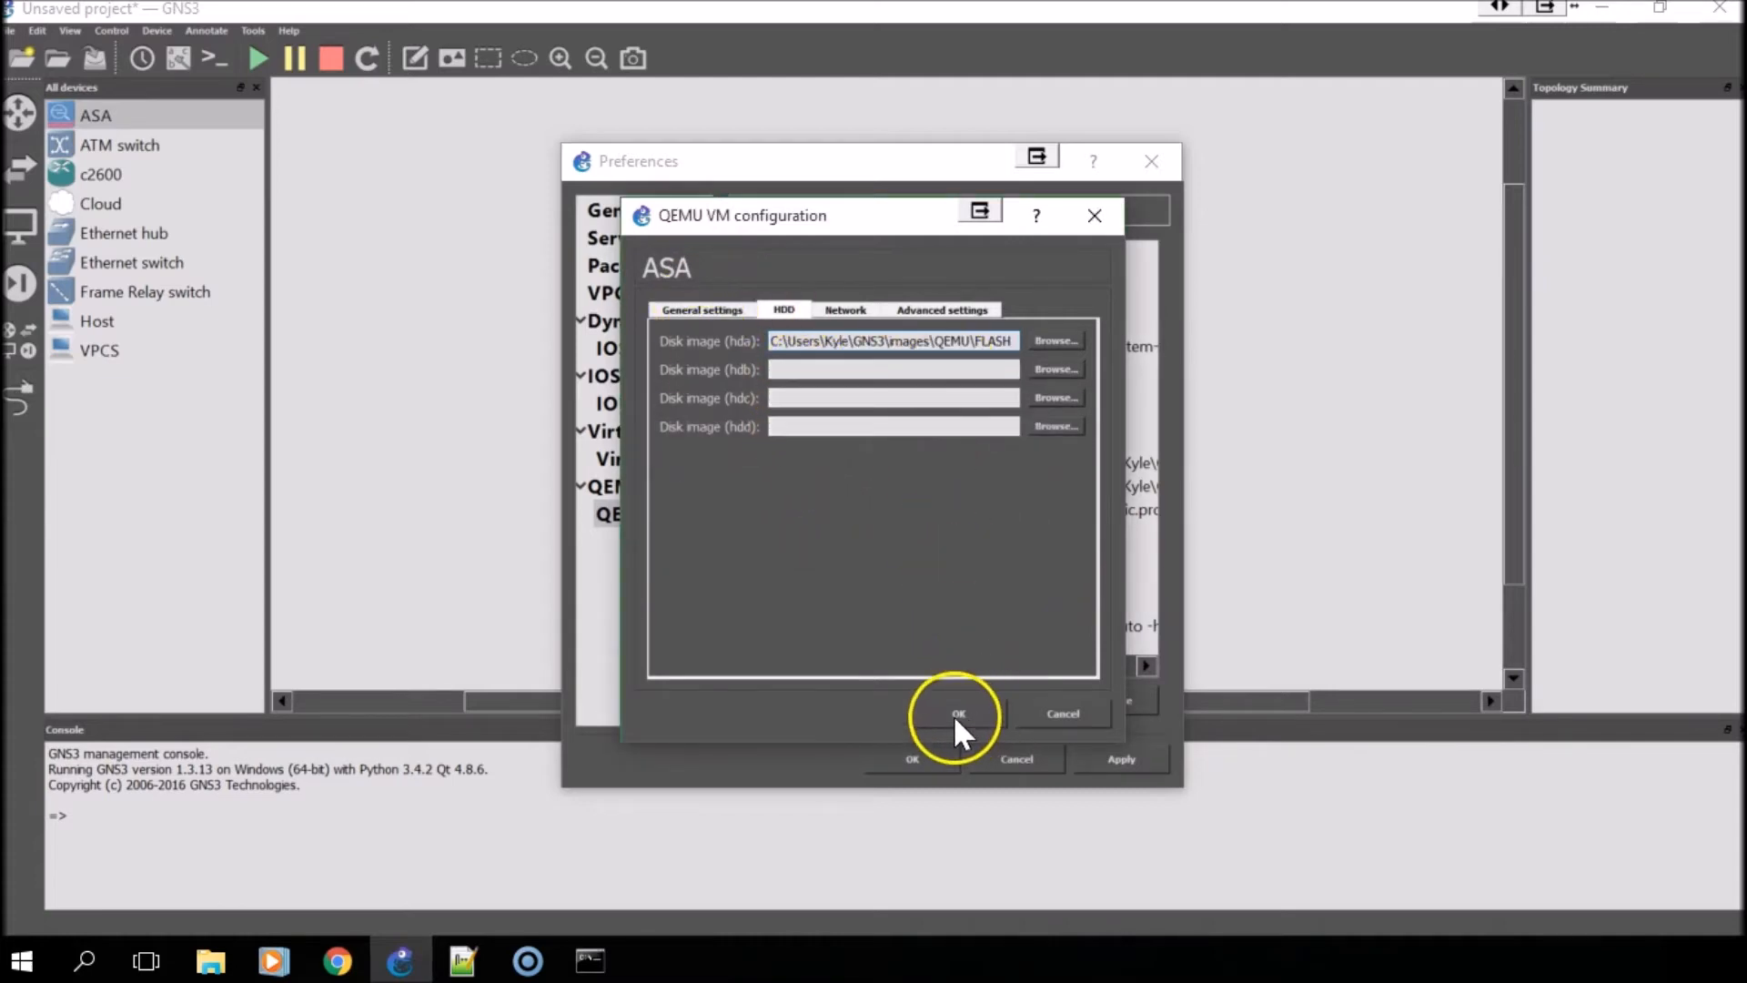
pyautogui.click(843, 310)
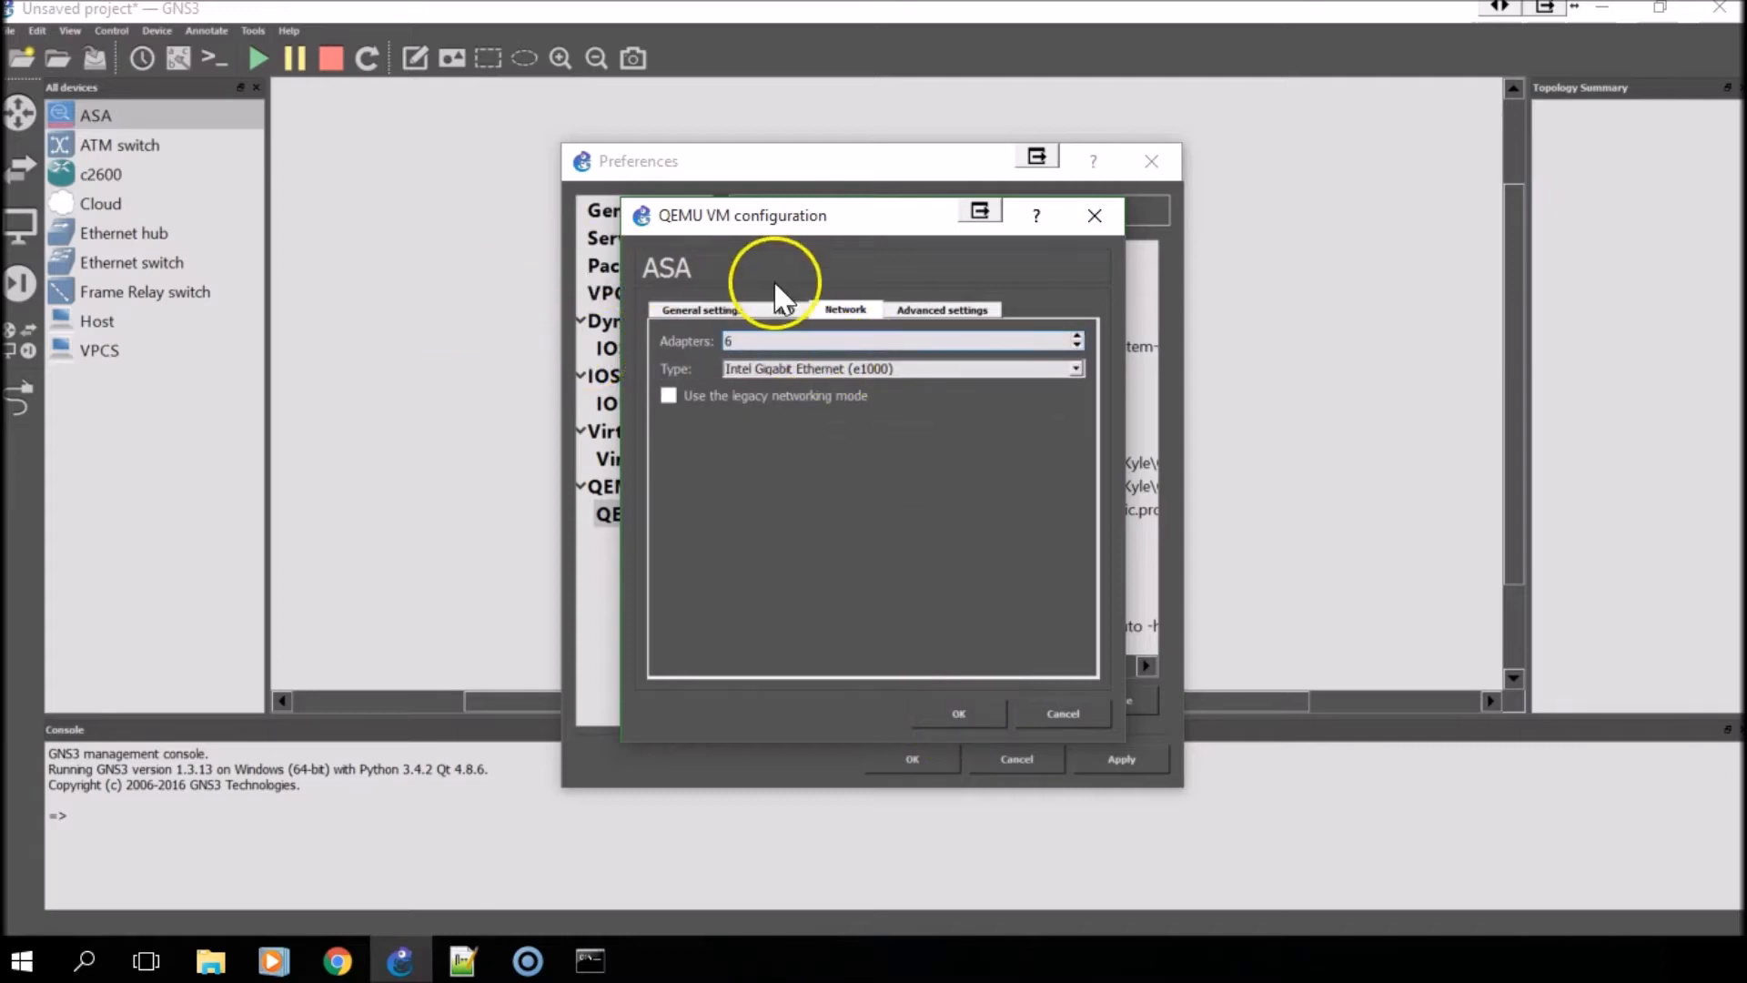
# - In Advanced settings, replace the kernel command line, disable CPU throttling and paste the additional options from the notes
pyautogui.click(941, 309)
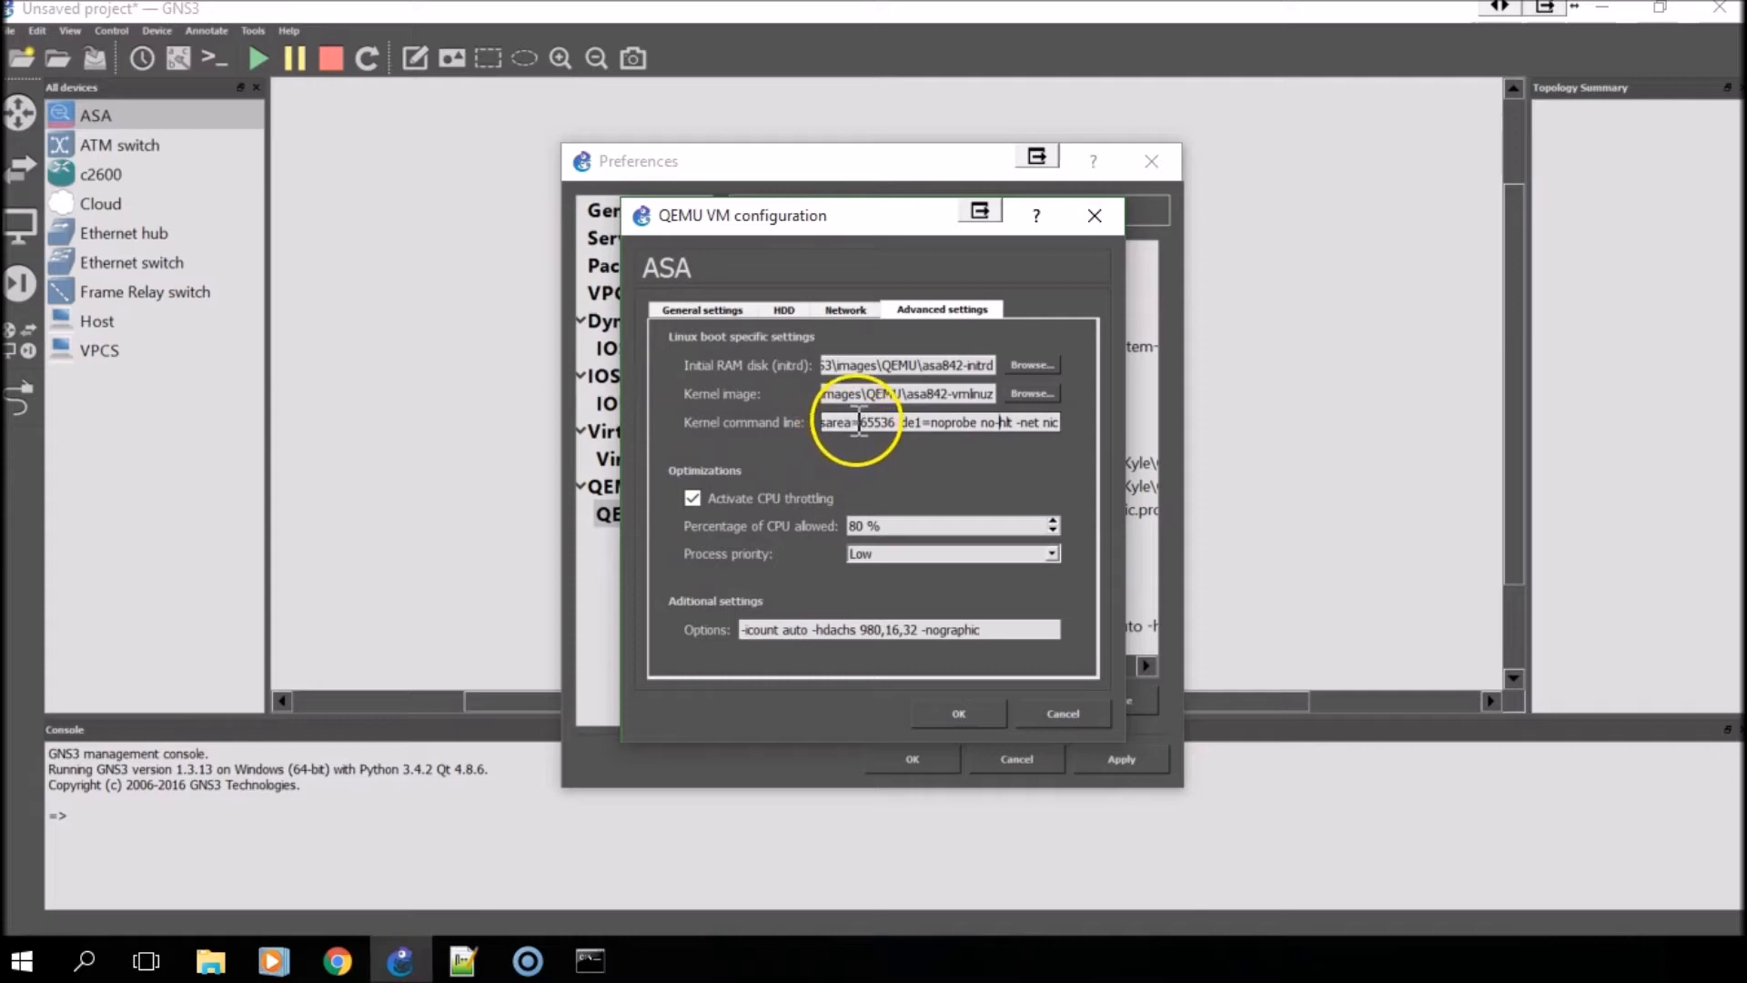
pyautogui.click(941, 420)
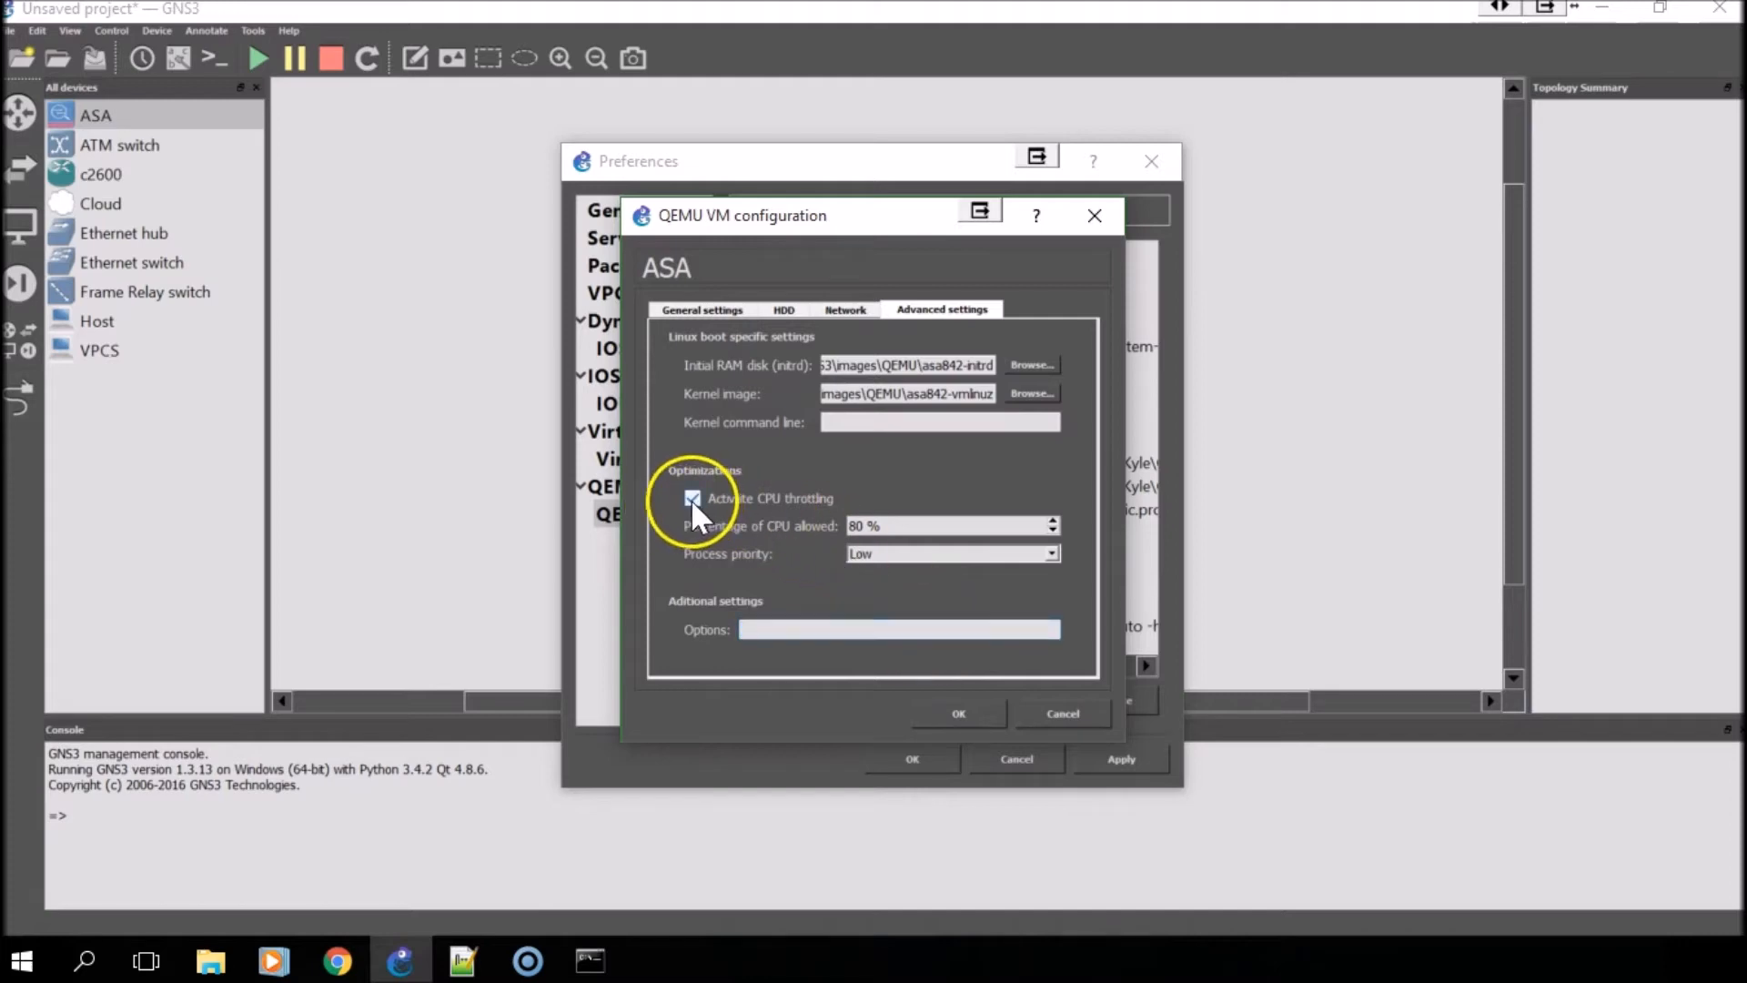
pyautogui.click(691, 498)
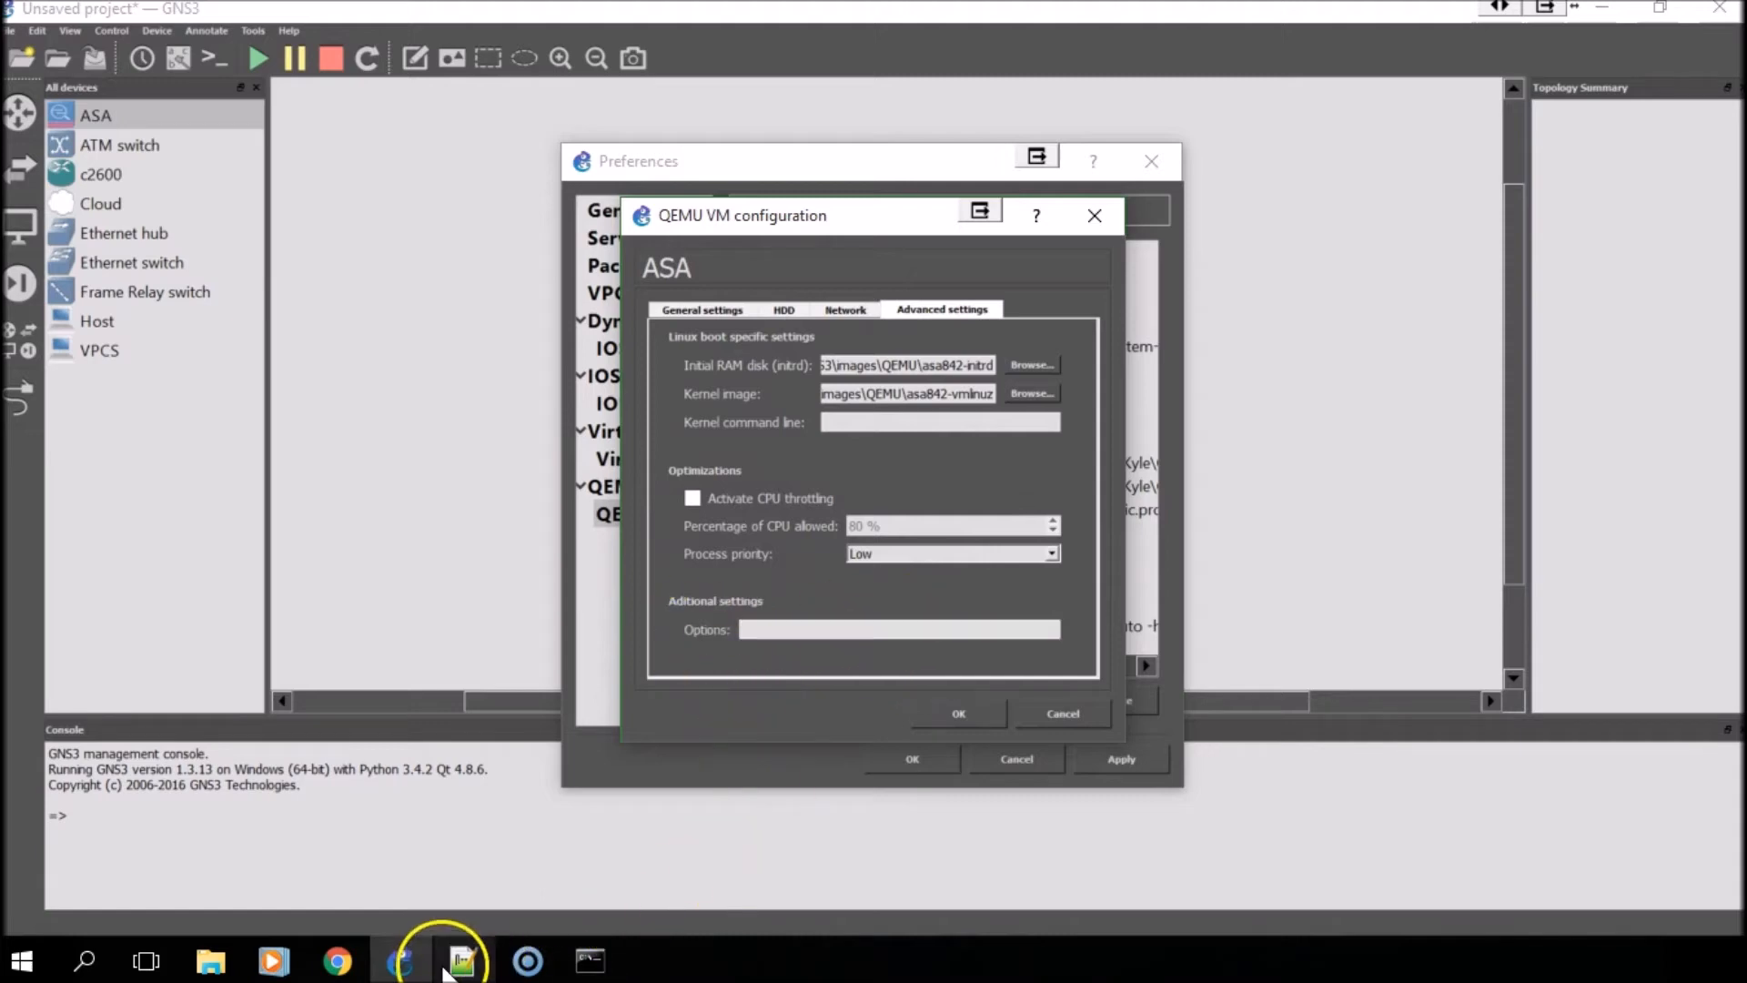
pyautogui.click(460, 961)
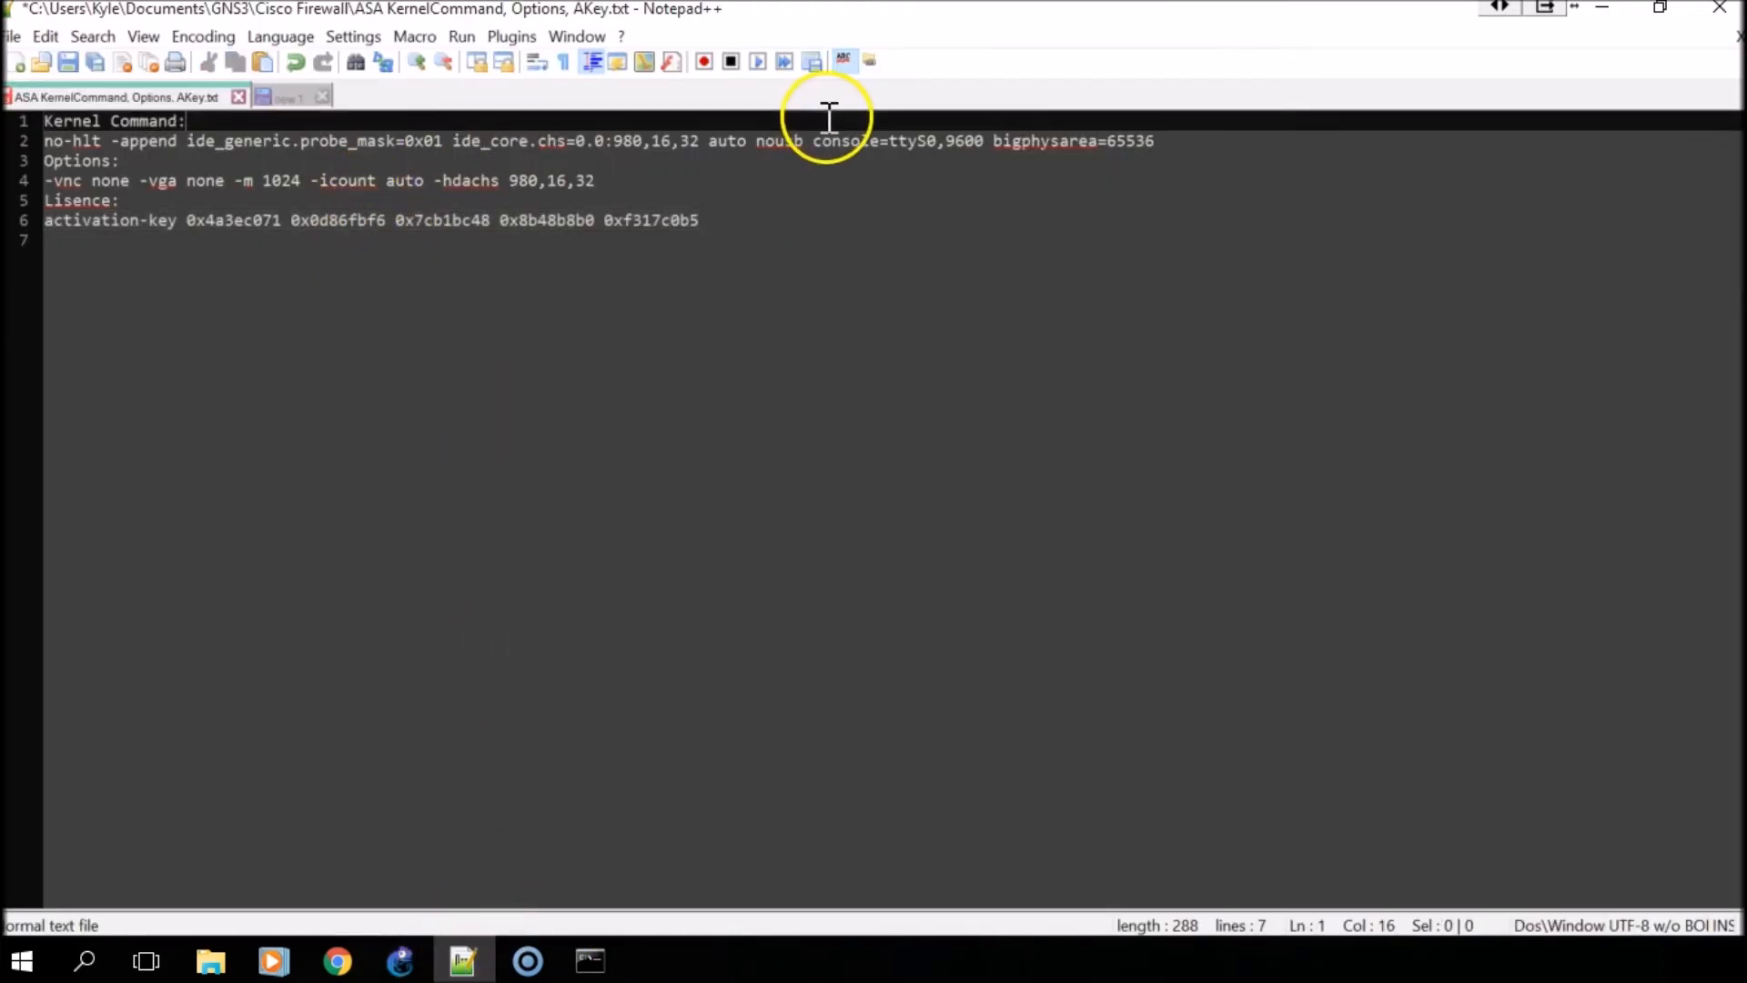
pyautogui.moveTo(43, 141)
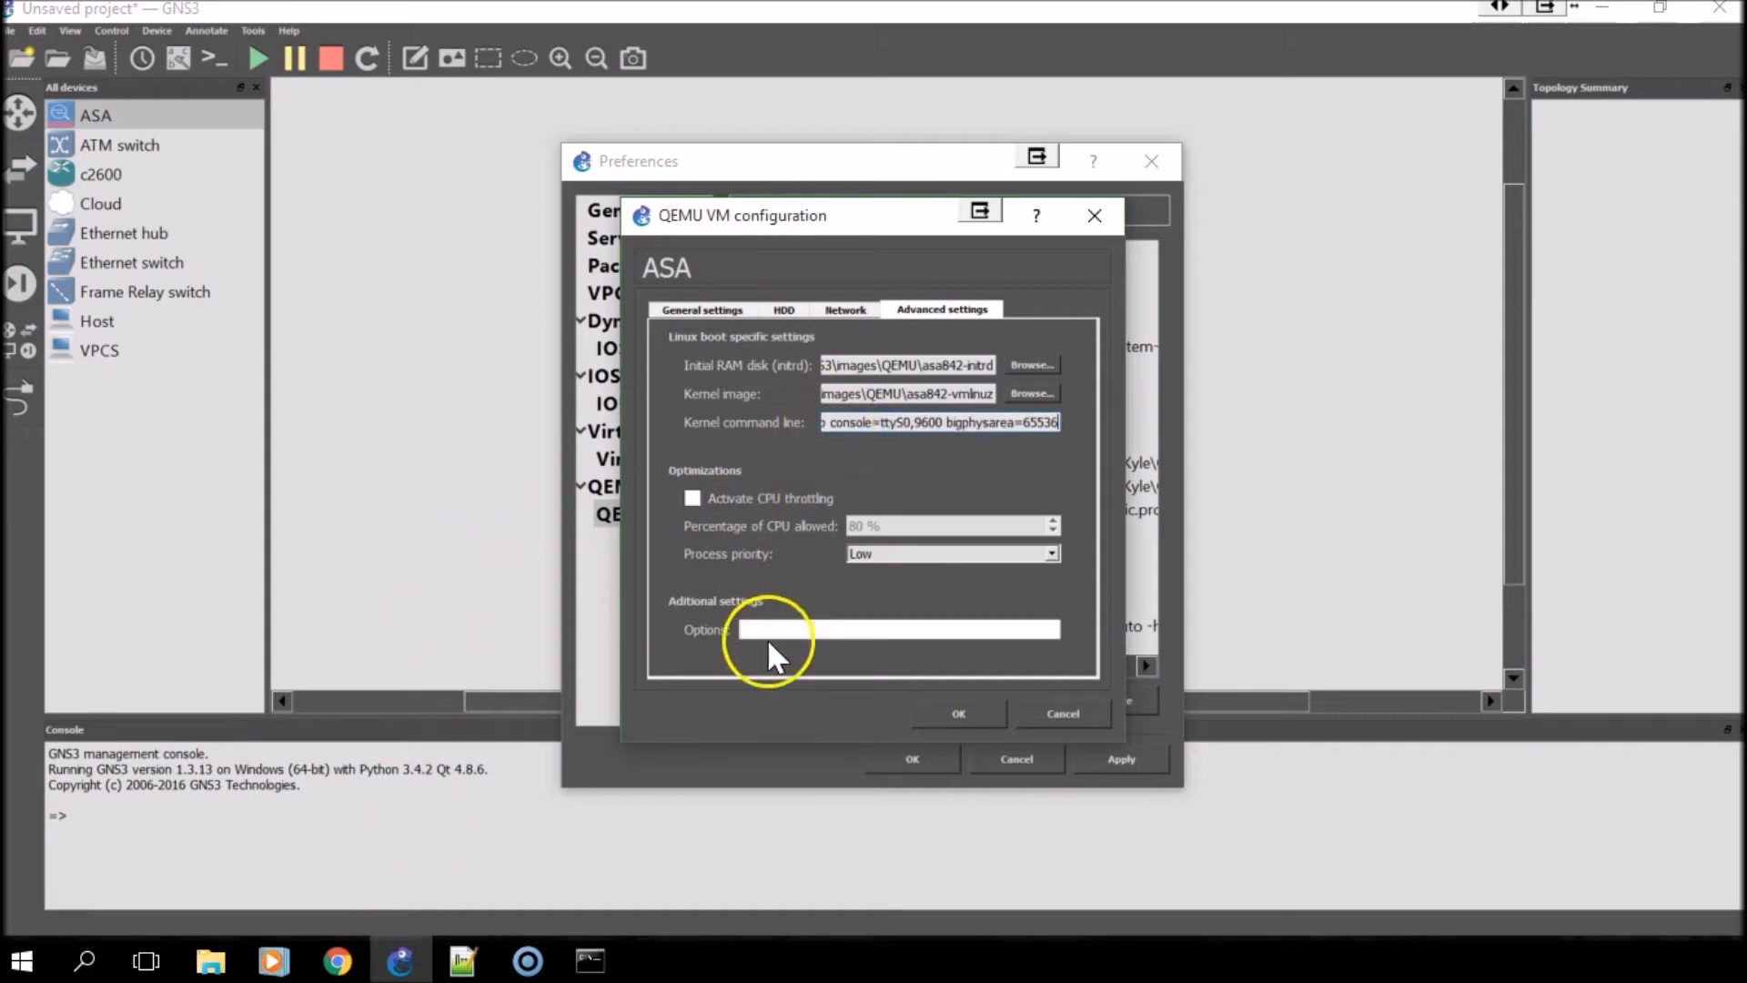
pyautogui.click(461, 959)
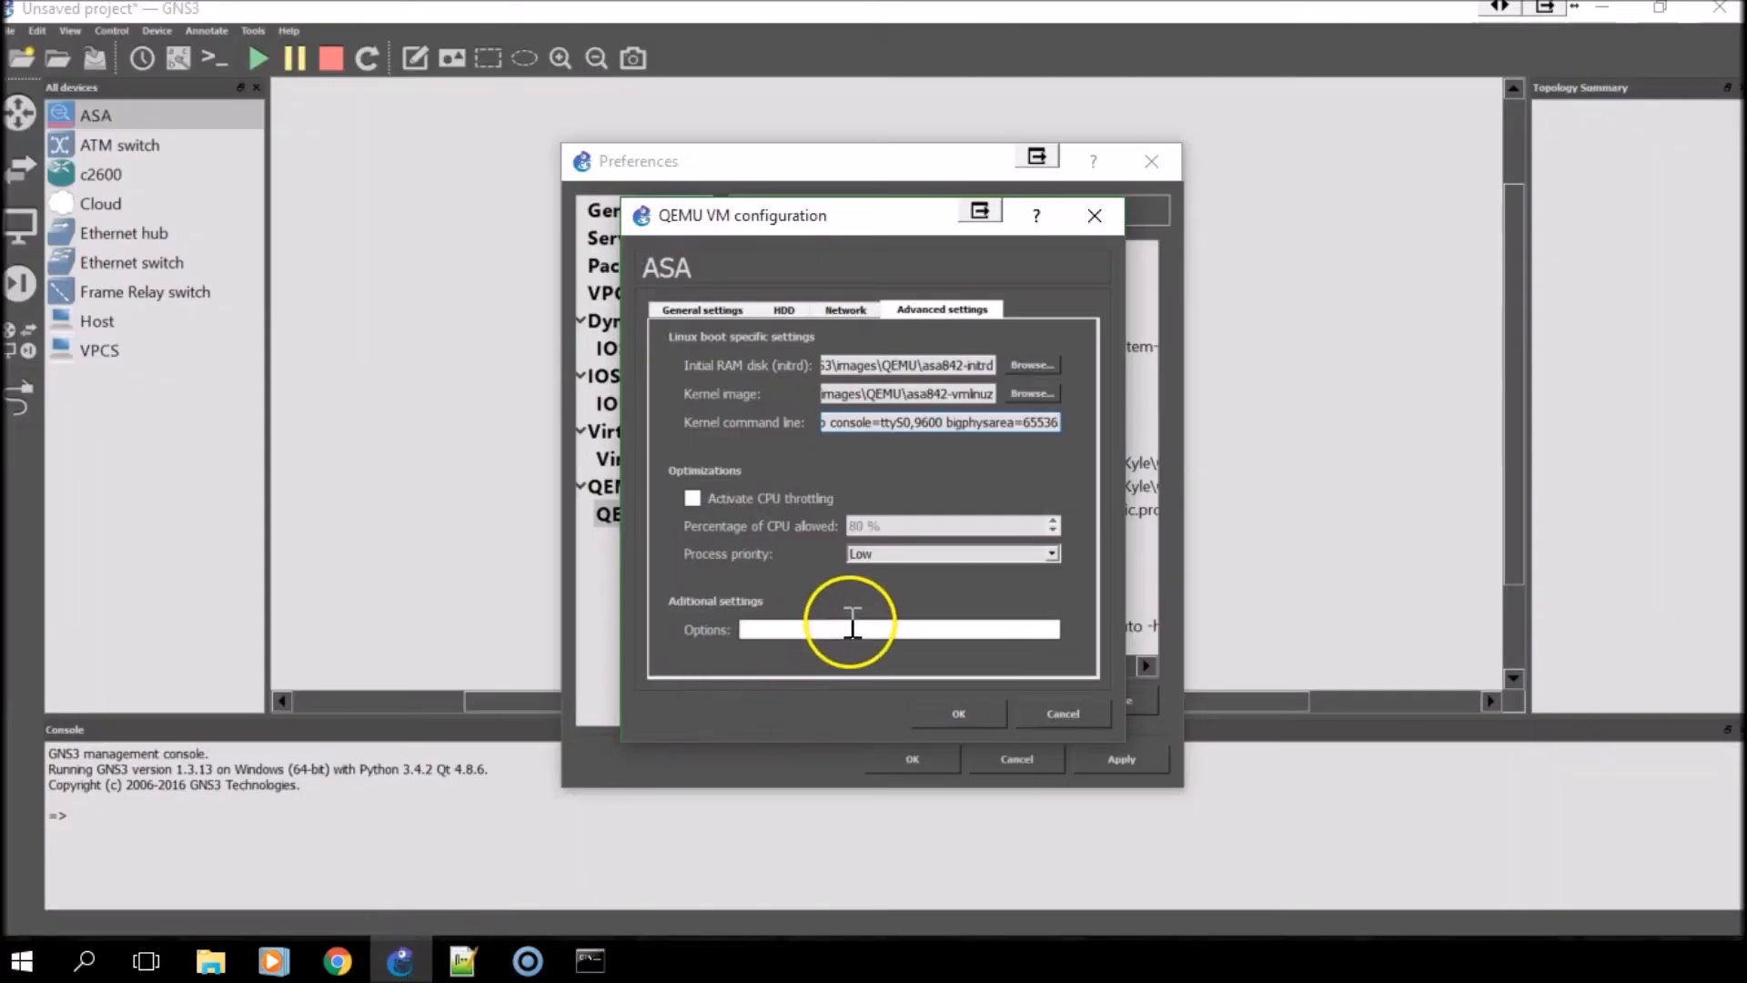
# - Confirm the ASA VM configuration and close Preferences keeping the template
pyautogui.click(958, 713)
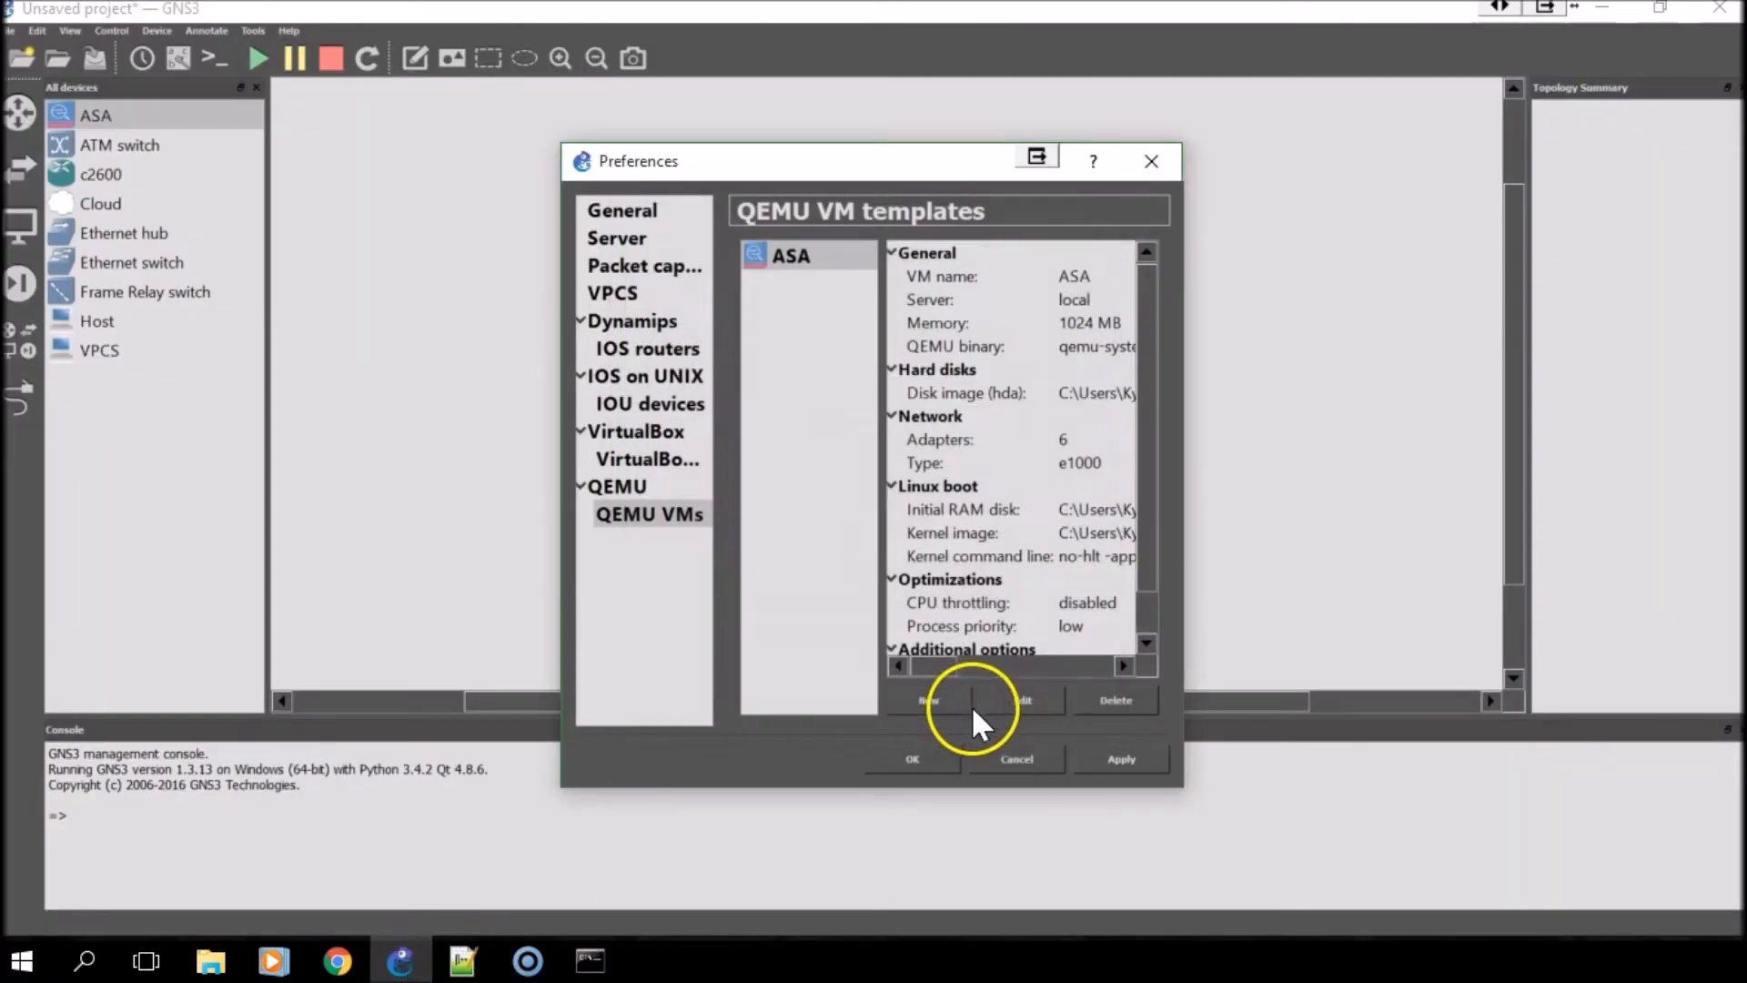
pyautogui.moveTo(912, 766)
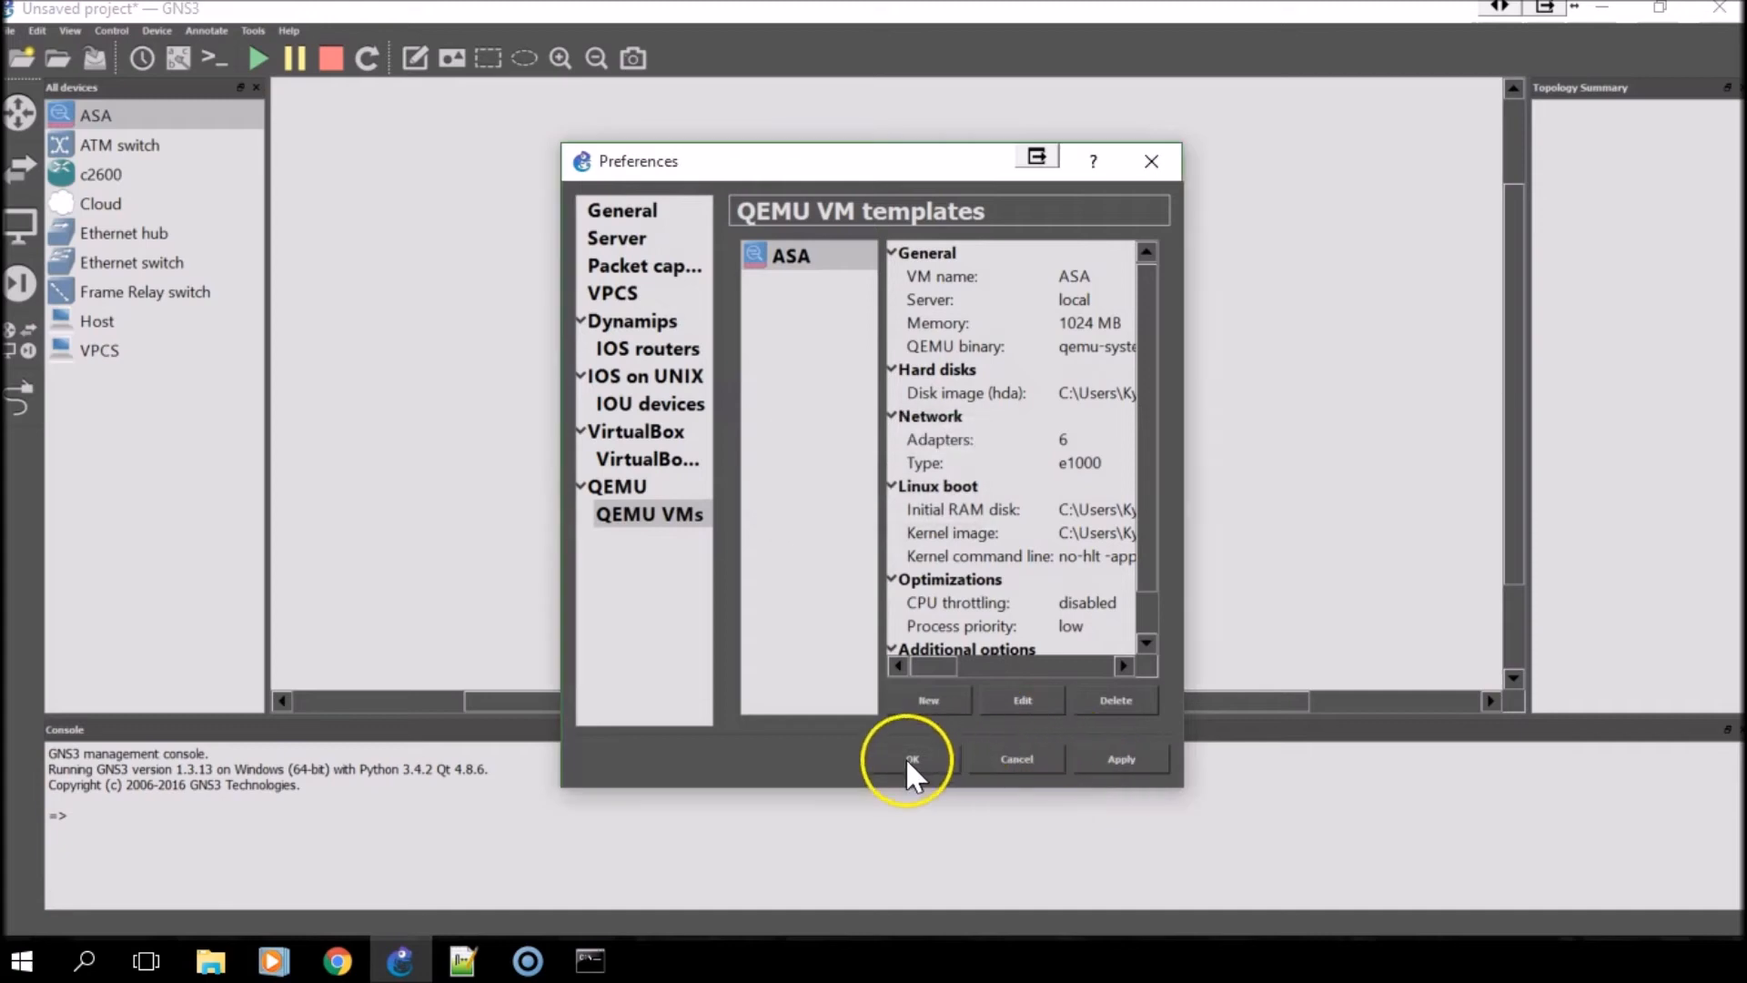
pyautogui.click(907, 759)
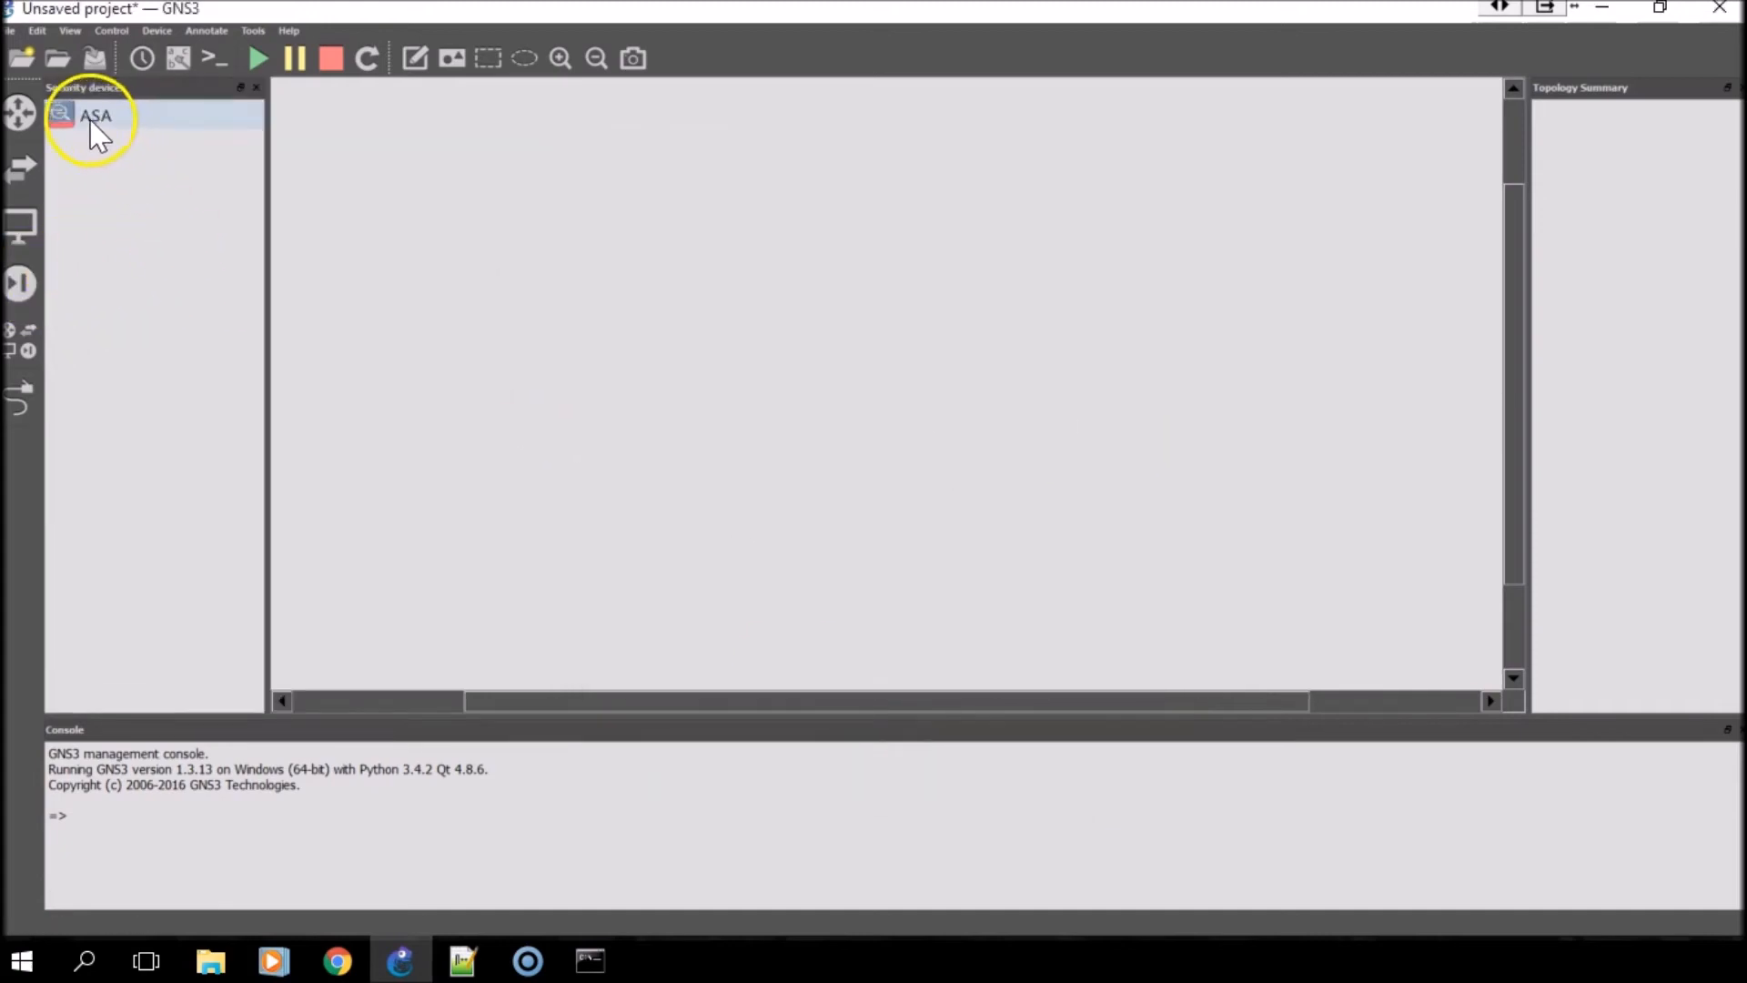
# - Drag an ASA-1 node onto the workspace, start it and bring up its console
pyautogui.moveTo(94, 115); pyautogui.dragTo(694, 311)
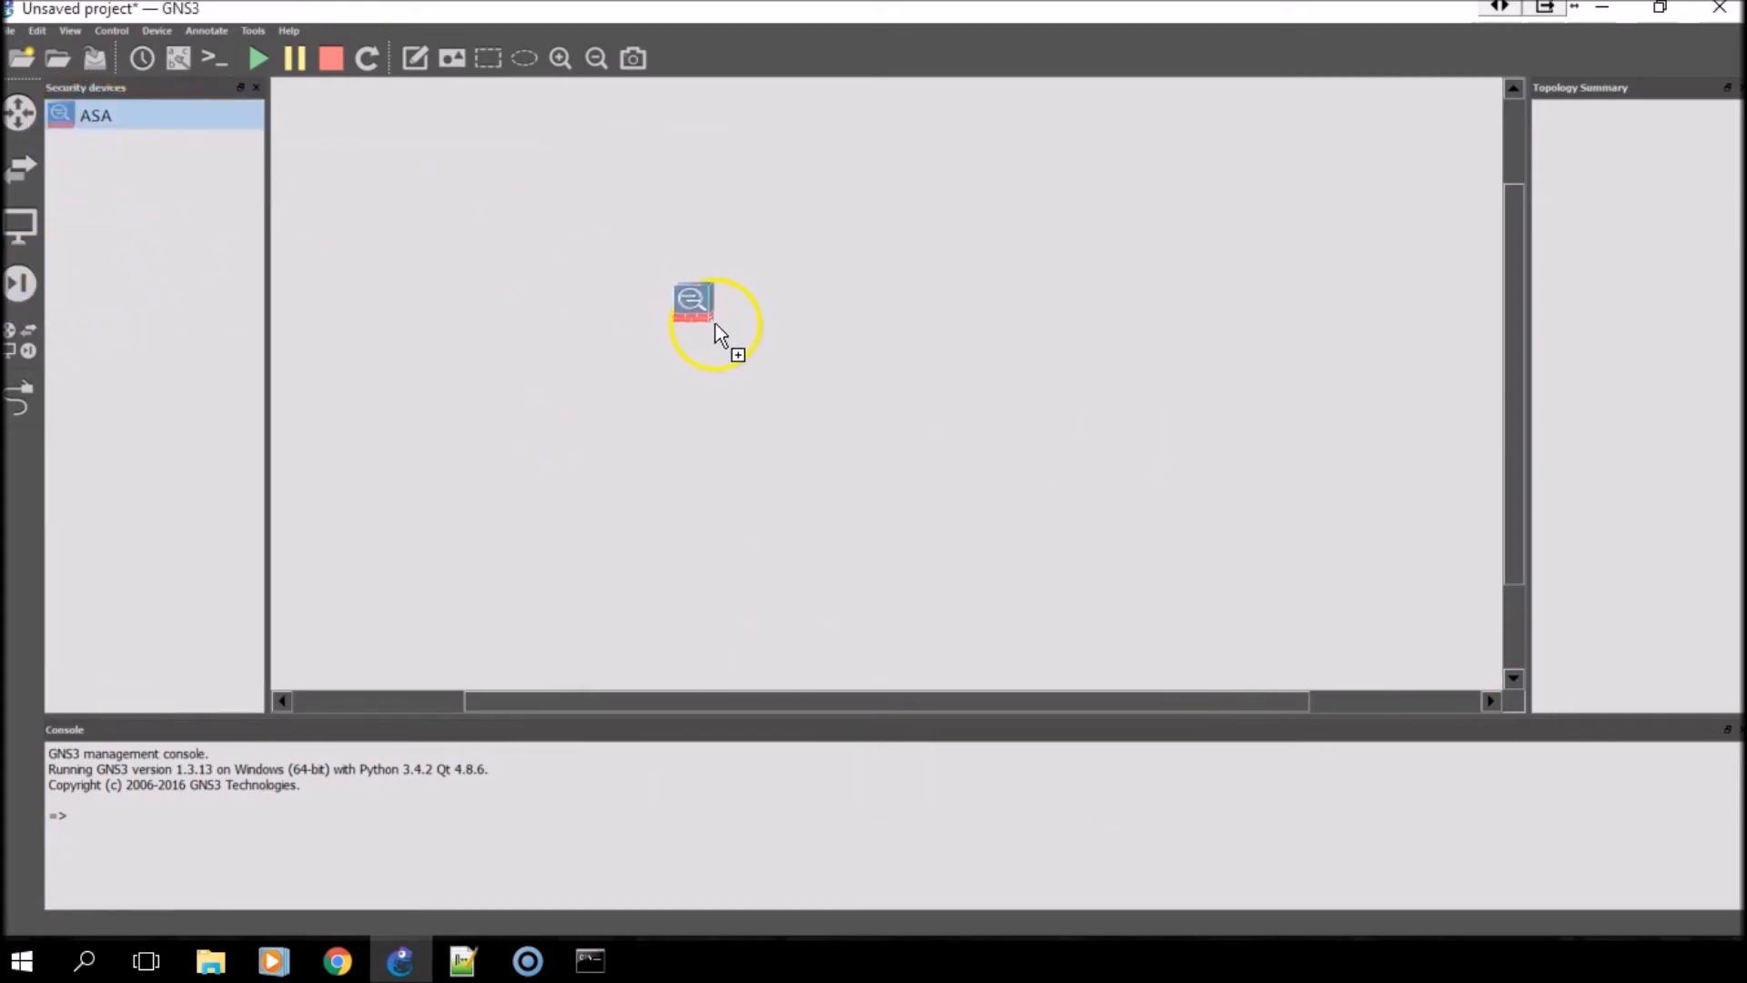
pyautogui.moveTo(692, 300); pyautogui.dragTo(731, 326)
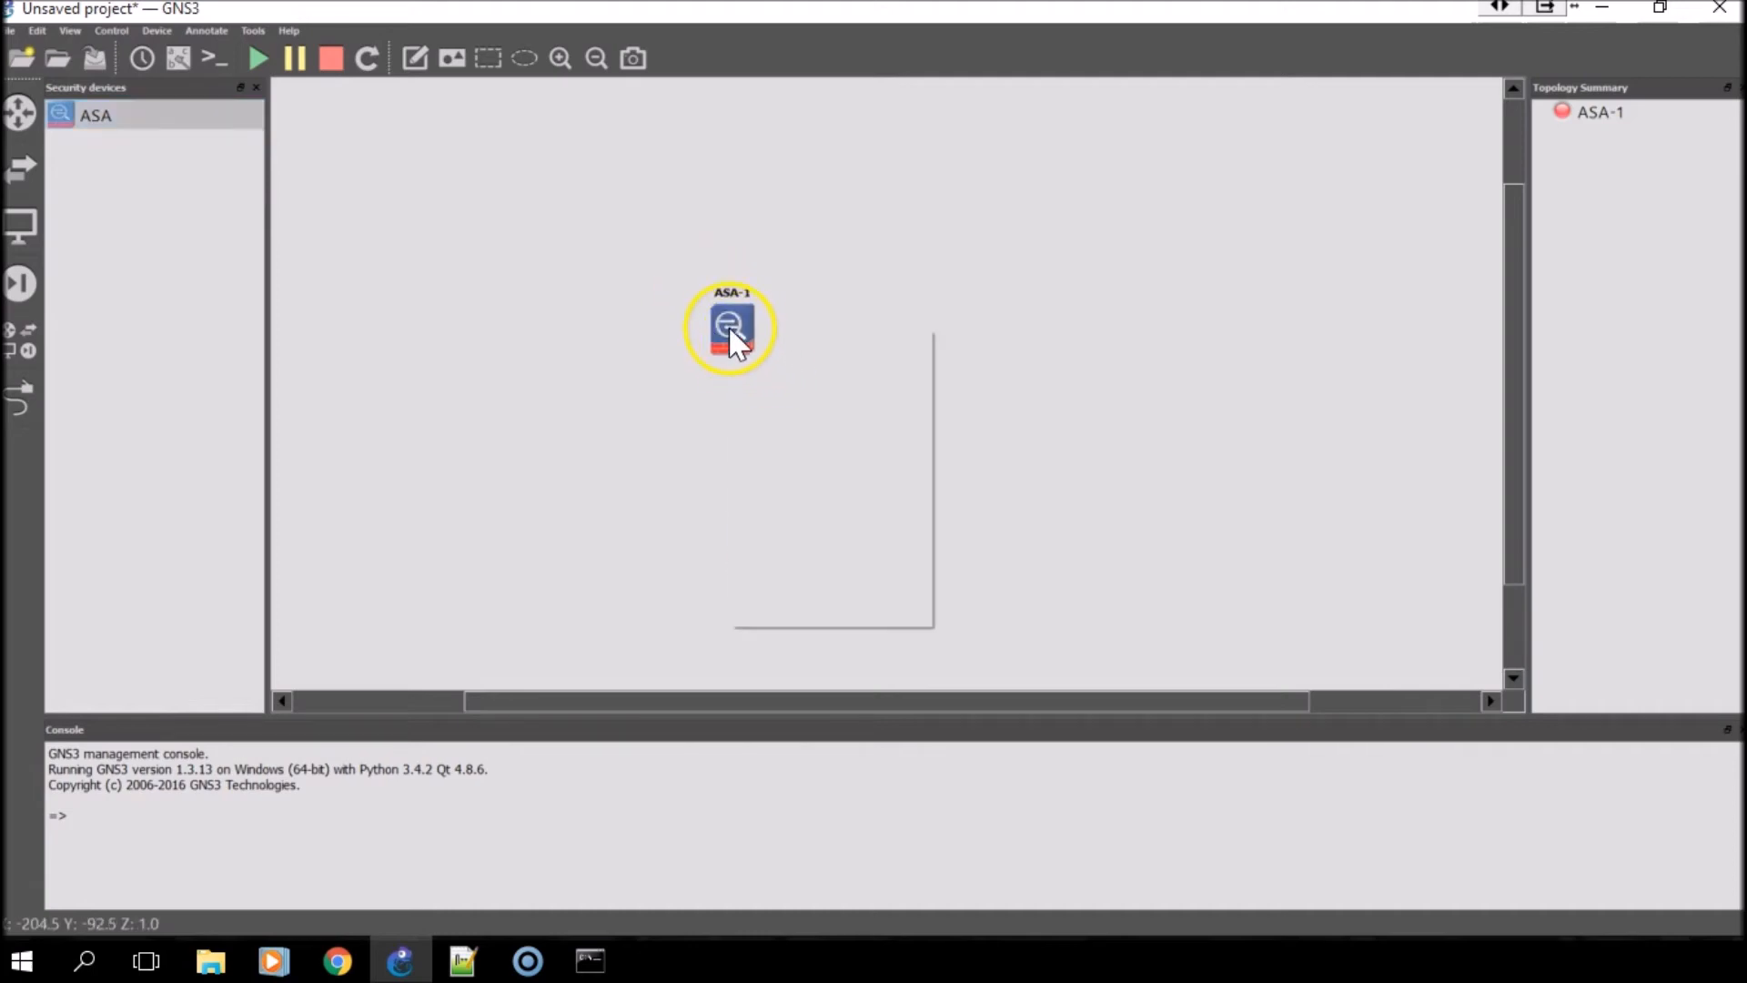
pyautogui.rightClick(732, 326)
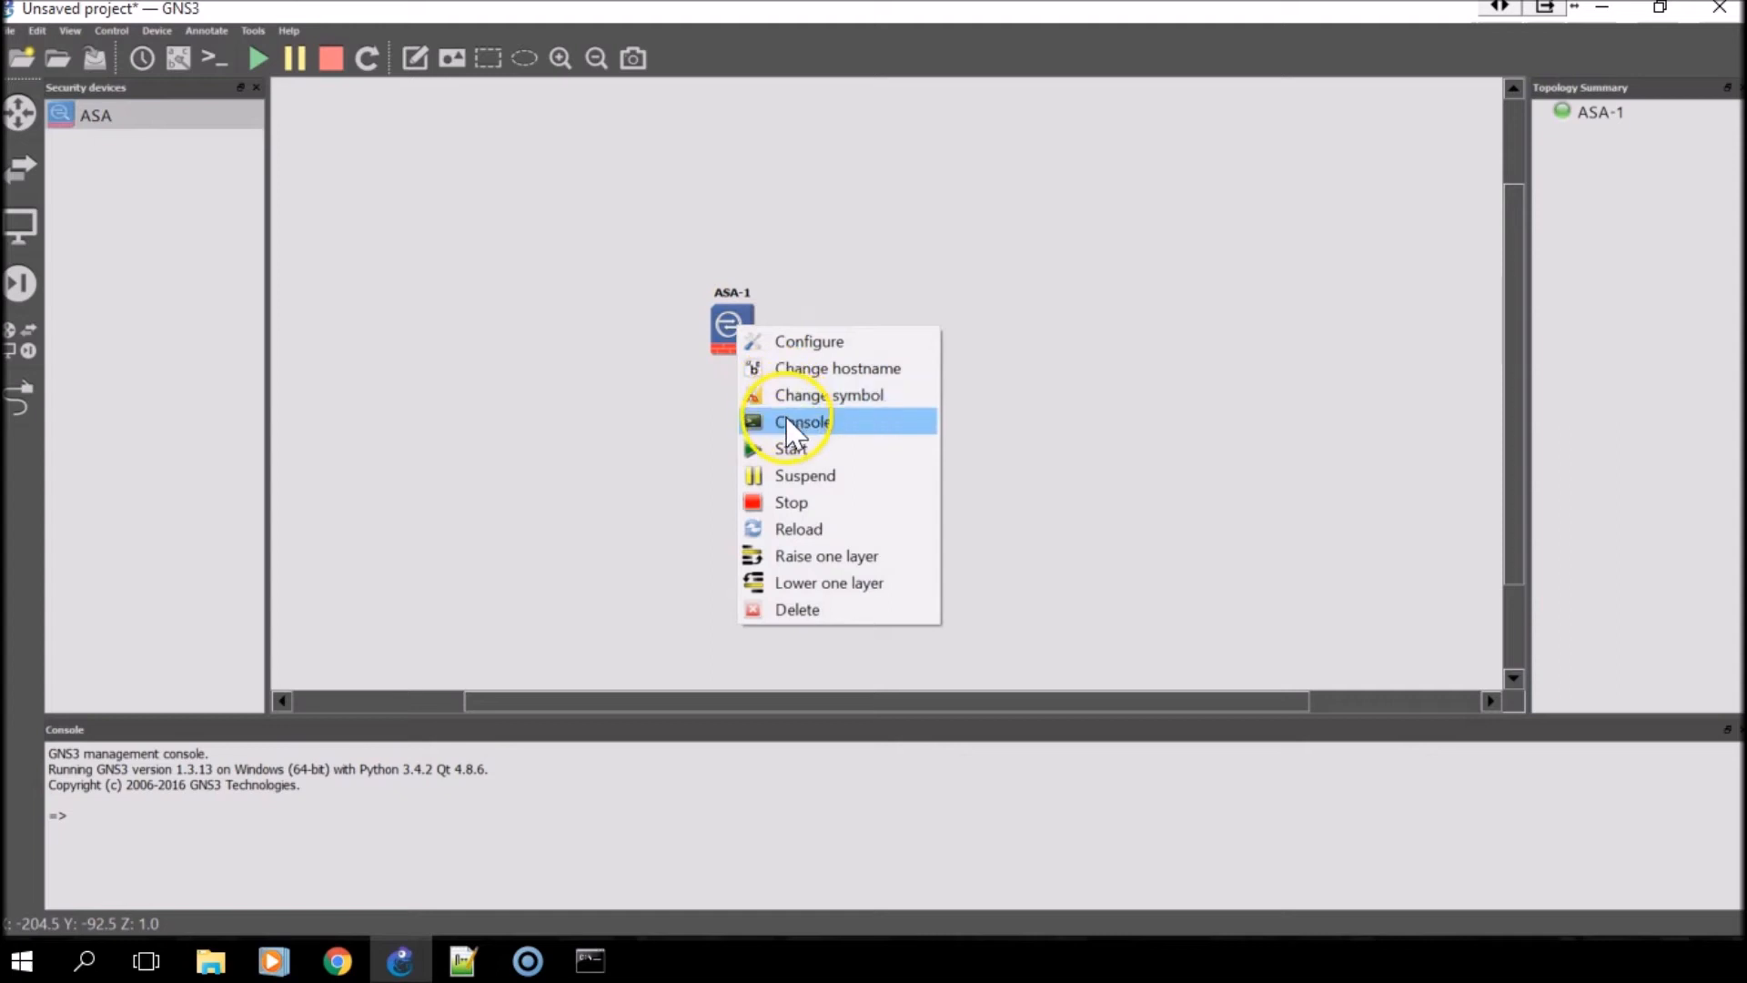
pyautogui.click(801, 421)
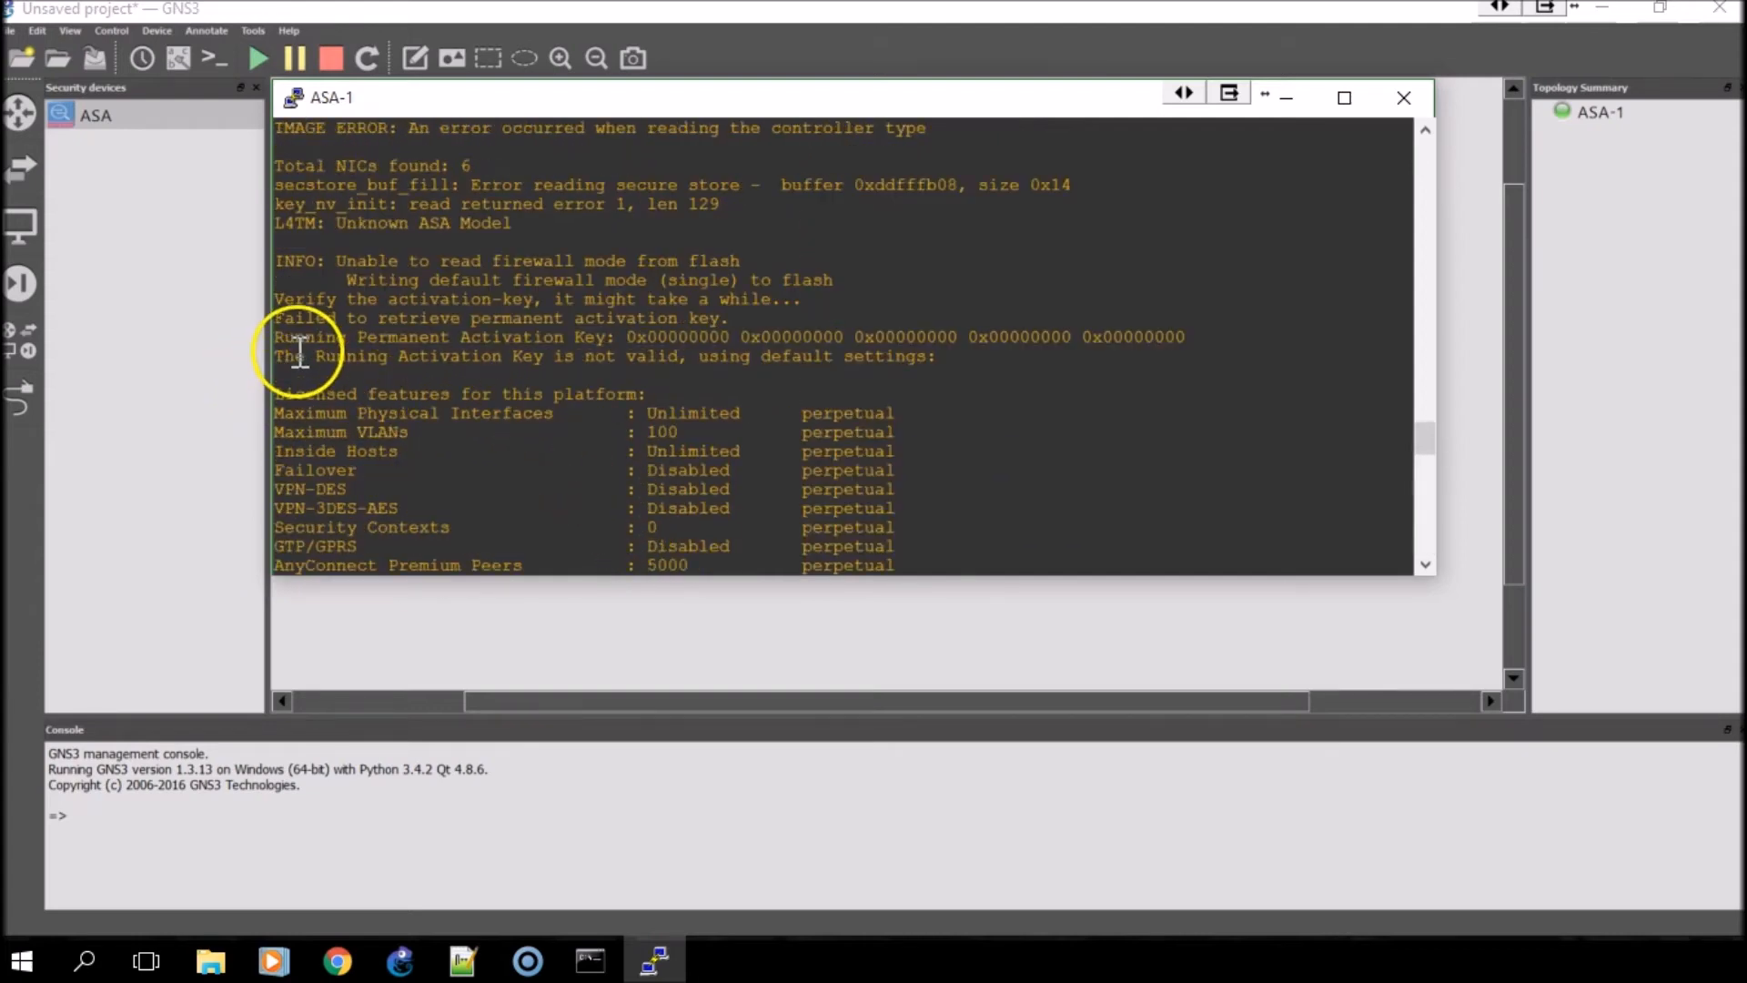
pyautogui.moveTo(730, 364)
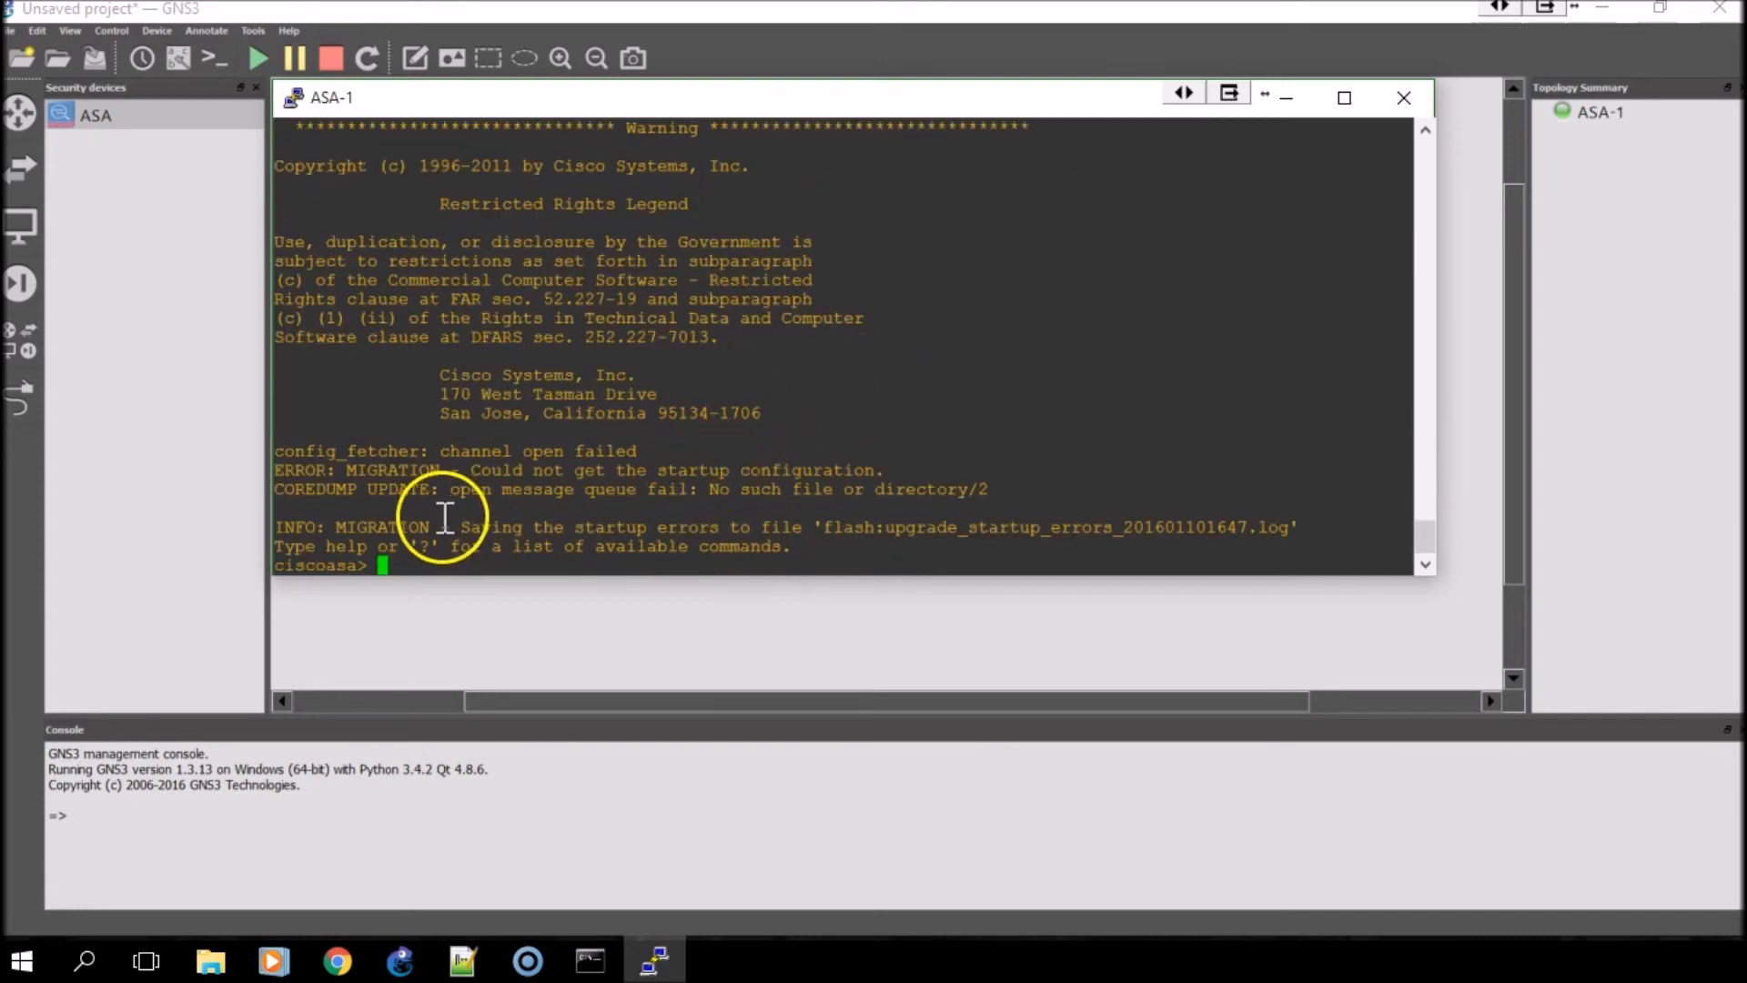
# - Enter enable mode and run the activation-key command copied from Notepad++
pyautogui.write('e')
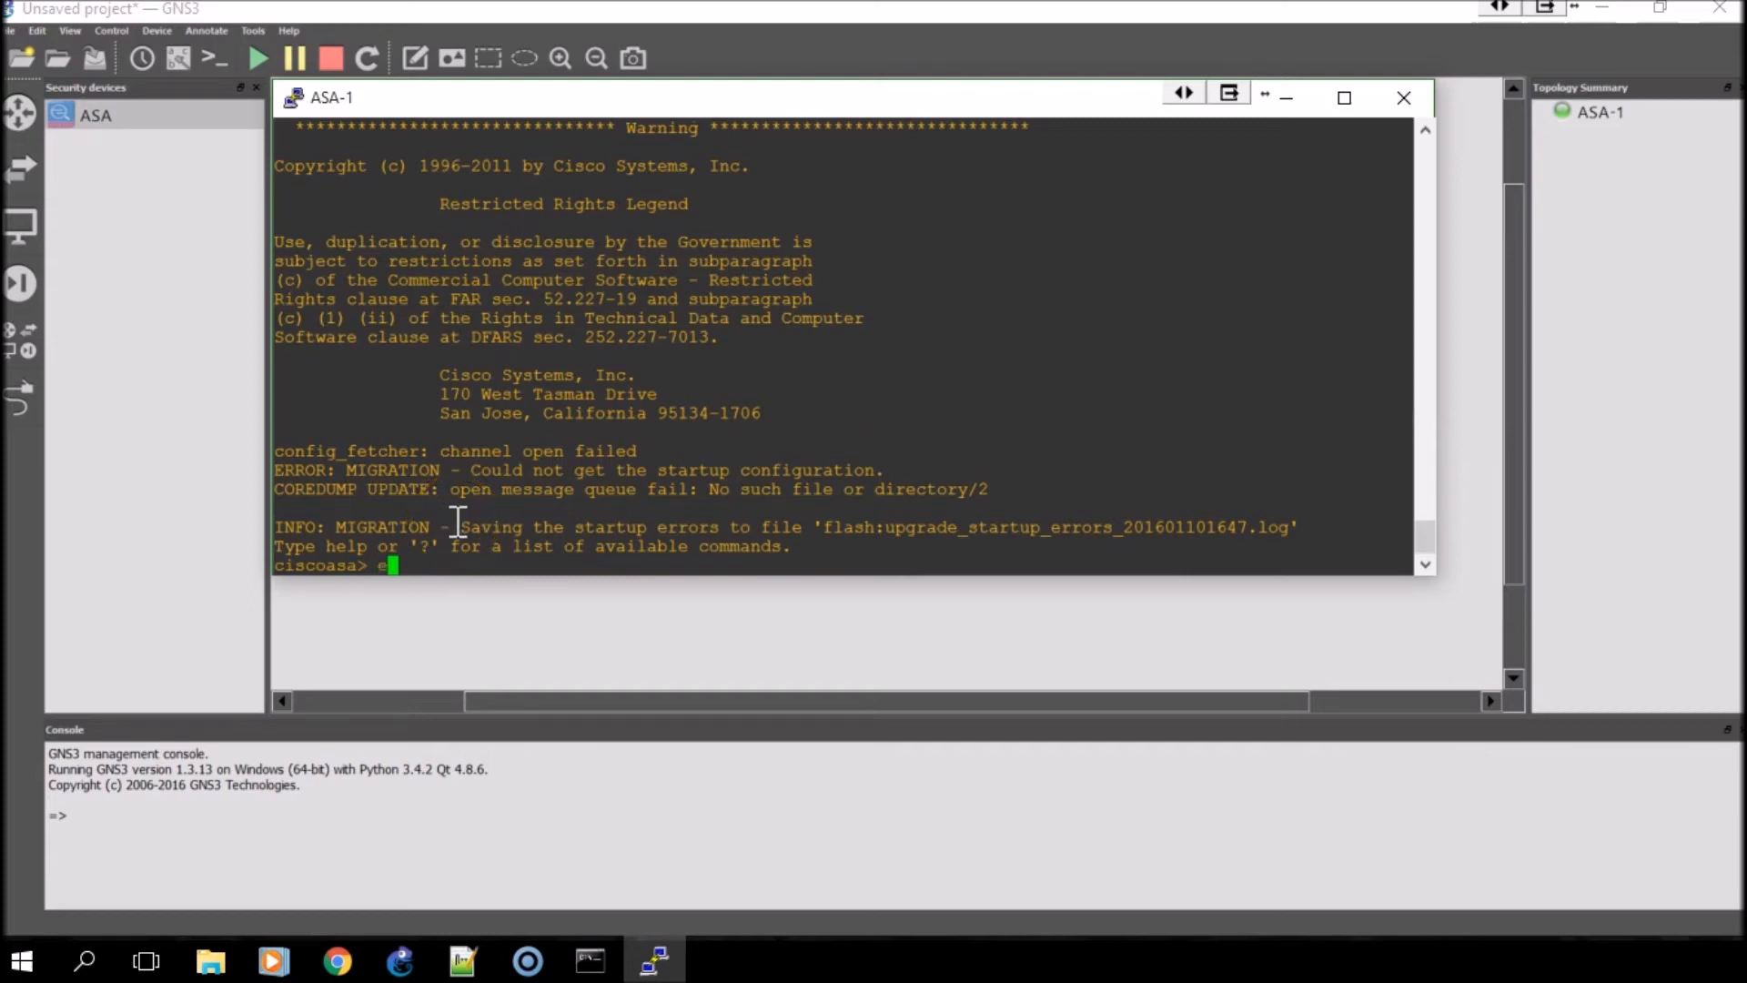
pyautogui.write('en')
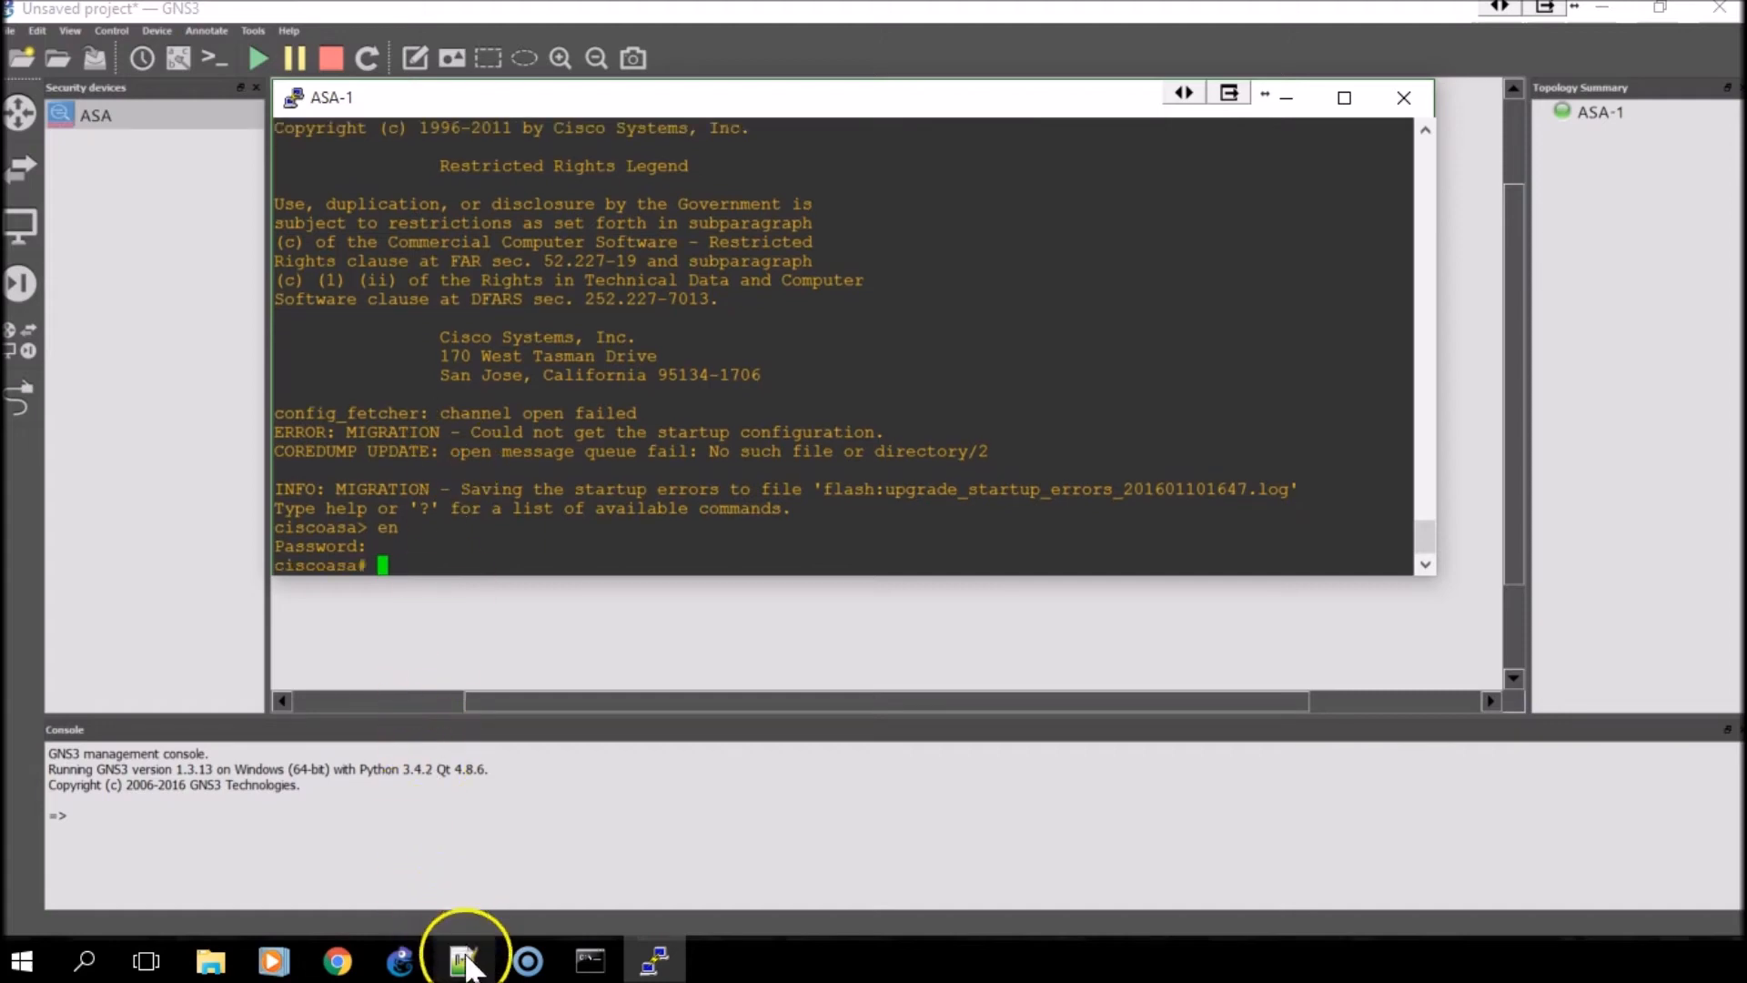
pyautogui.click(461, 961)
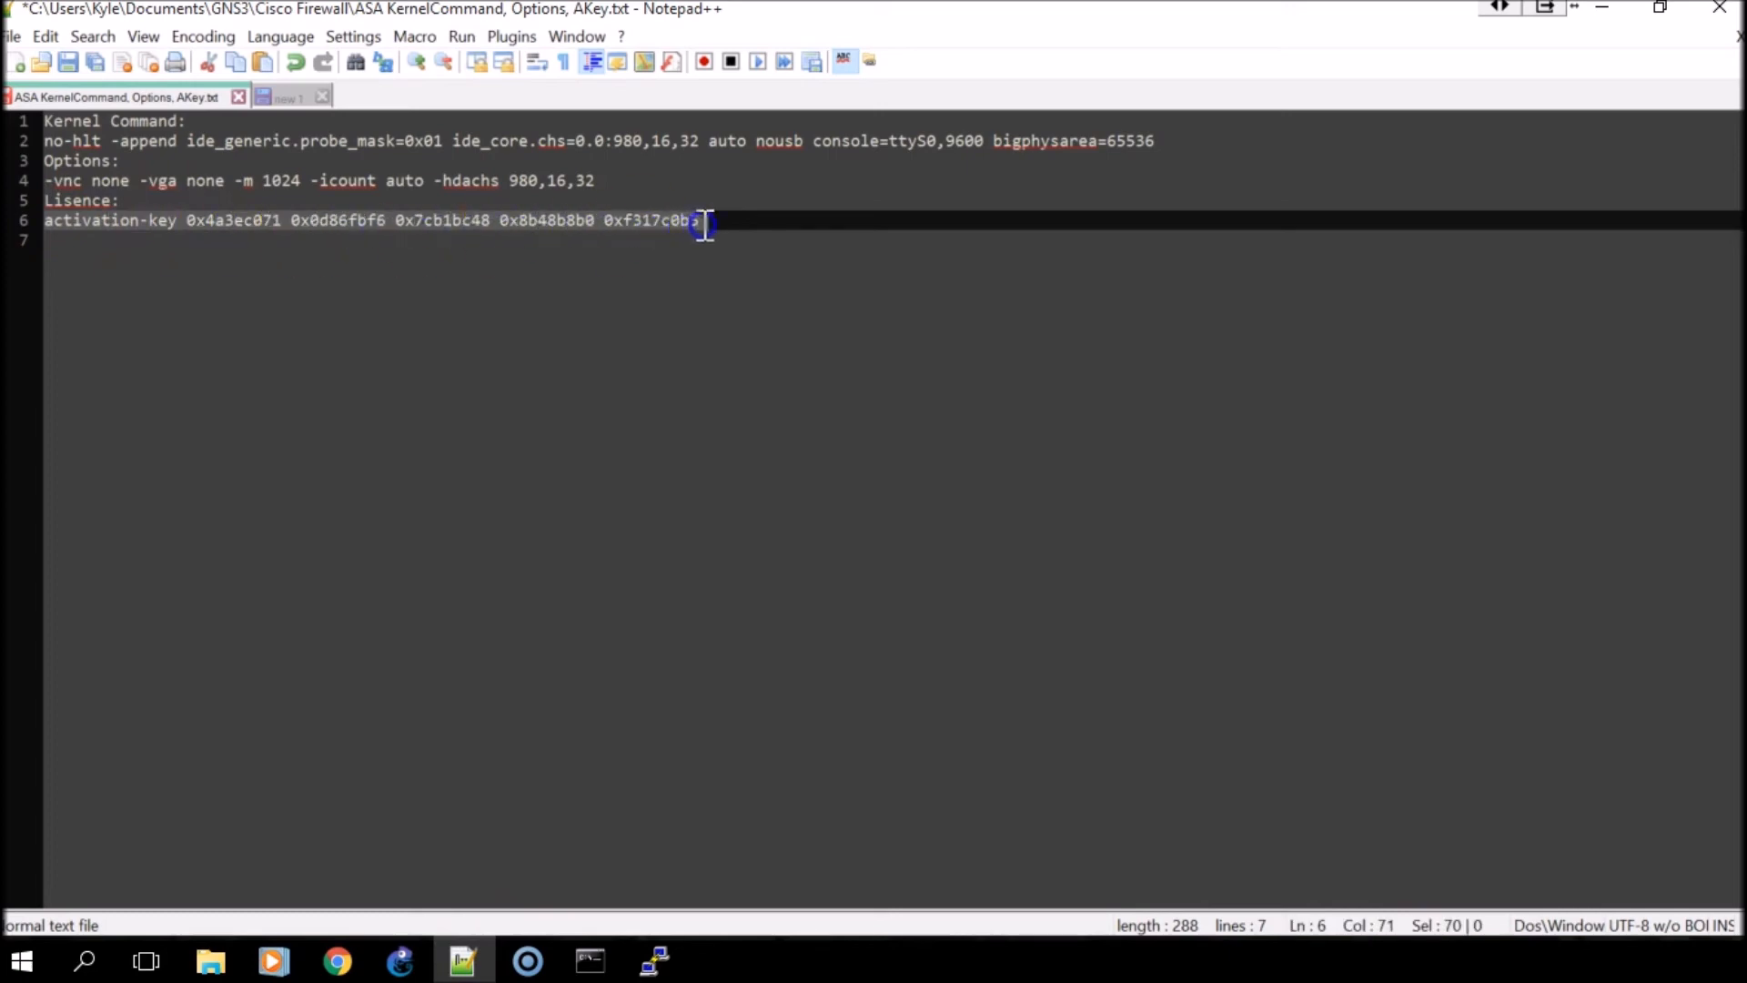
pyautogui.rightClick(699, 220)
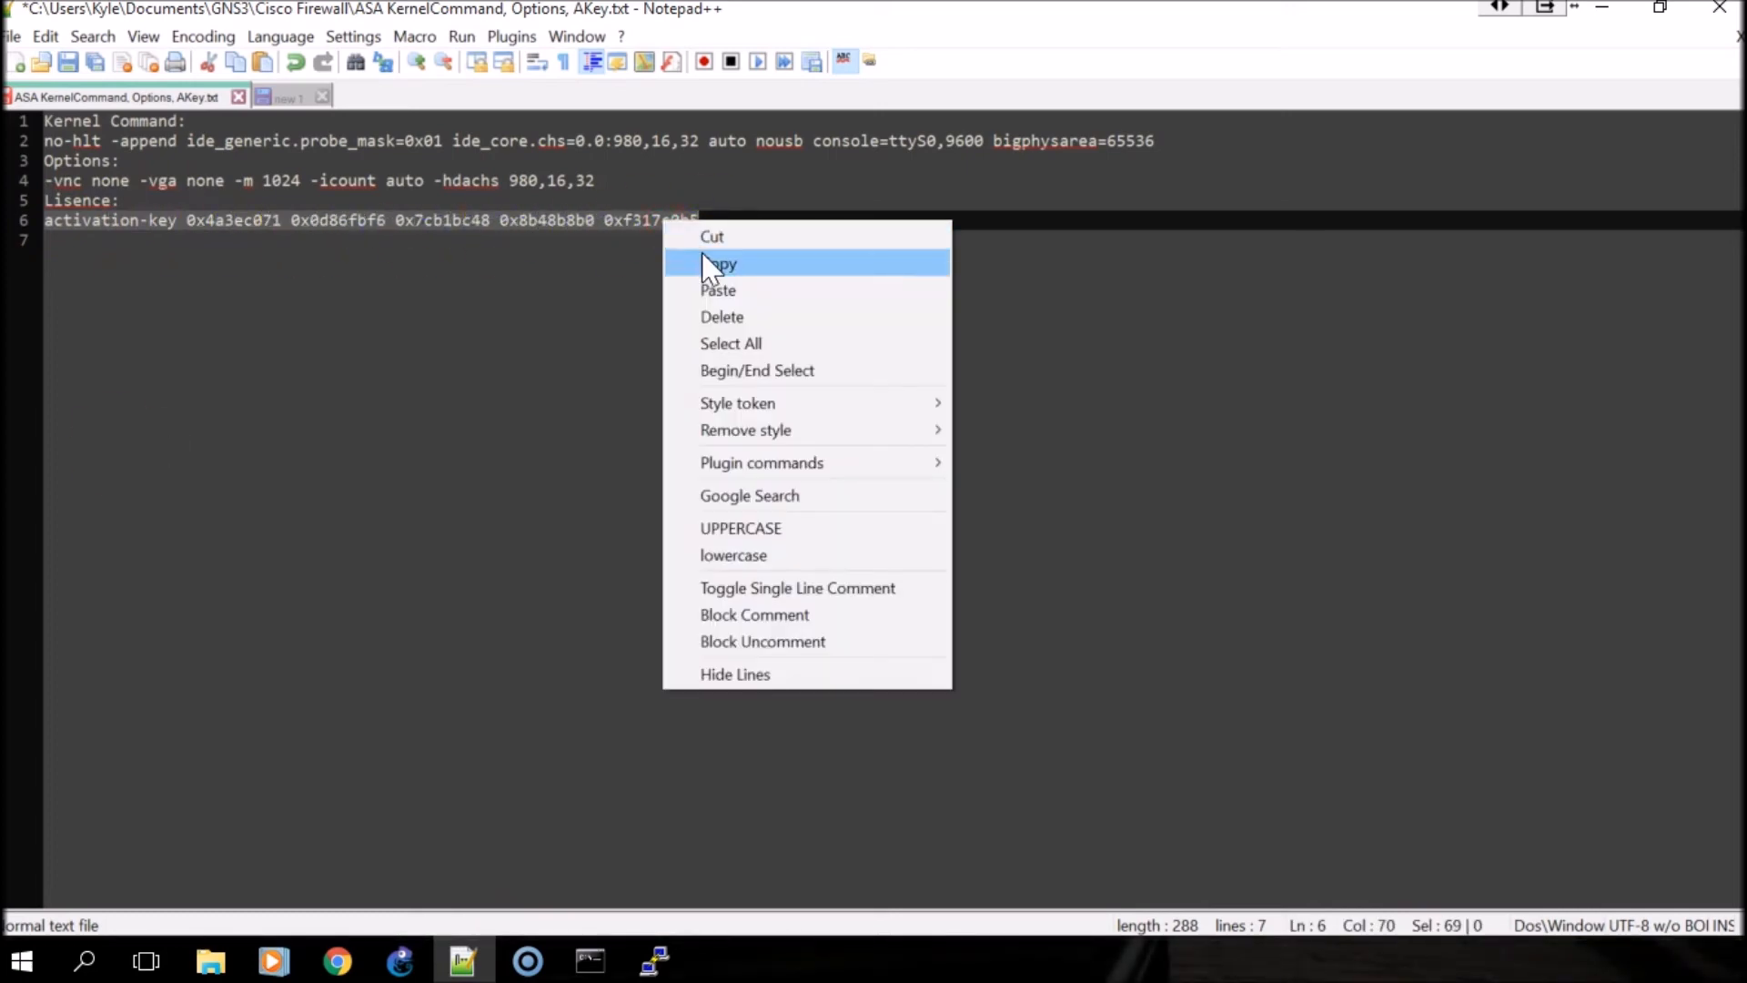
pyautogui.click(723, 262)
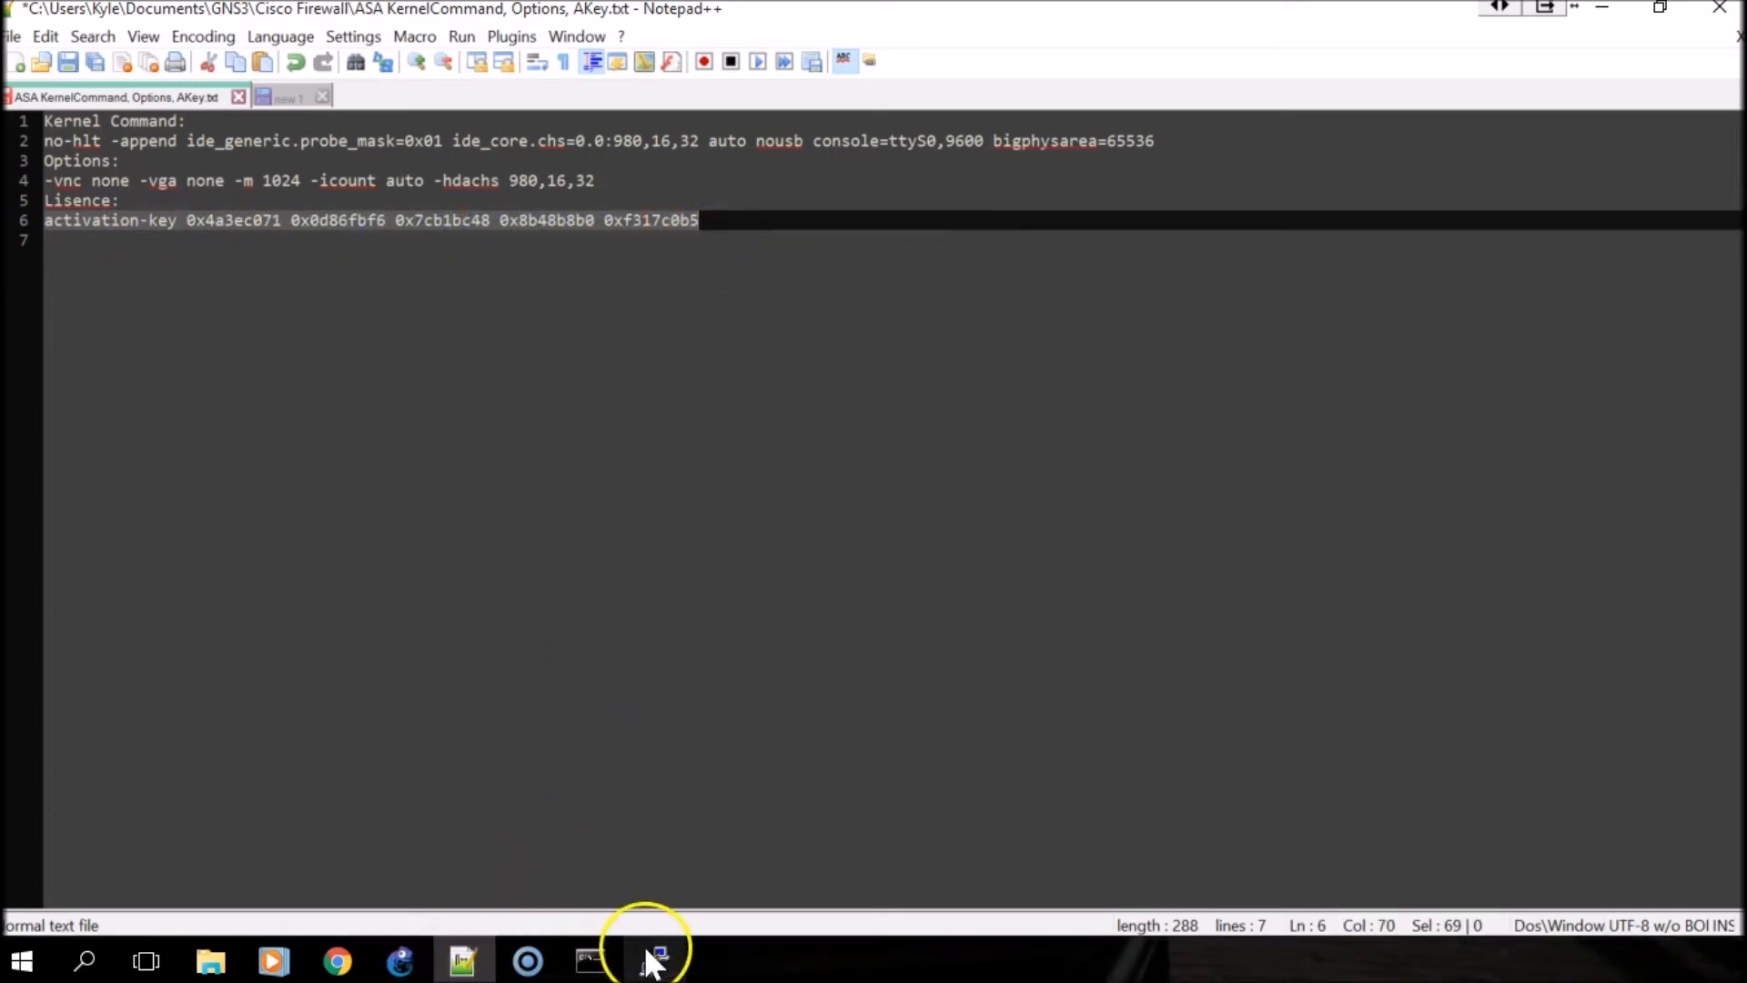
pyautogui.click(655, 961)
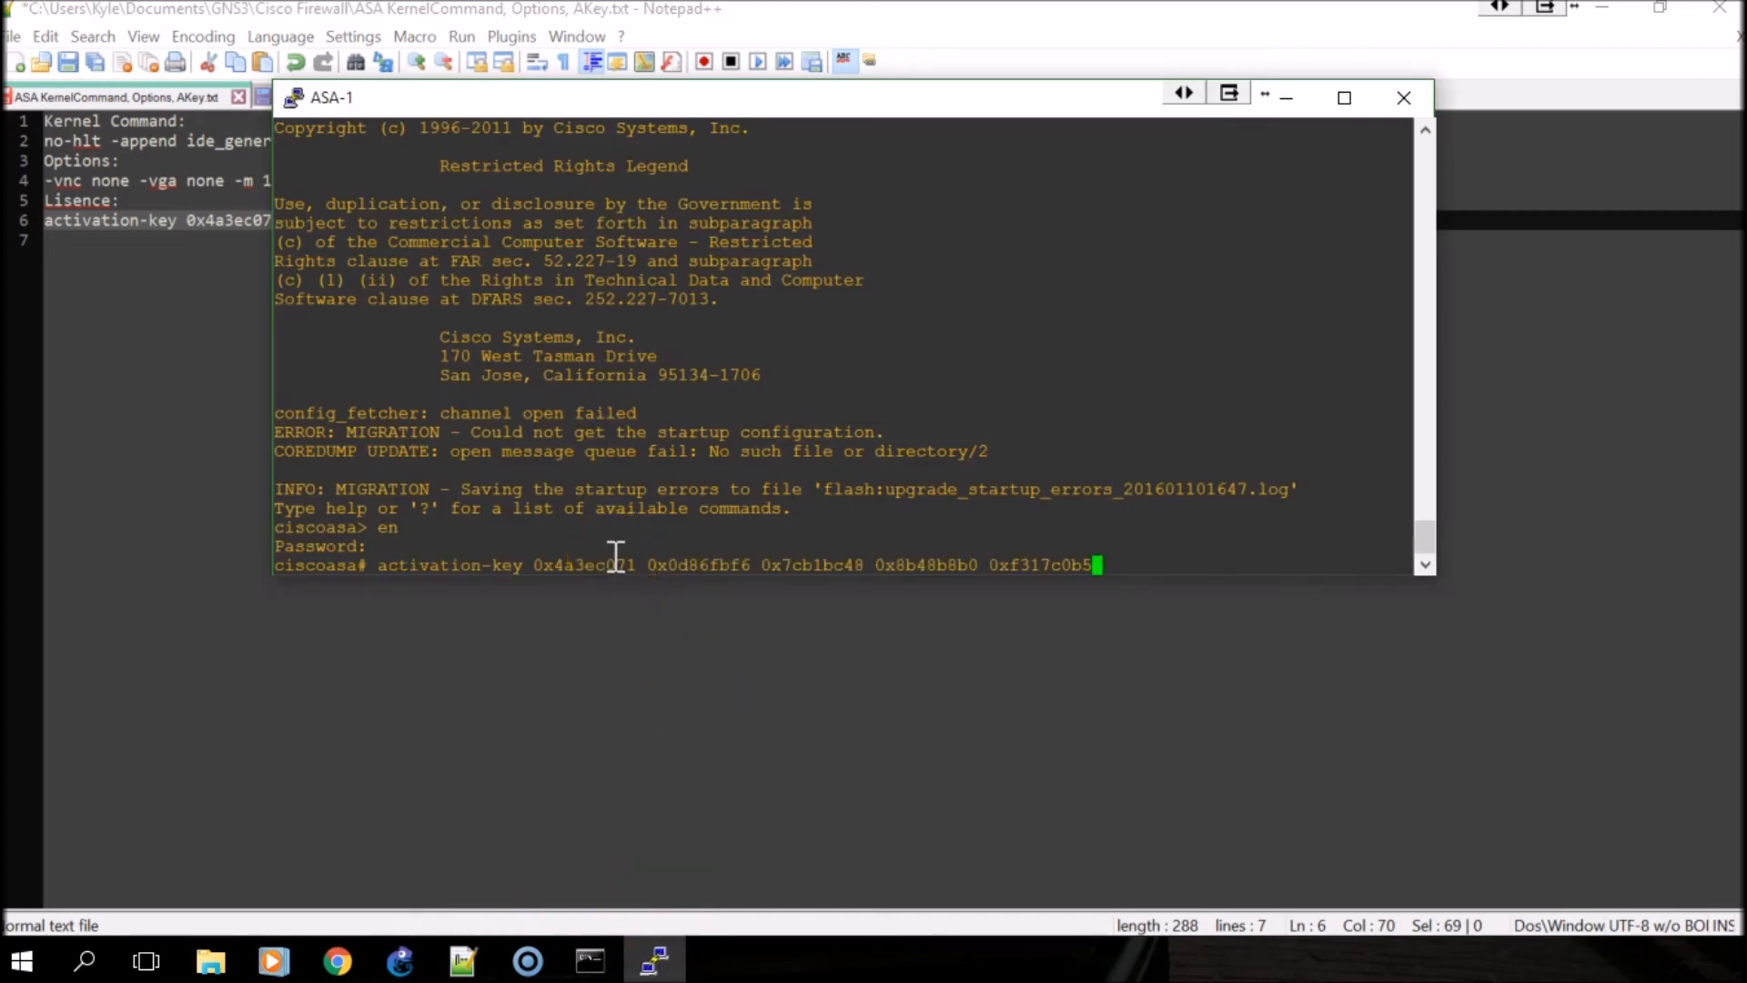
pyautogui.press('enter')
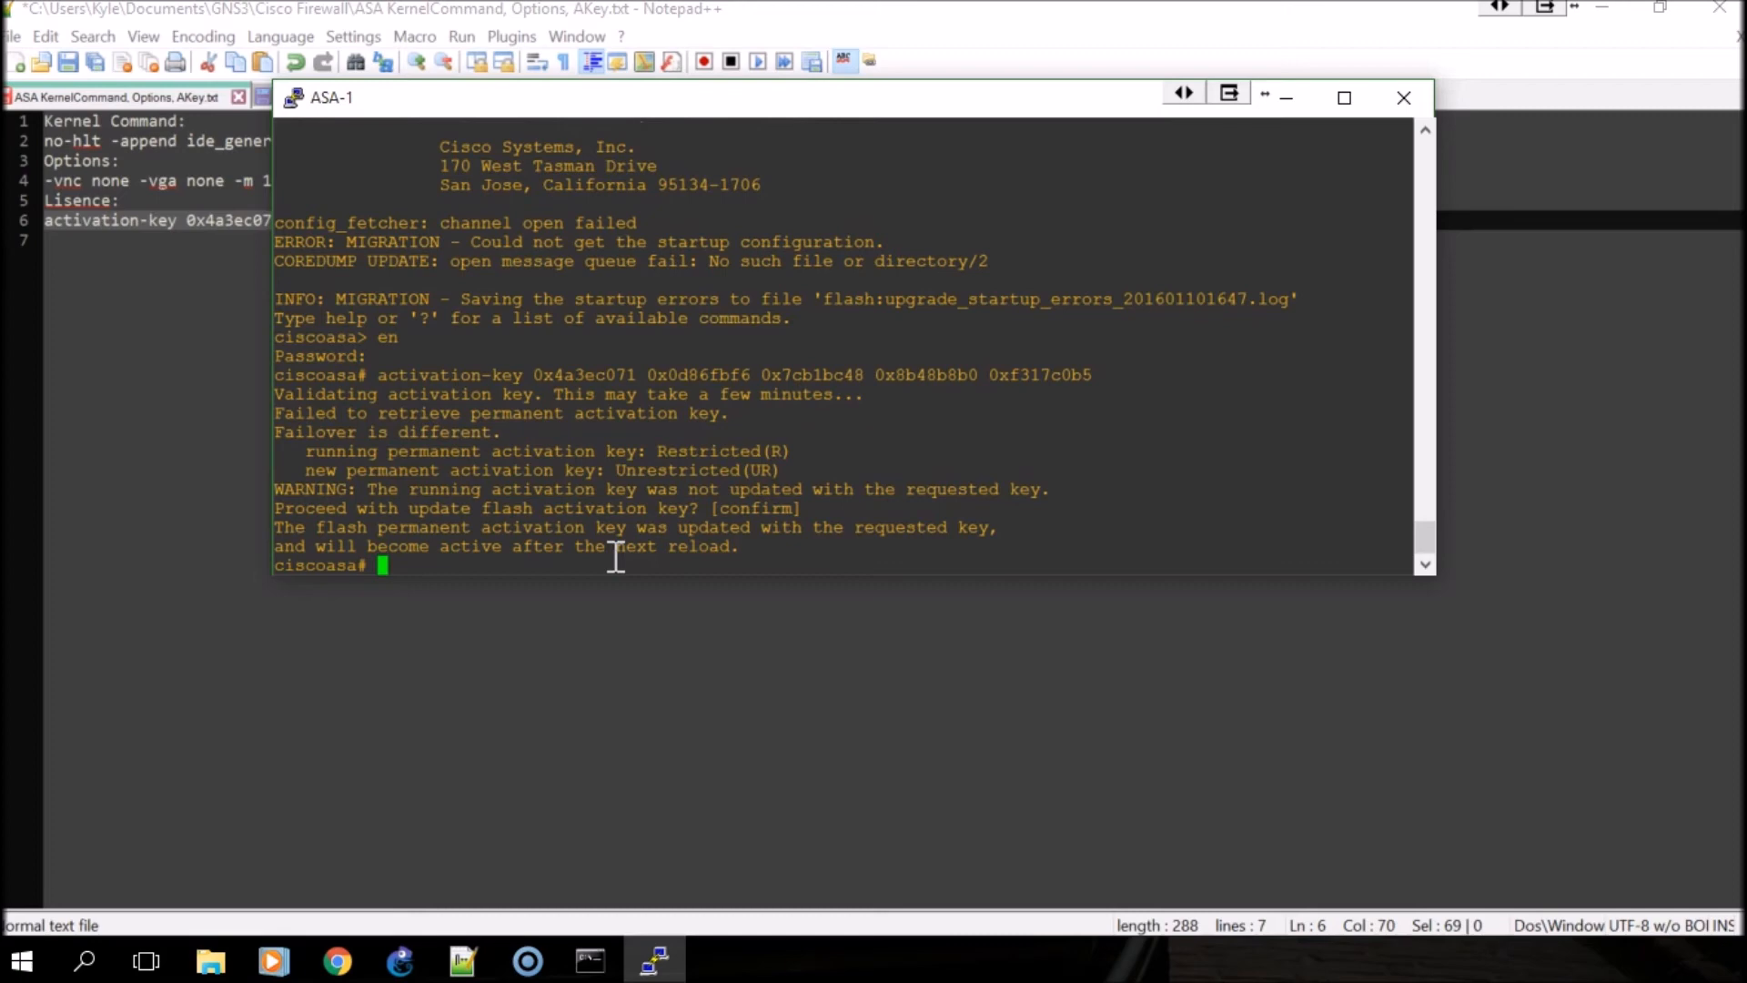
# - Reload the ASA so the permanent activation key takes effect
pyautogui.write('reload')
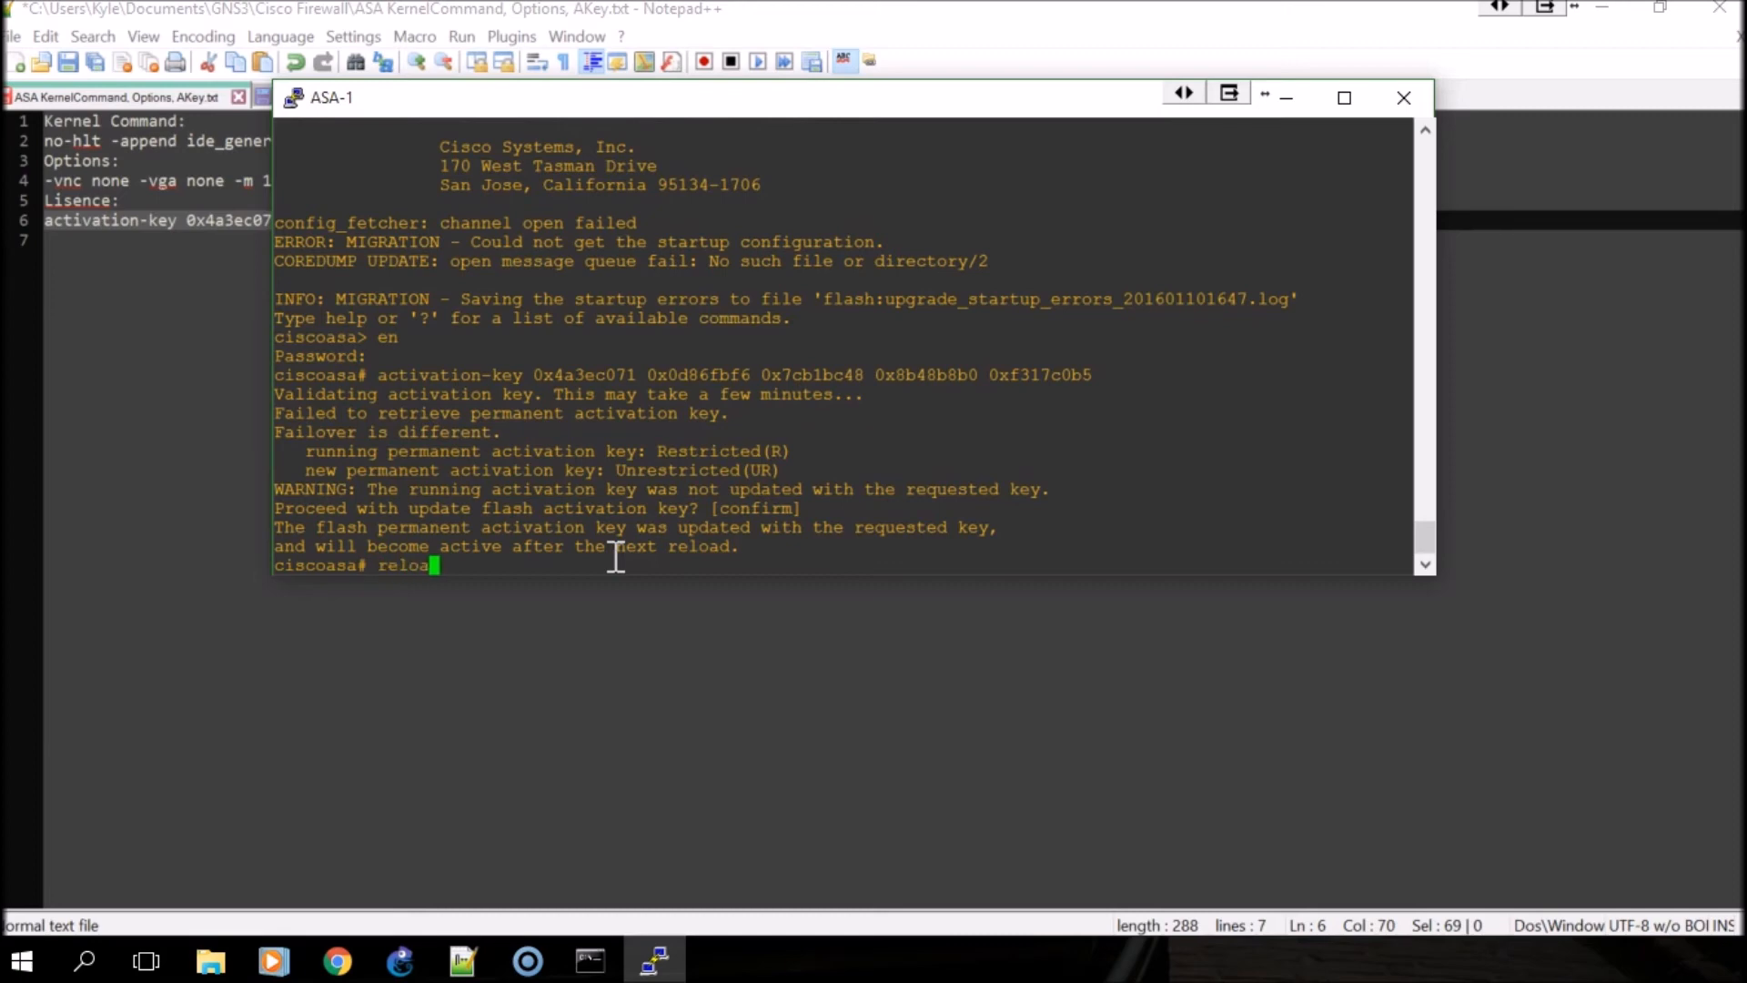
pyautogui.press('Enter')
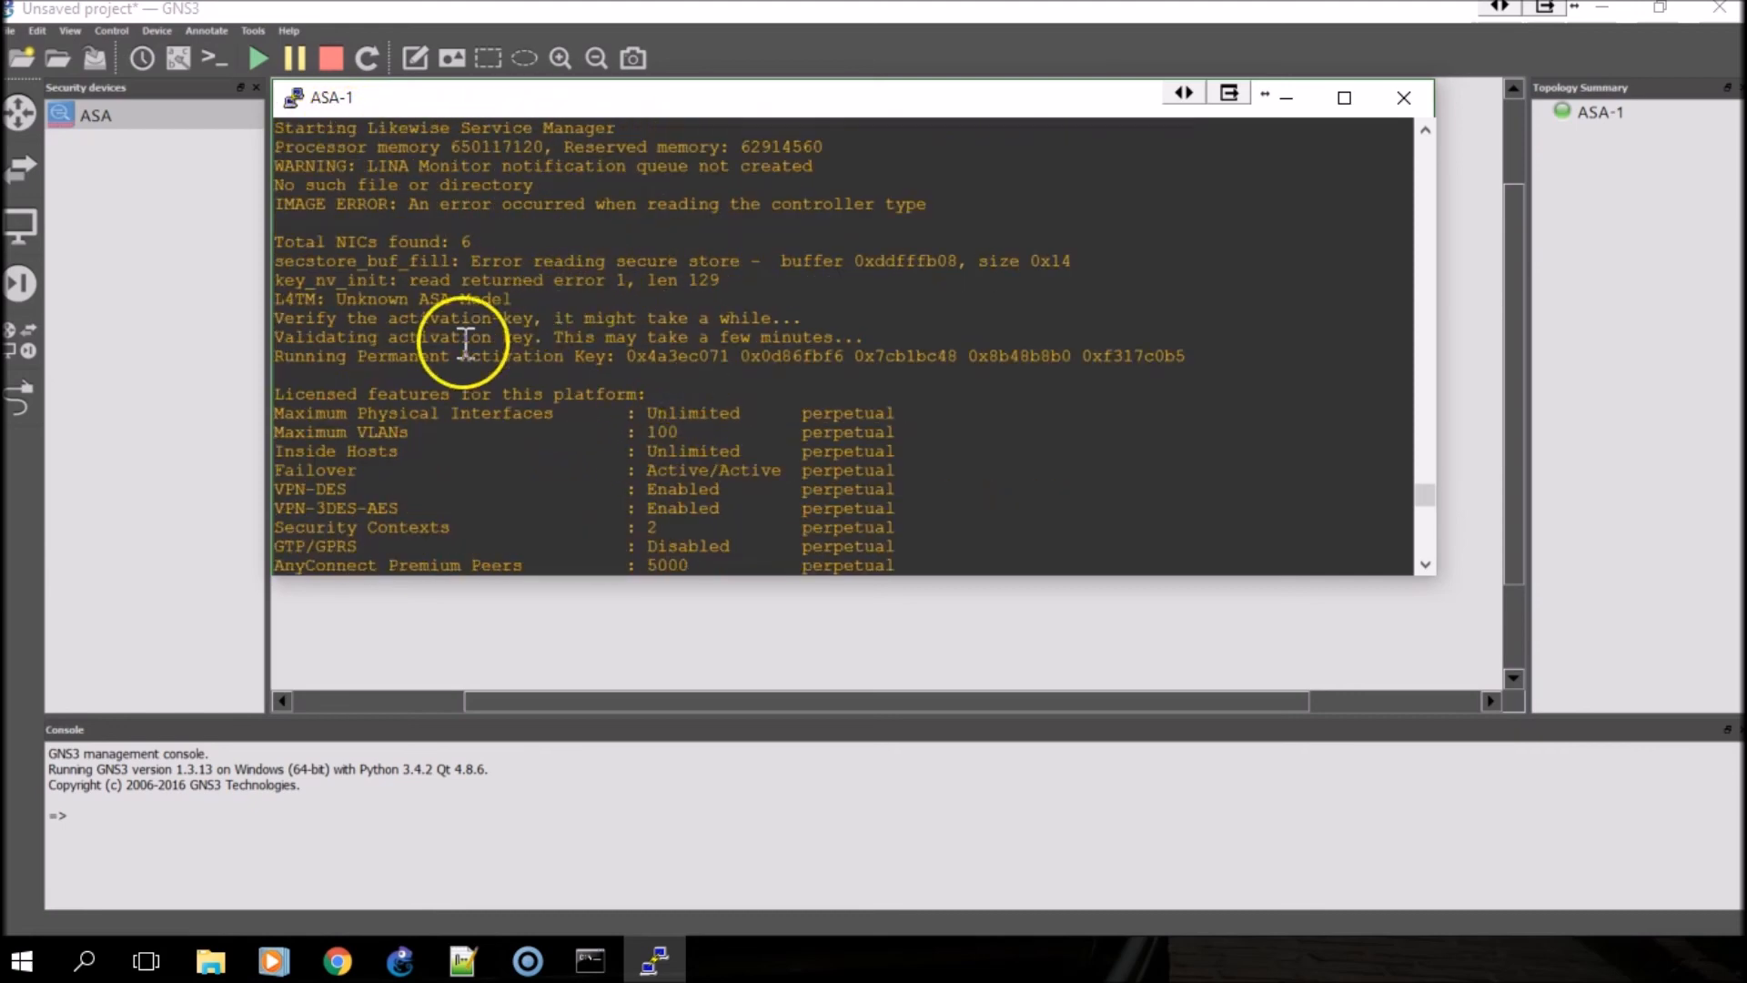
# - Bring up the Notepad++ note comparing licensed features before and after the activation key
pyautogui.click(461, 962)
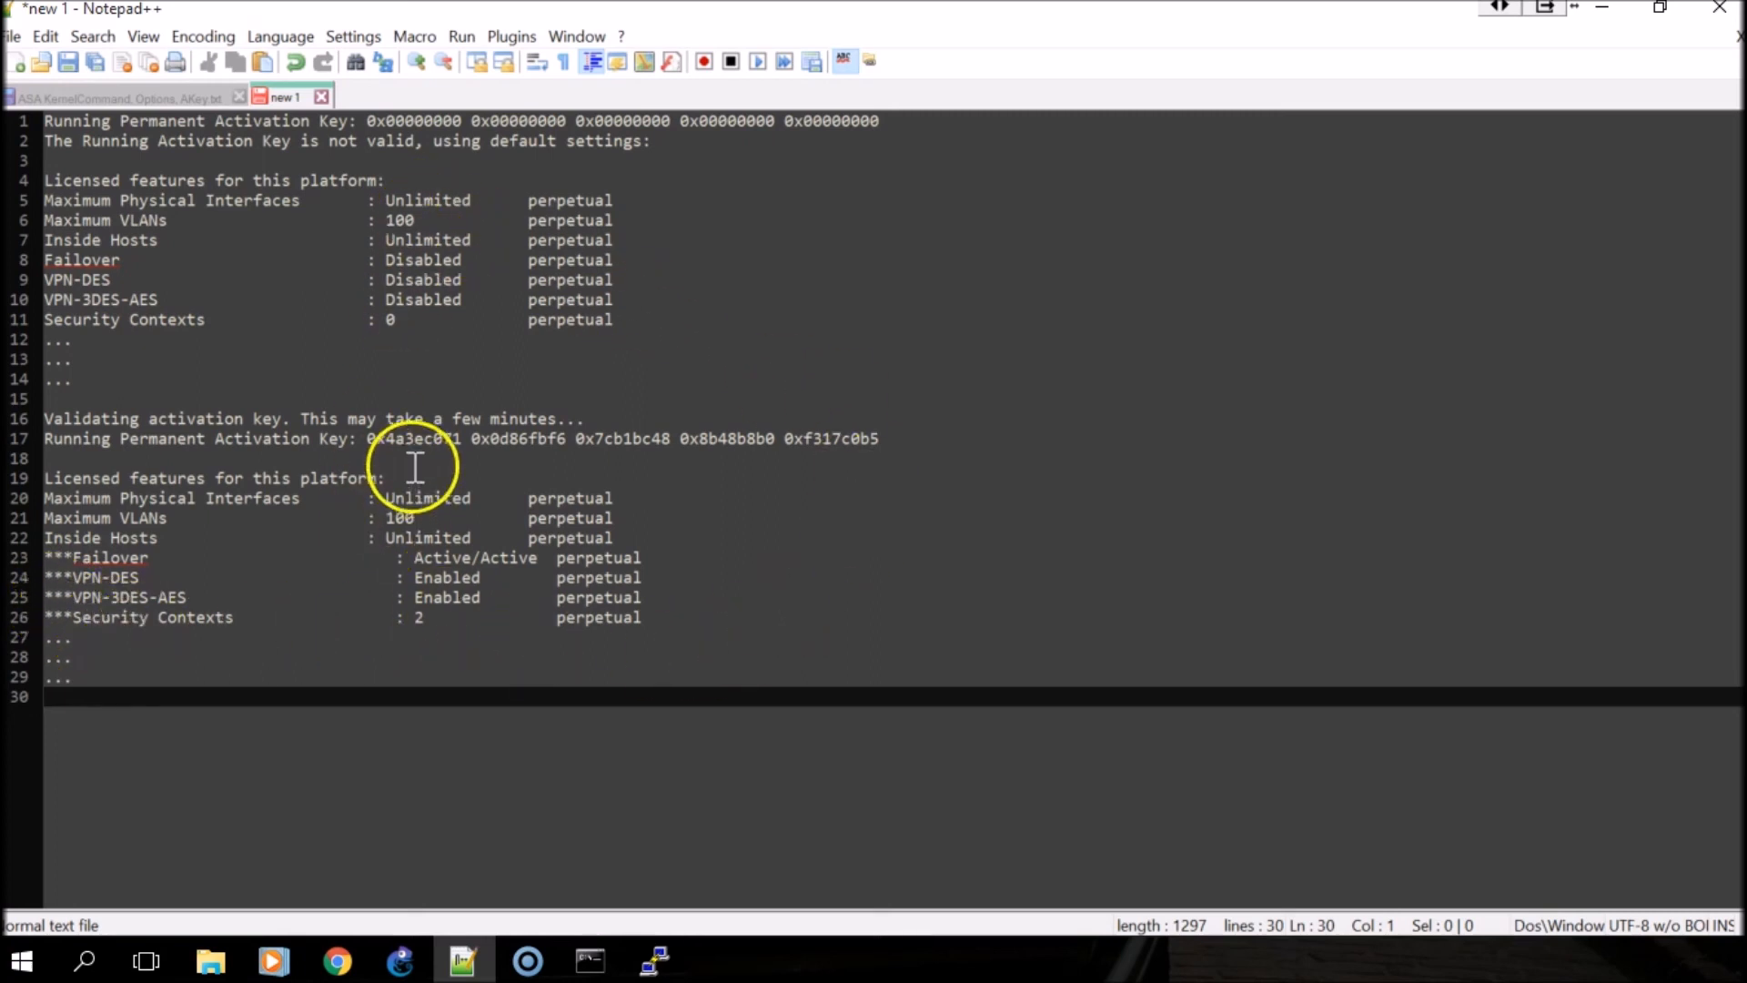
pyautogui.moveTo(589, 792)
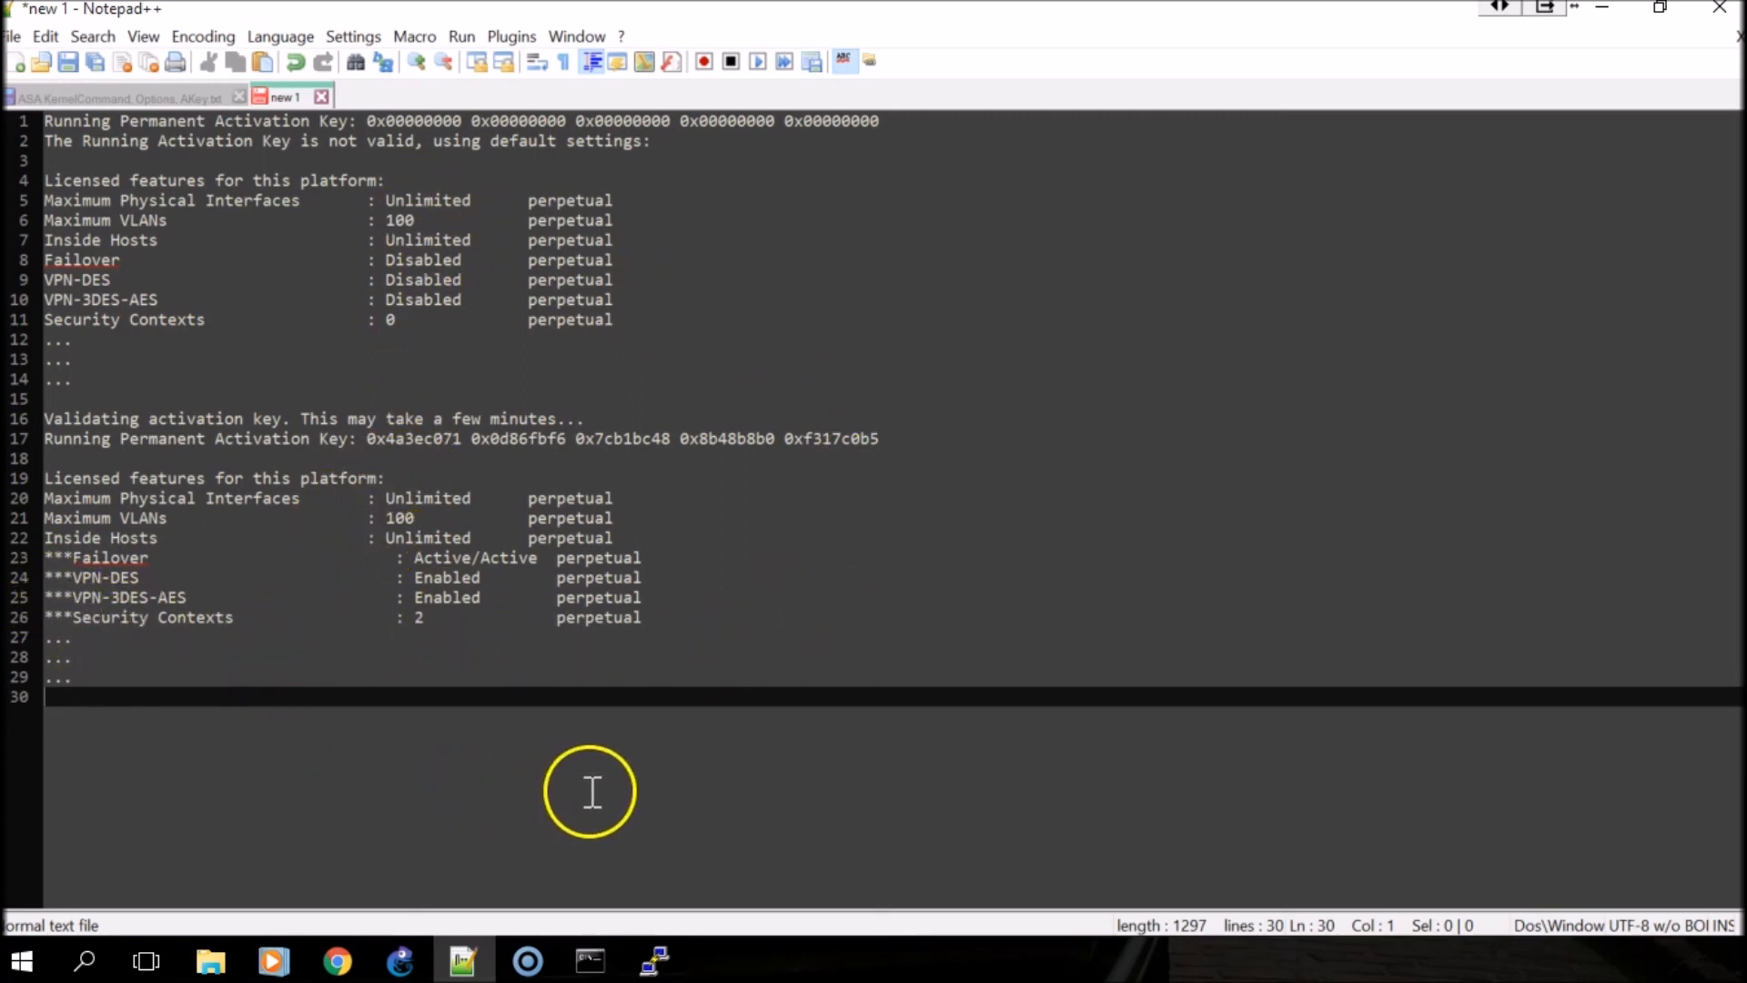
pyautogui.moveTo(225, 618)
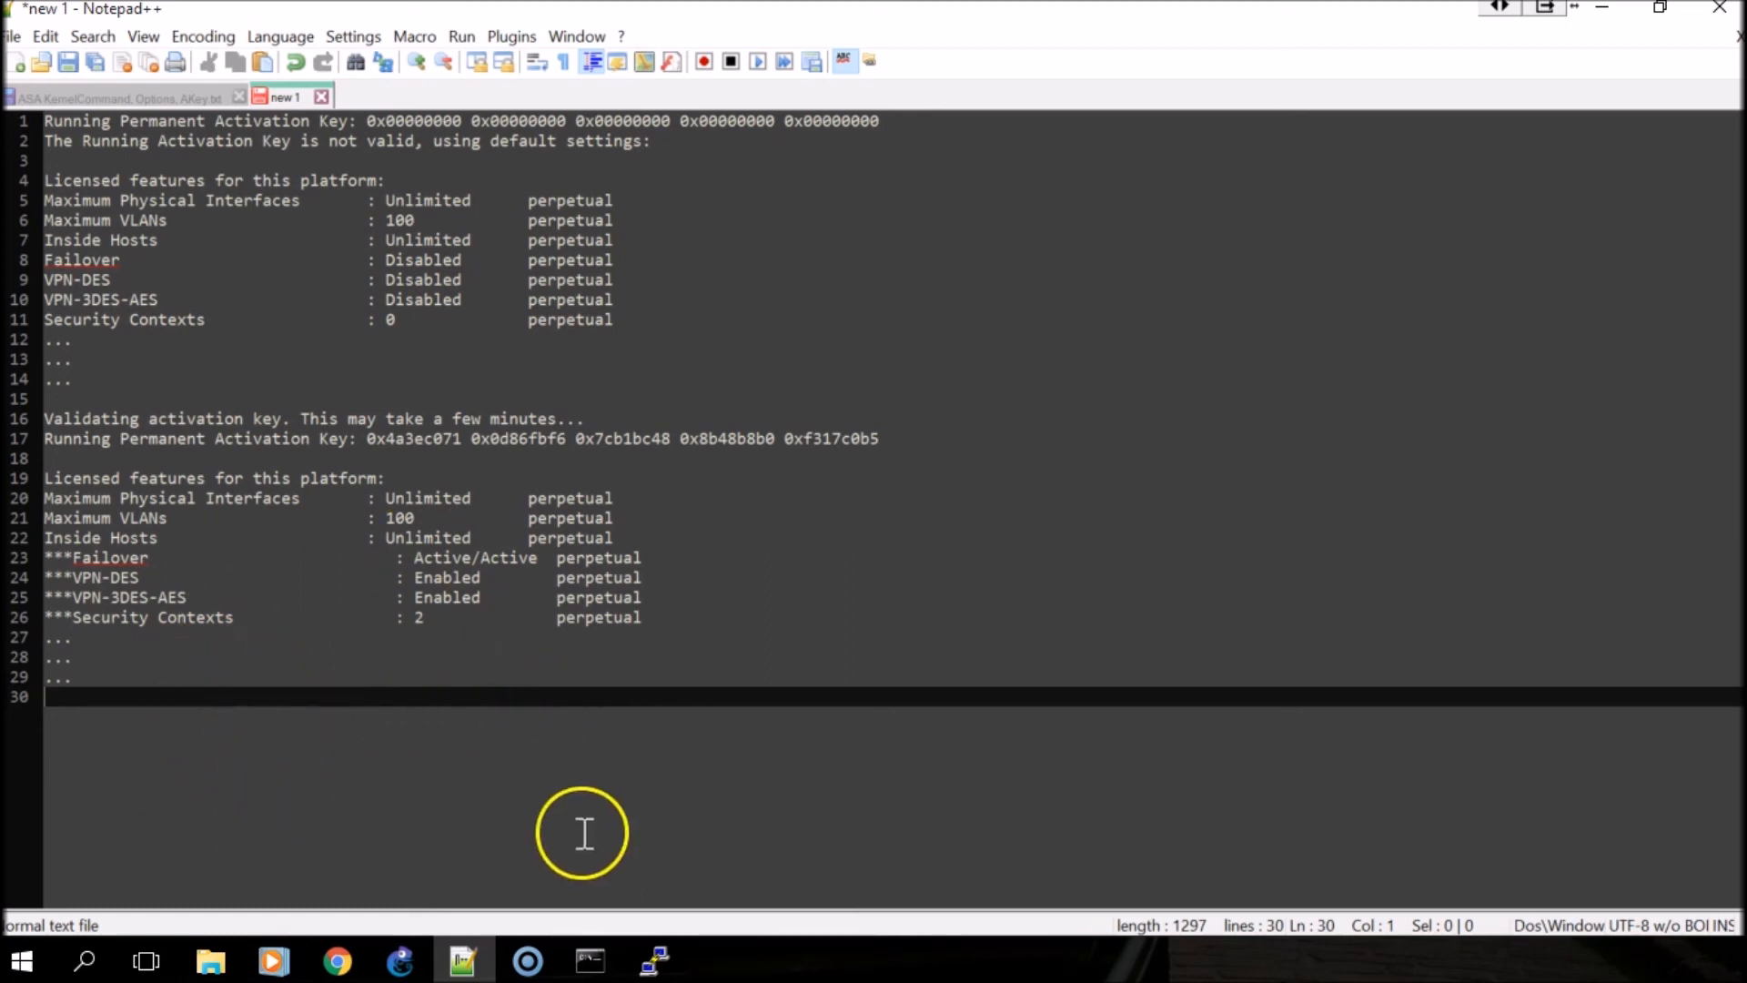
pyautogui.moveTo(688, 822)
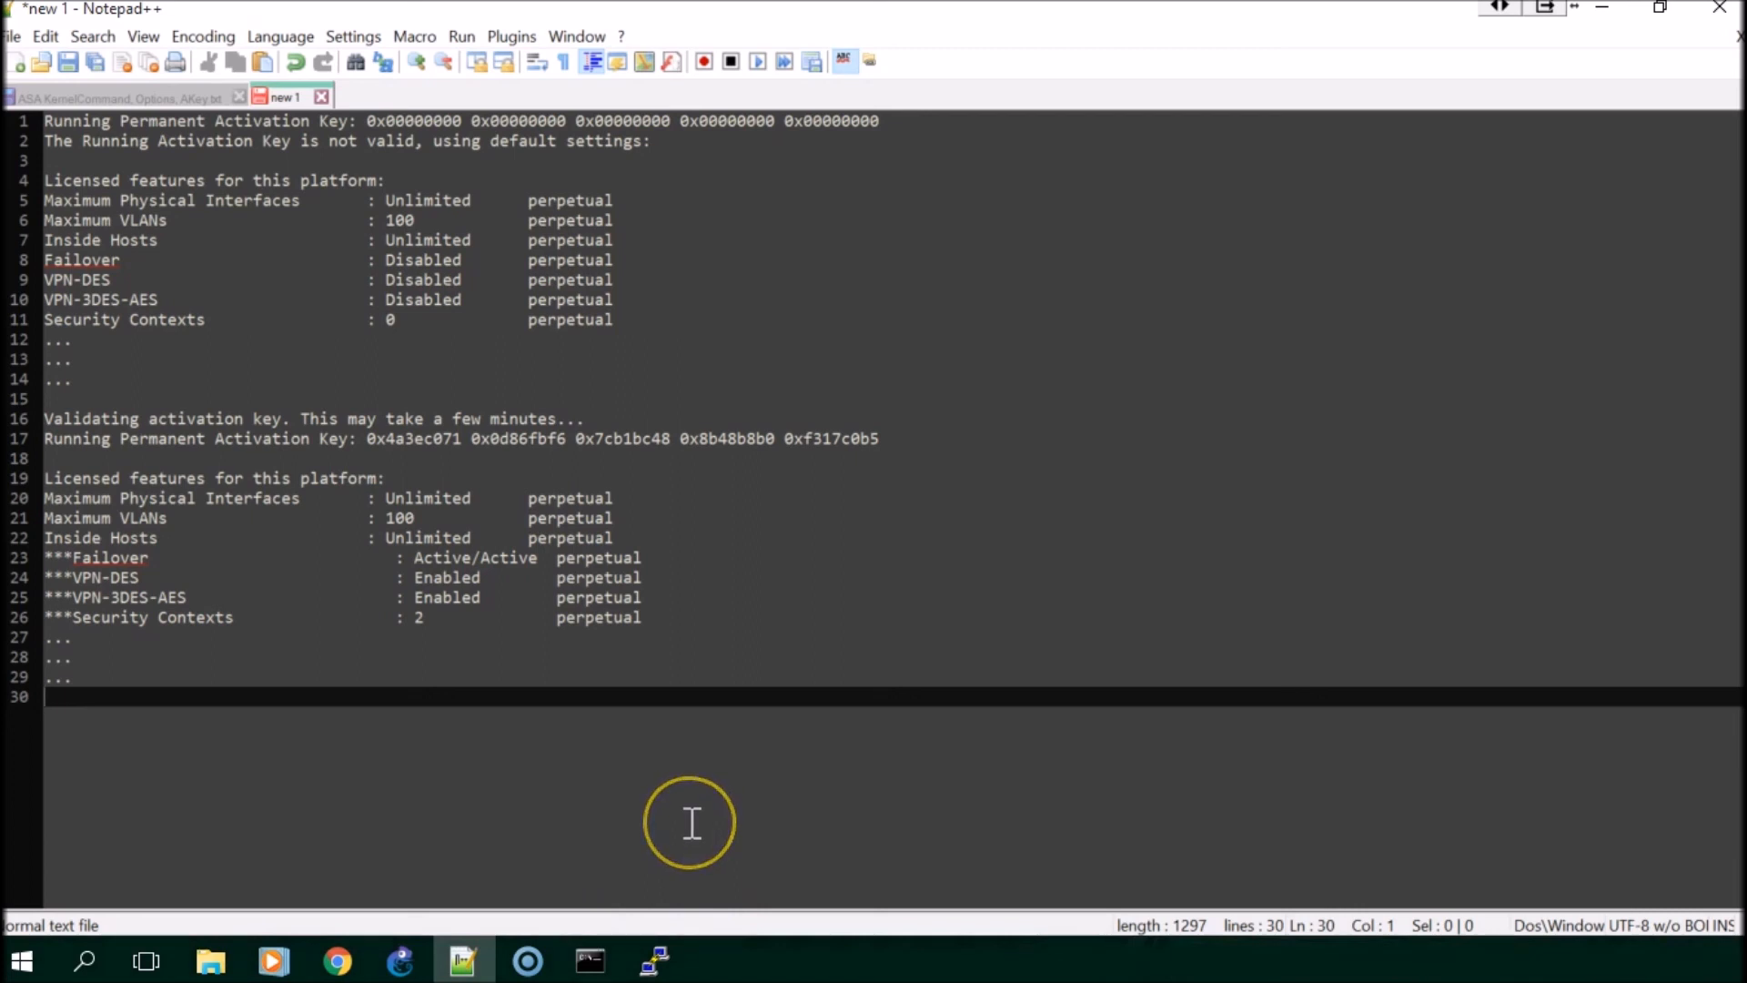
pyautogui.moveTo(690, 822)
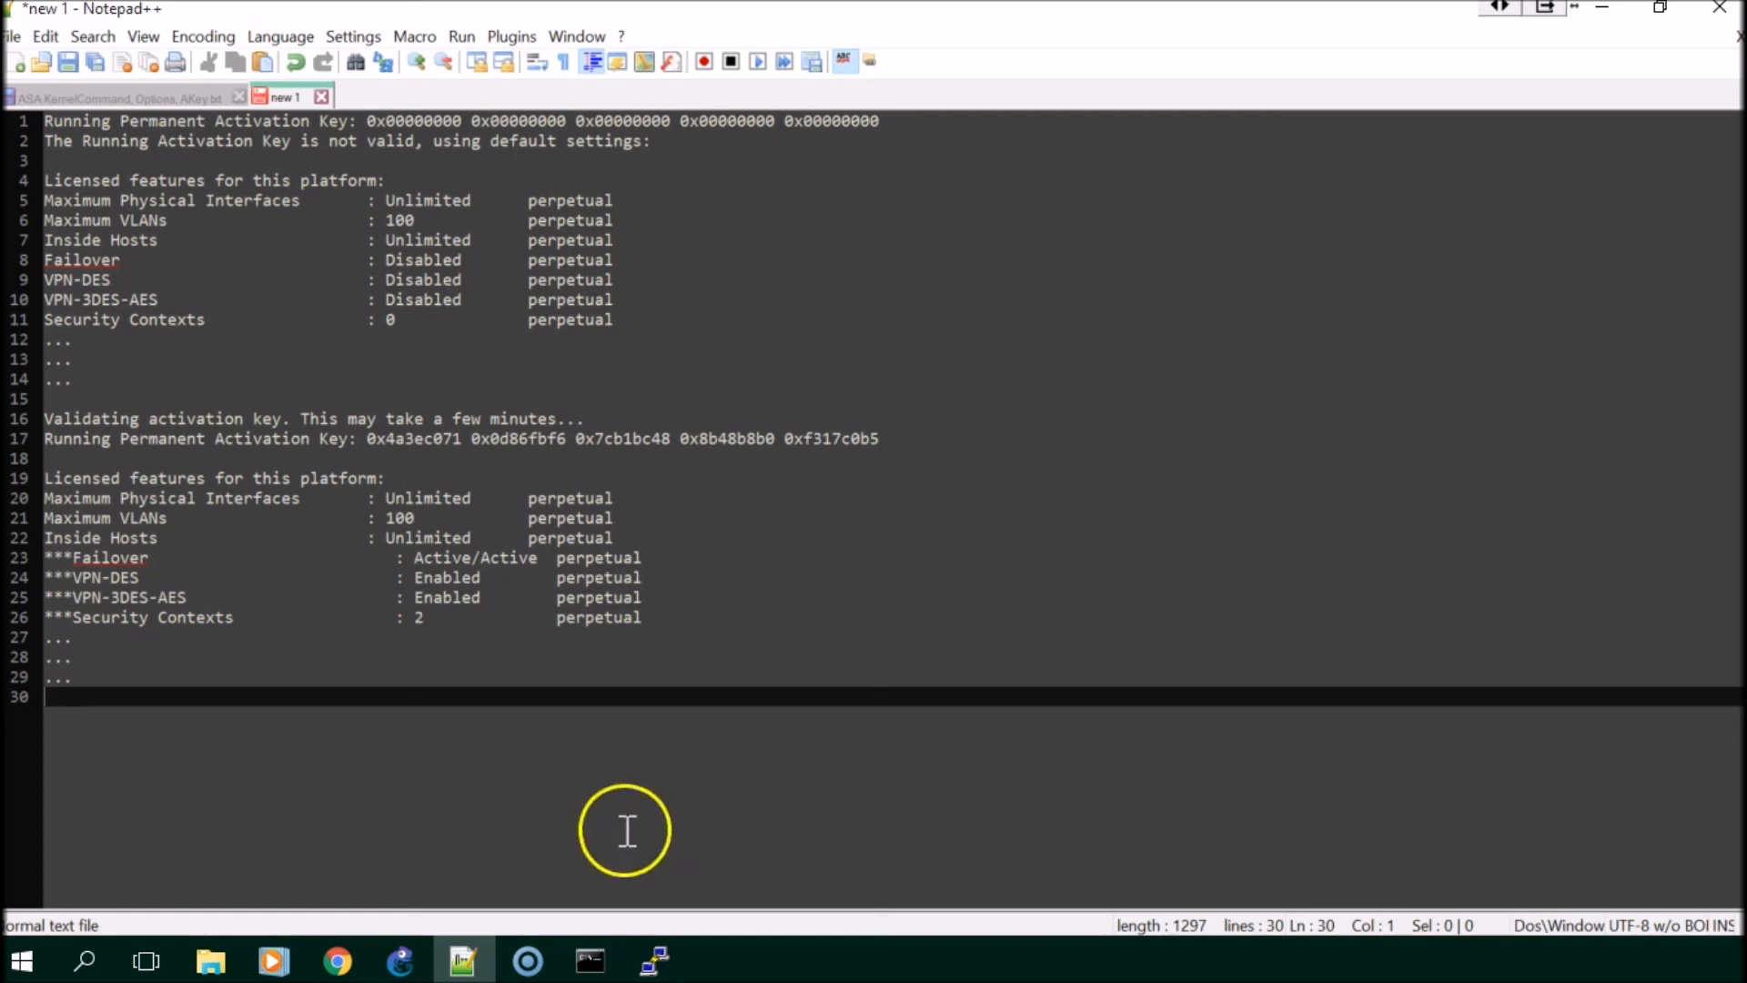
# - Return to the GNS3 project topology showing the running ASA-1 node
pyautogui.click(398, 961)
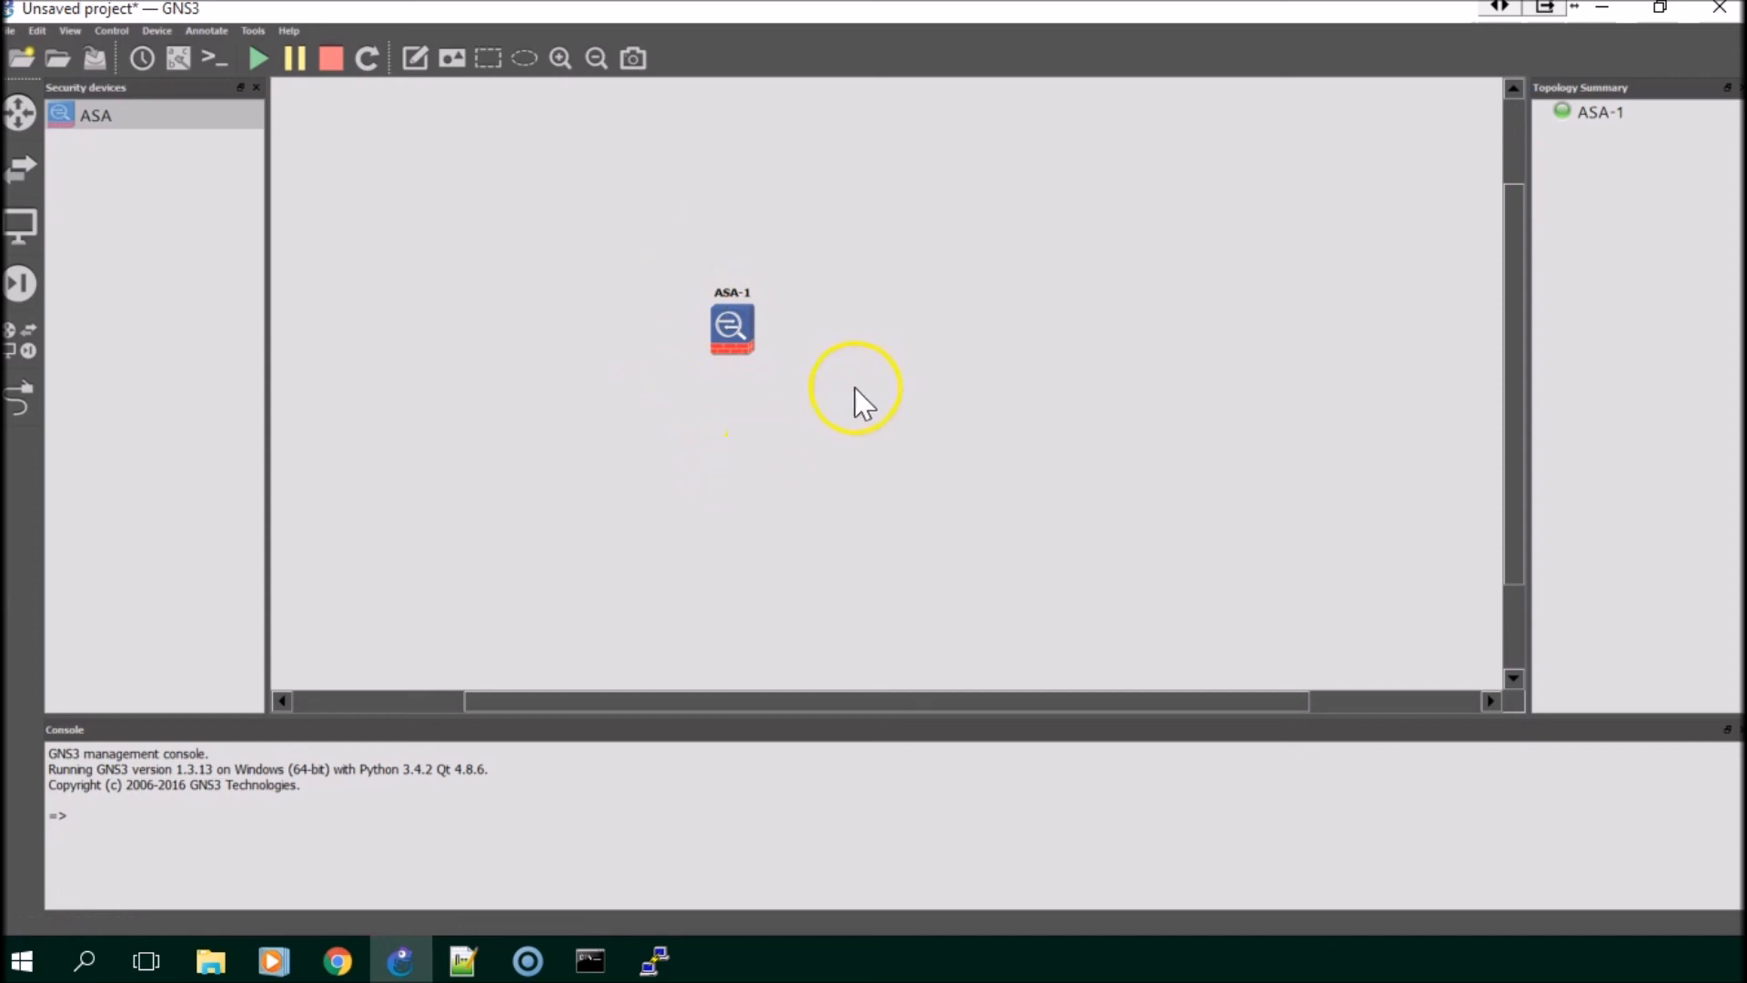
pyautogui.moveTo(714, 441)
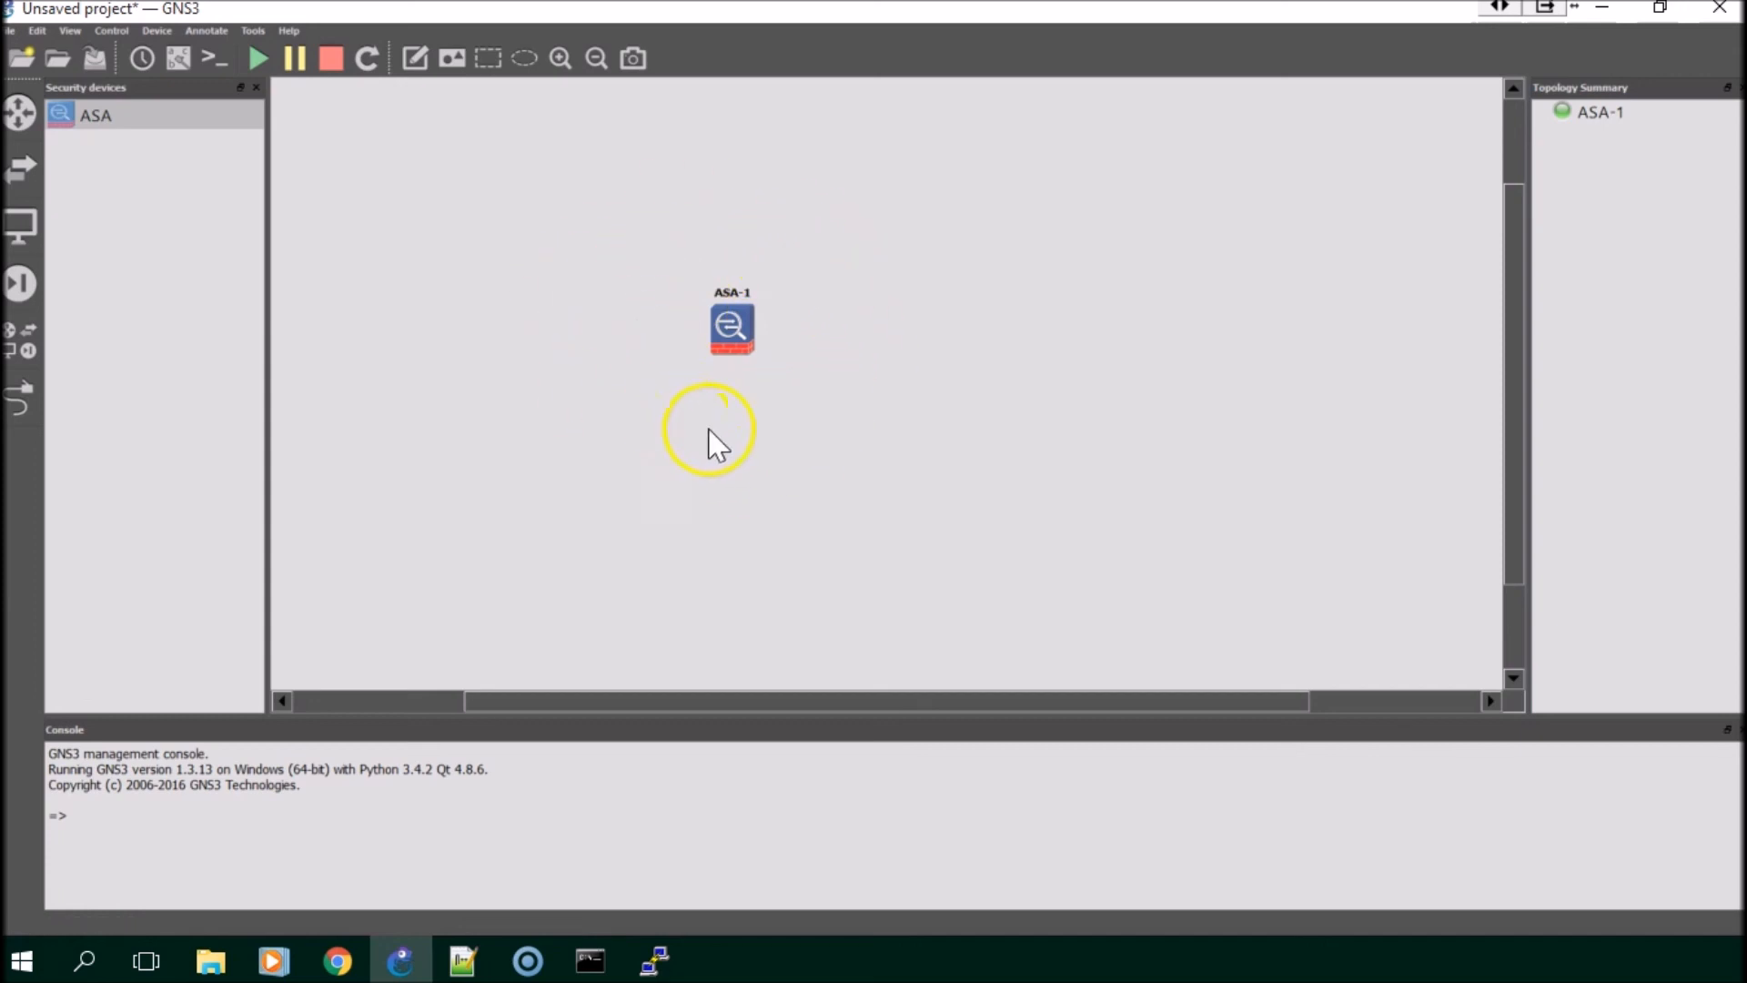